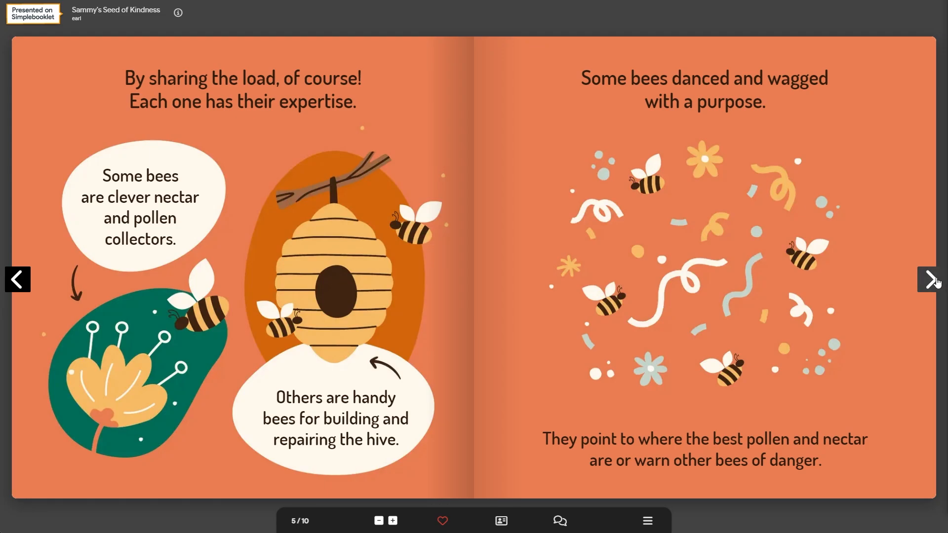
Step: Turn the flipbook ahead spread by spread until the final page, 10 of 10
left_click(930, 280)
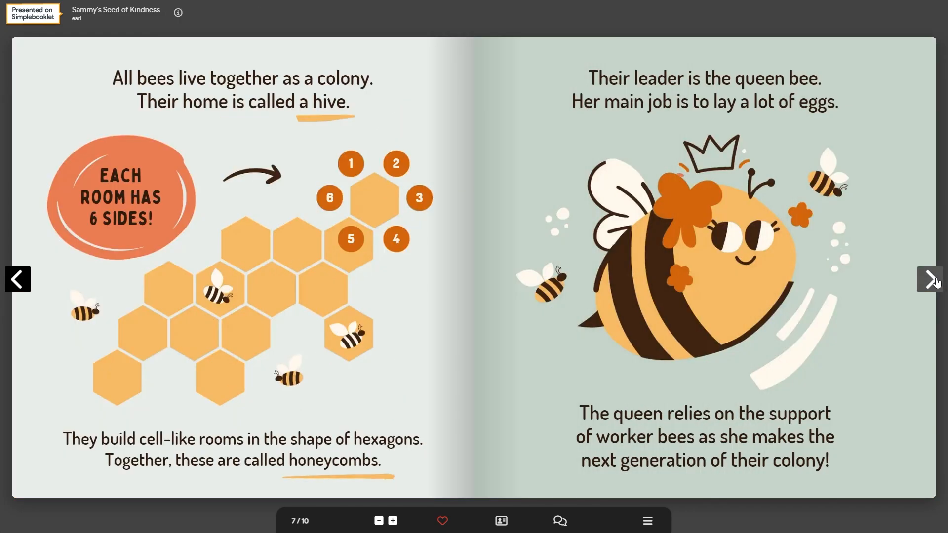
left_click(929, 280)
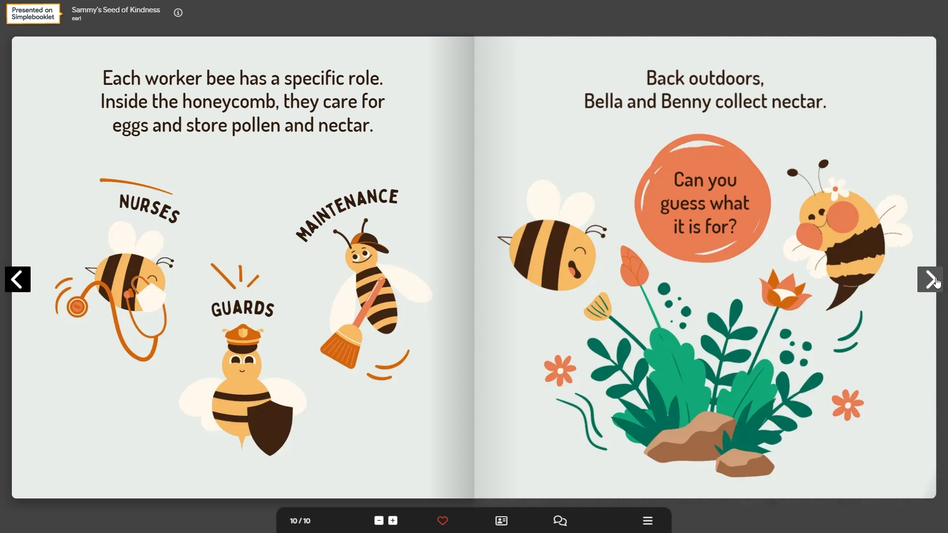
left_click(930, 279)
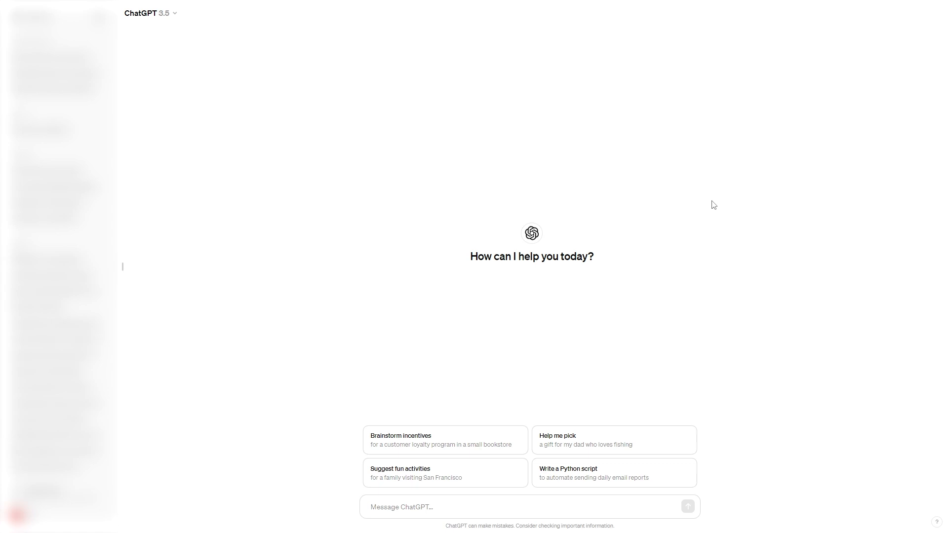
Step: Ask ChatGPT to 'create a short story for kids that teaches them a good life lesson'
left_click(425, 507)
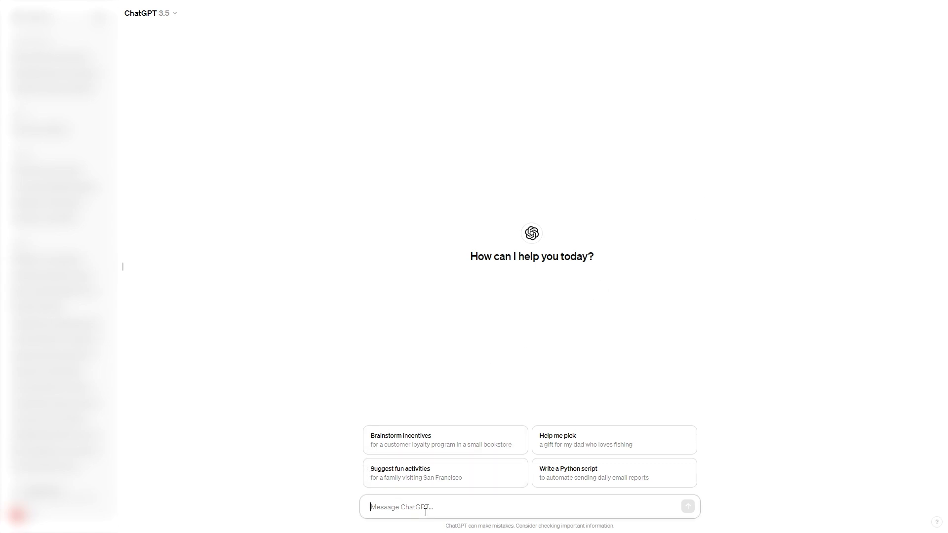
type("create a short story for kids that teaches them a good life lesson")
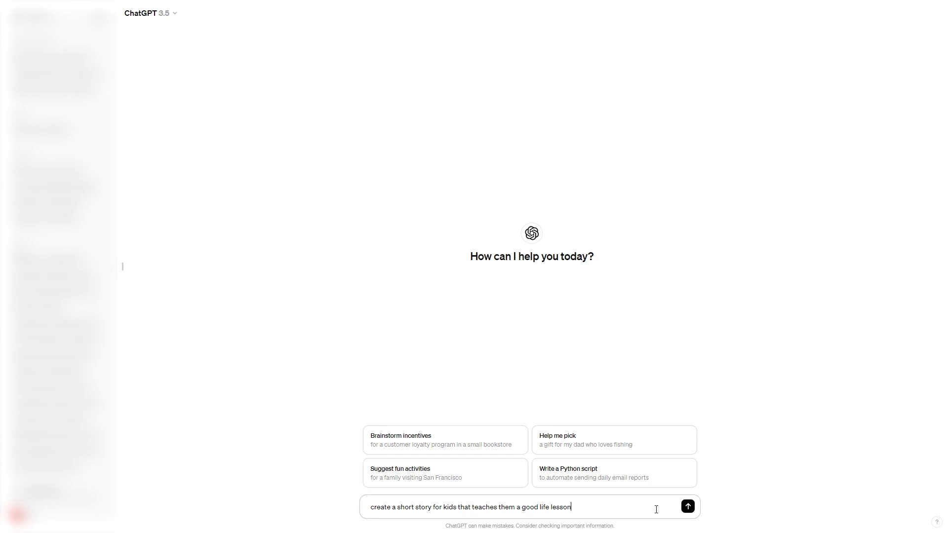
left_click(687, 506)
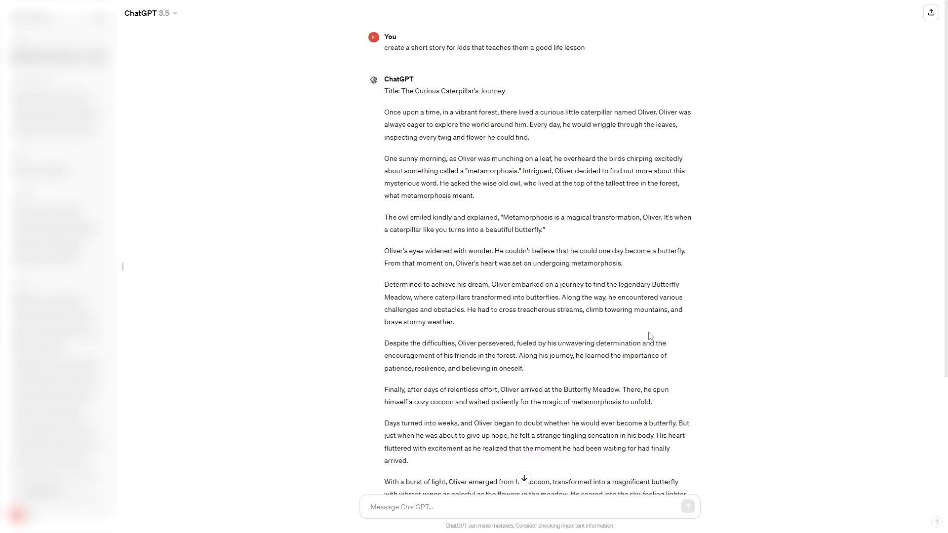
mouse_move(641, 336)
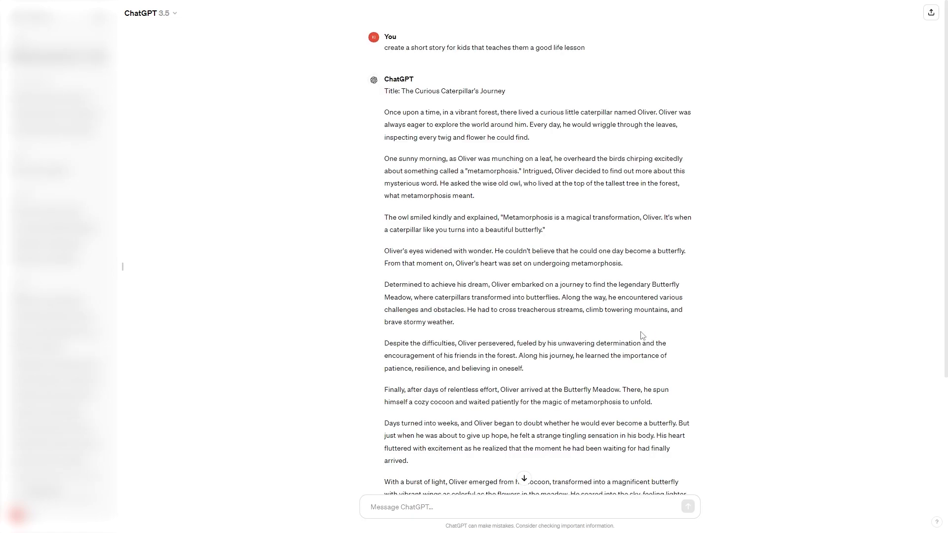
Step: Read through The Curious Caterpillar's Journey to the end, picking out the word Metamorphosis
scroll("up", 3)
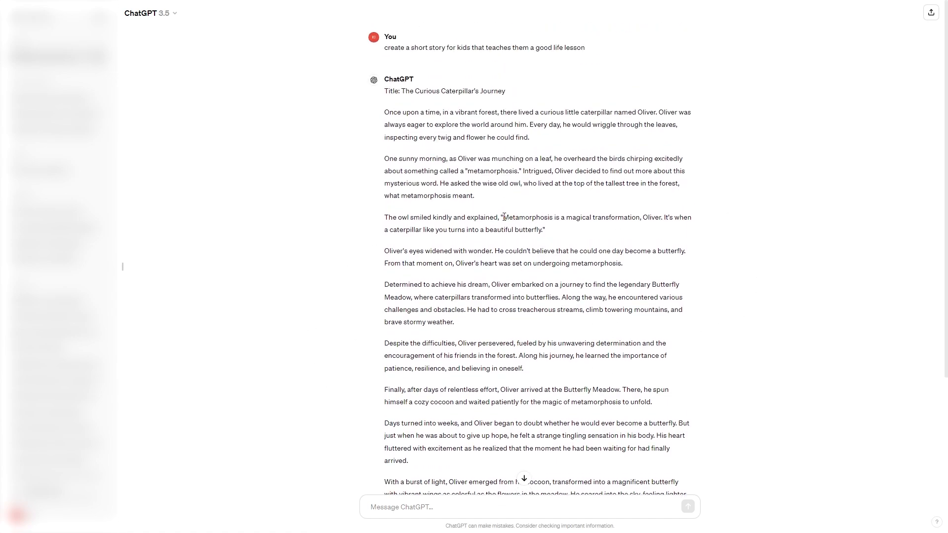
double_click(527, 217)
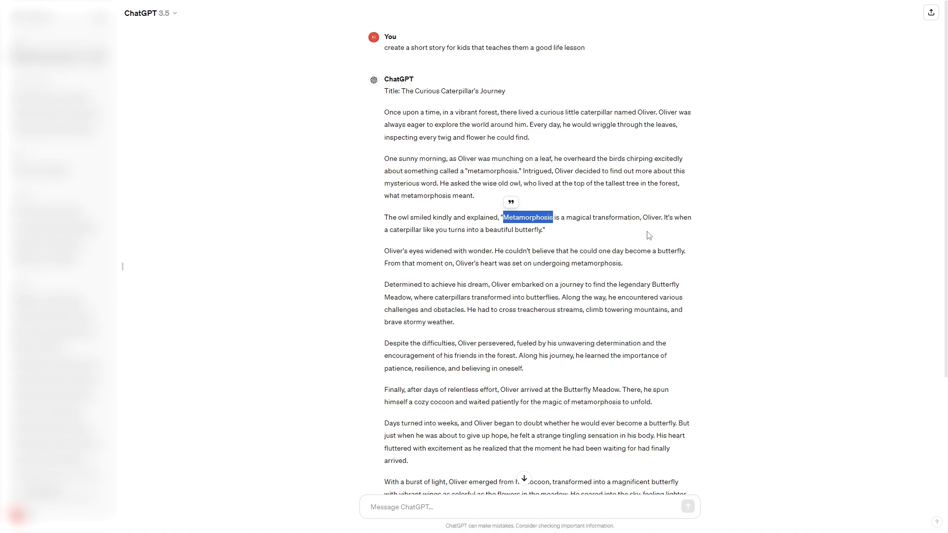
scroll("down", 3)
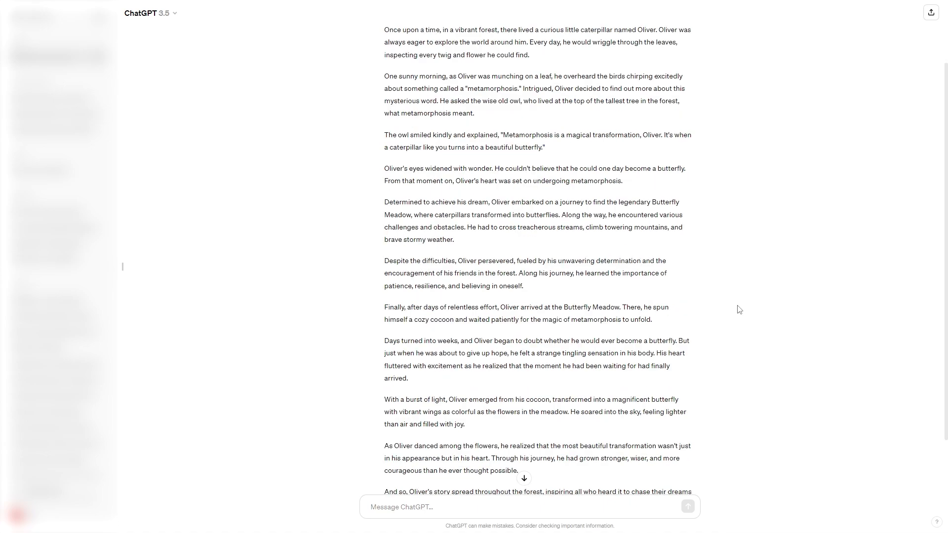
scroll("down", 3)
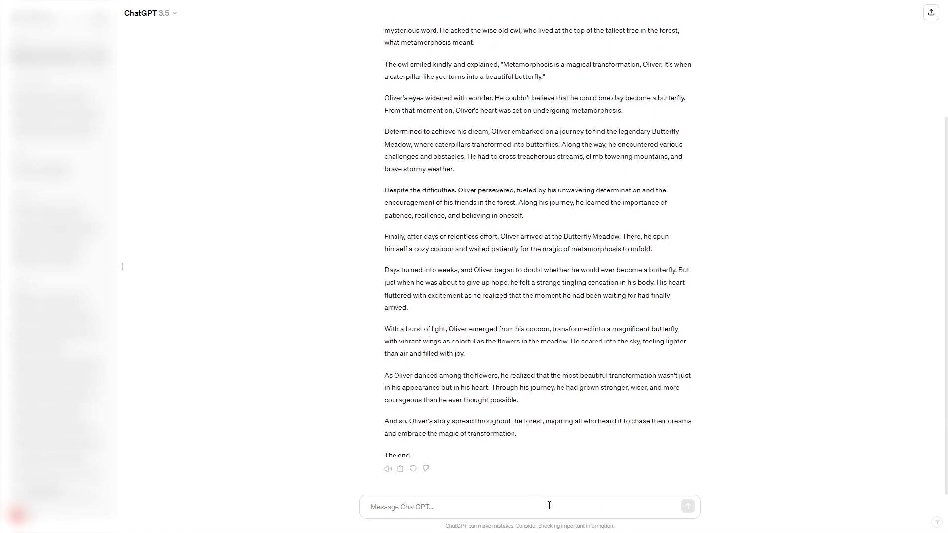
Step: Send follow-ups for a shorter version and a different lesson, yielding Sammy's Seed of Kindness
left_click(687, 506)
type("can you make the story related to something else with a different life lesson")
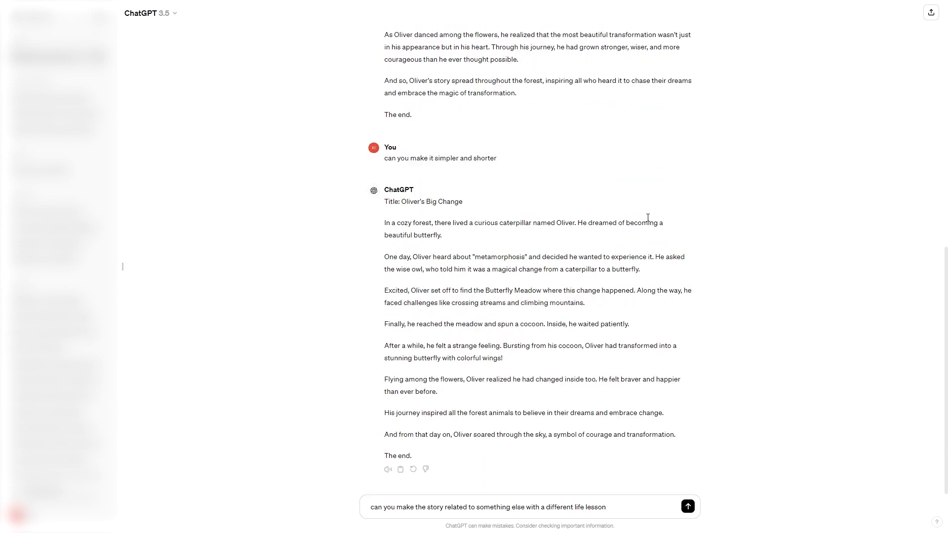
mouse_move(644, 308)
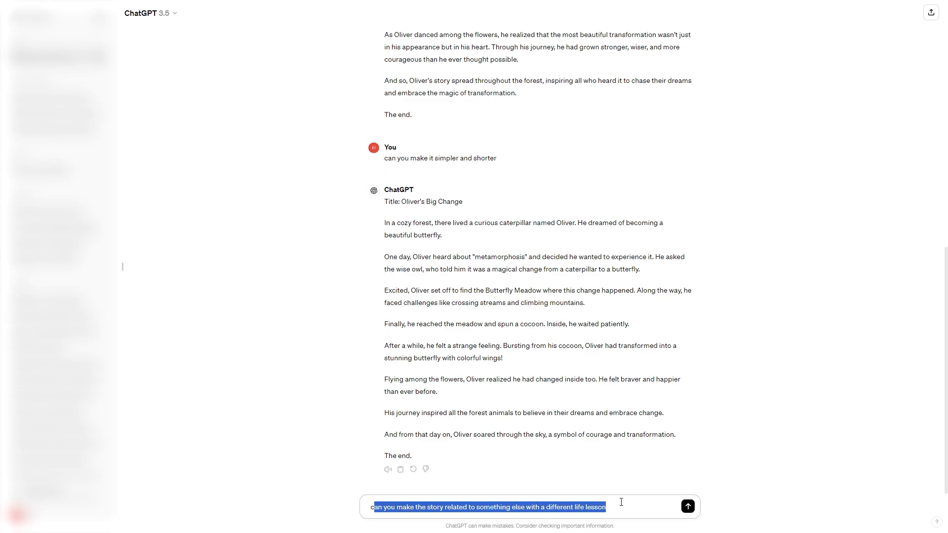
left_click(628, 507)
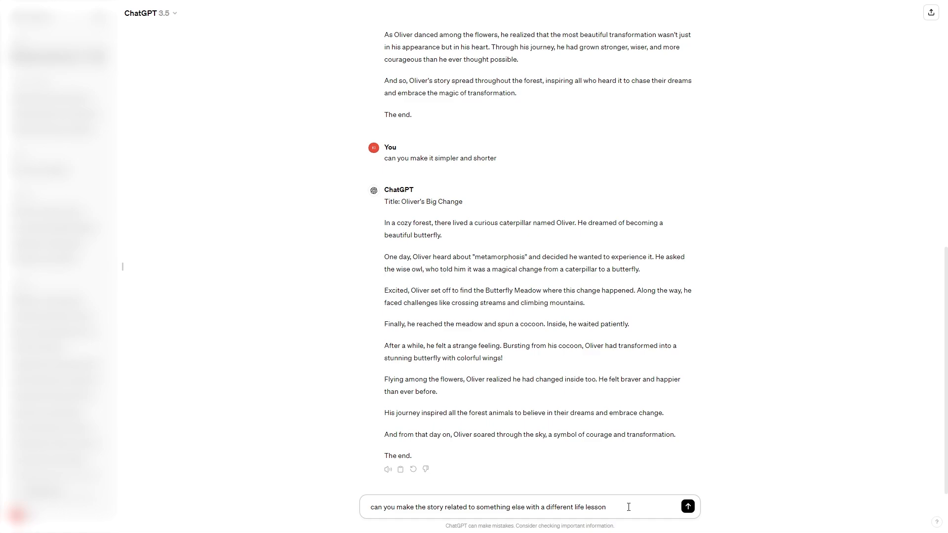
left_click(687, 506)
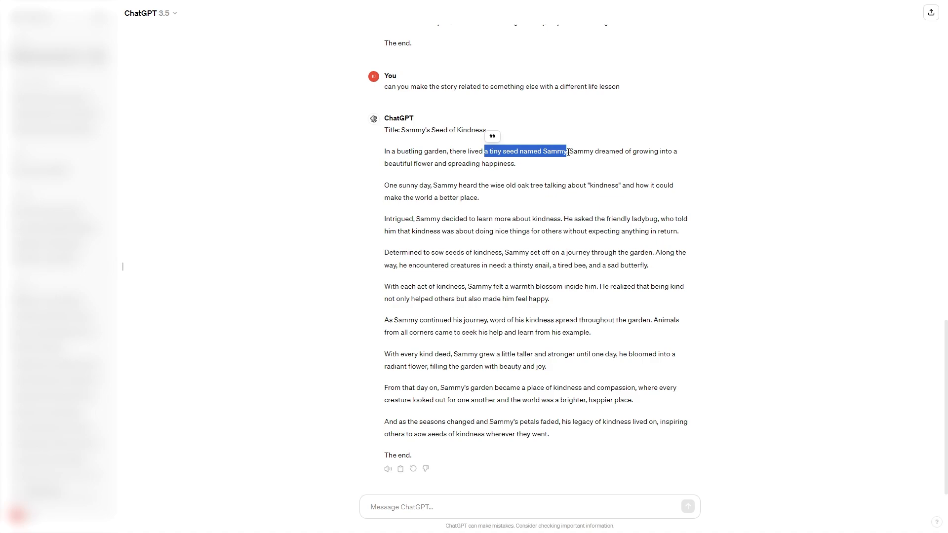
mouse_move(480, 177)
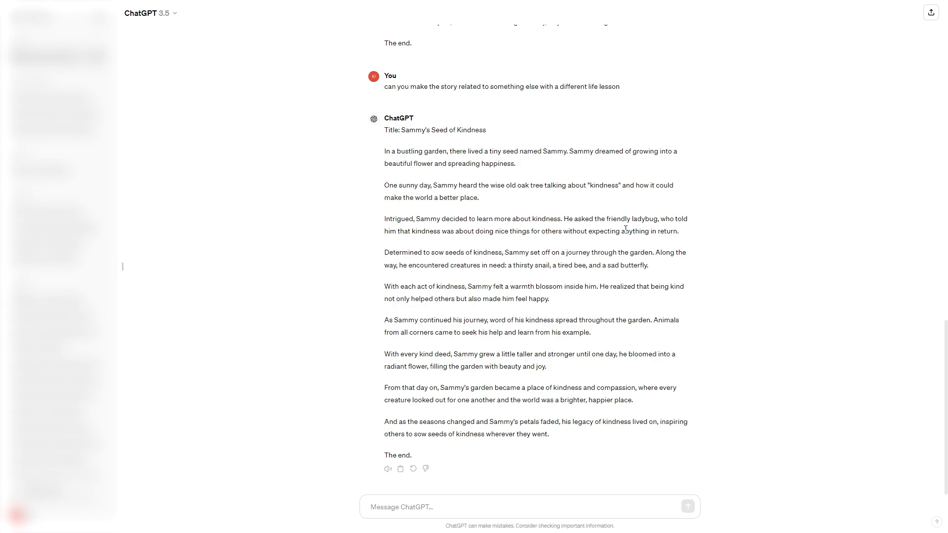
mouse_move(559, 437)
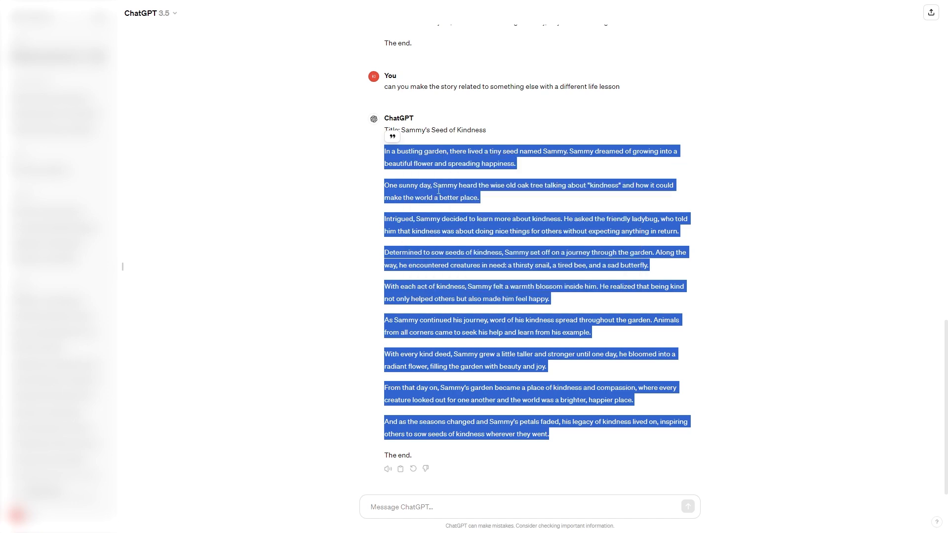
mouse_move(763, 266)
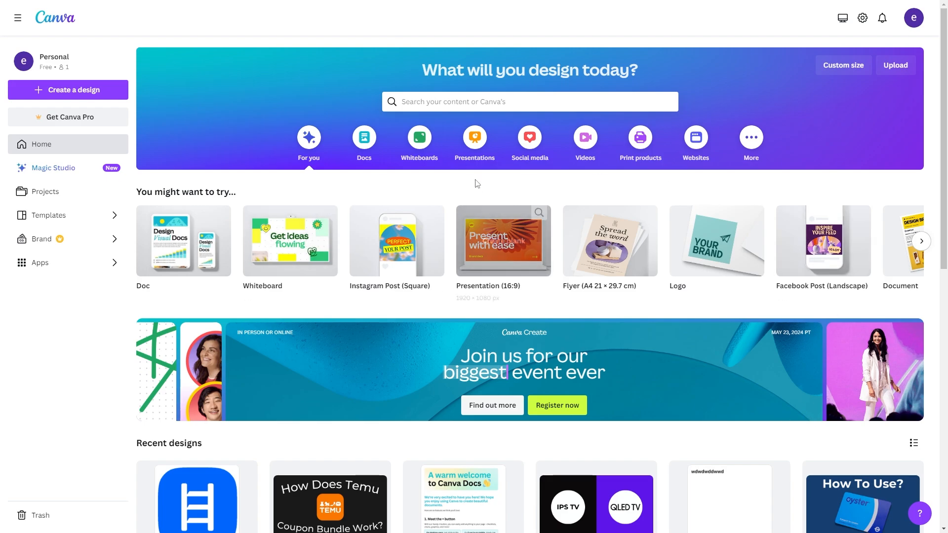
Step: Search Canva for 'story book' and browse the 76 Story Book template results
type("story book")
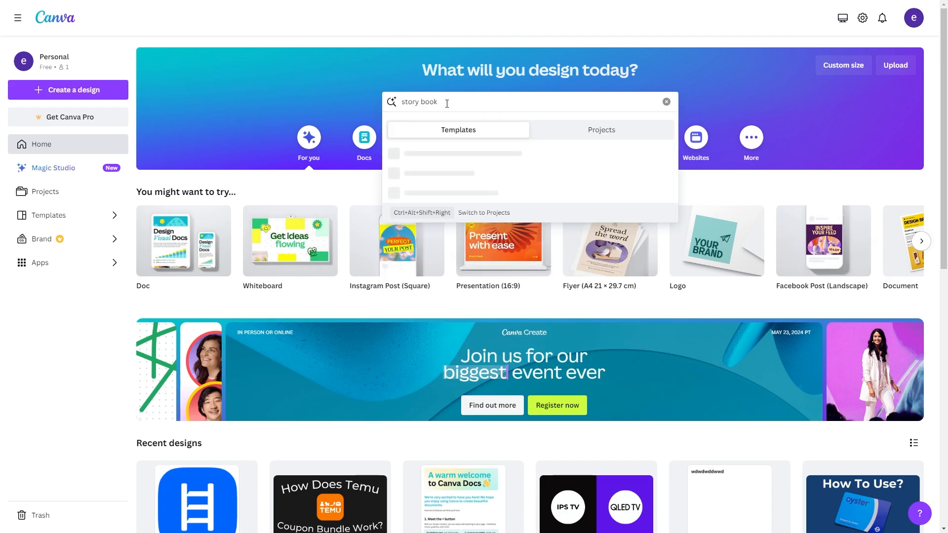
key("Return")
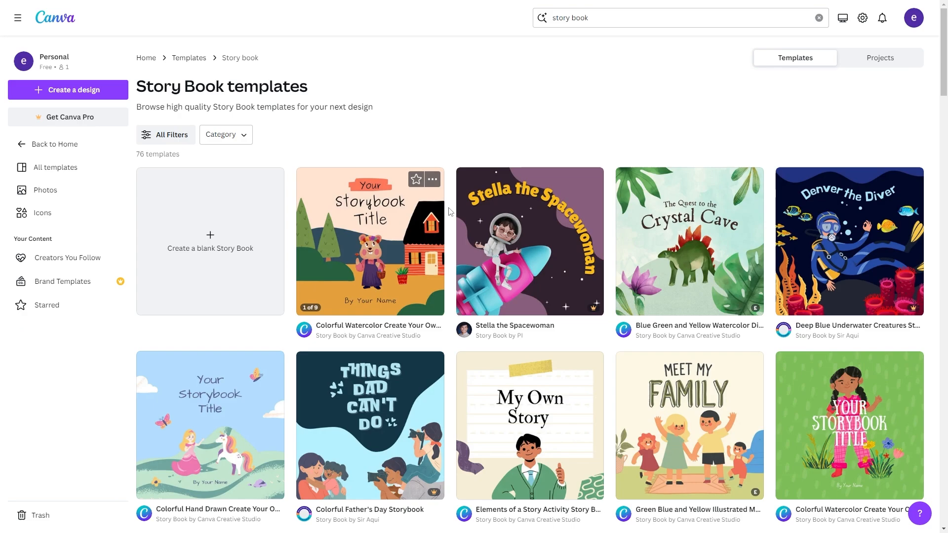
scroll("down", 3)
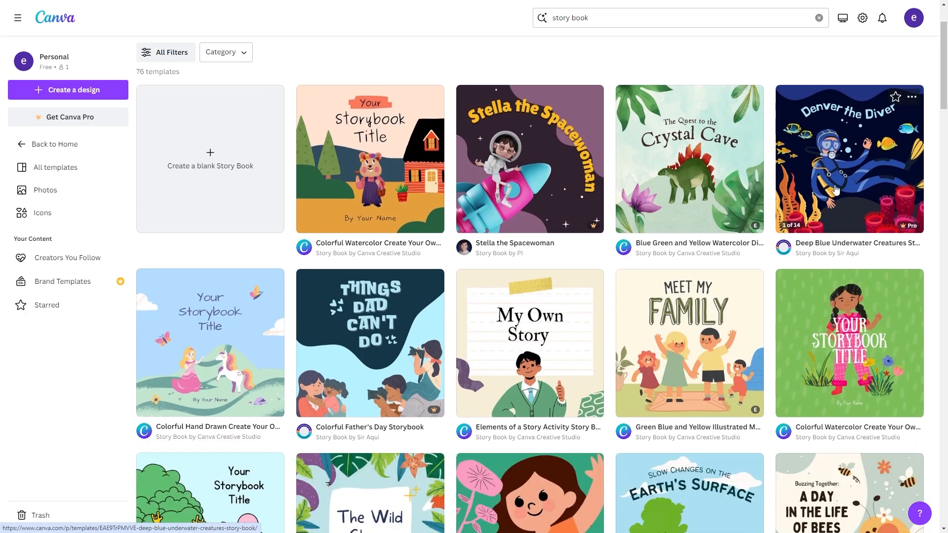
scroll("up", 3)
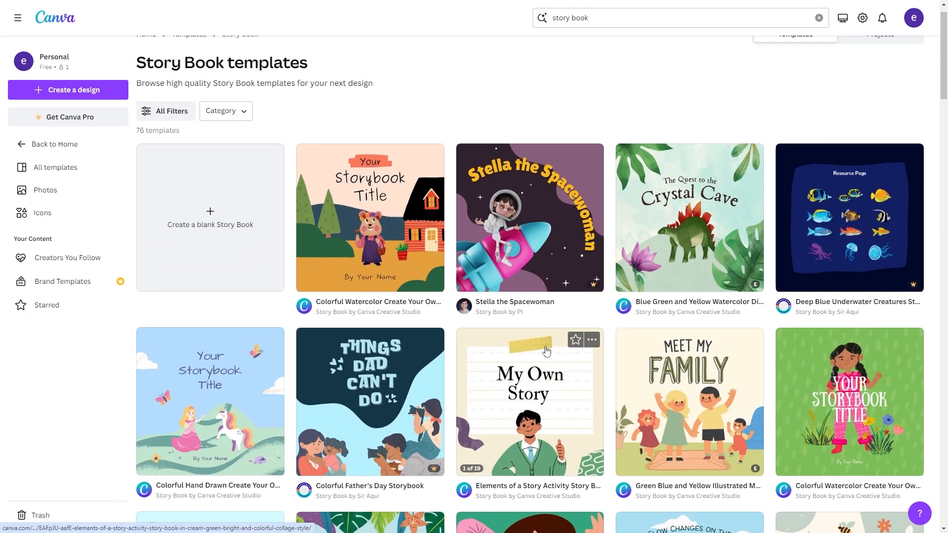
scroll("up", 3)
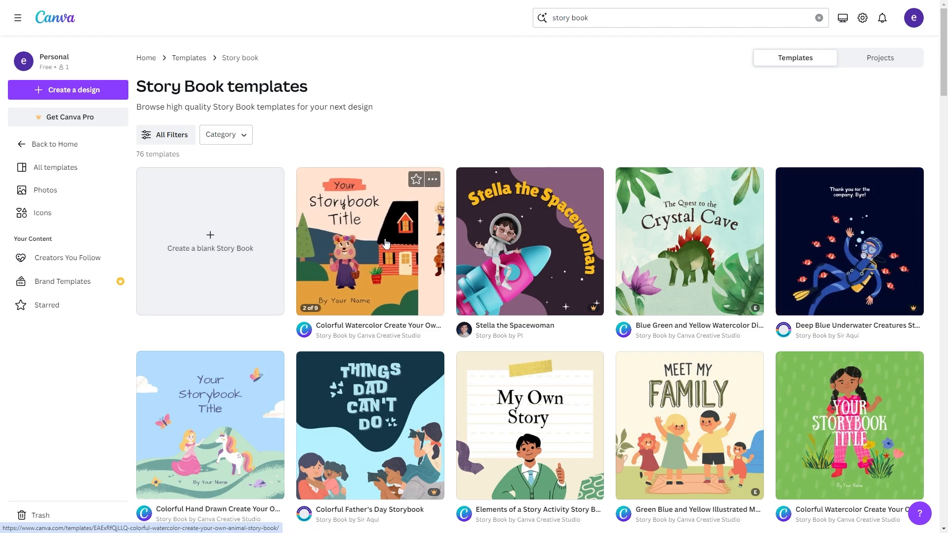
scroll("down", 3)
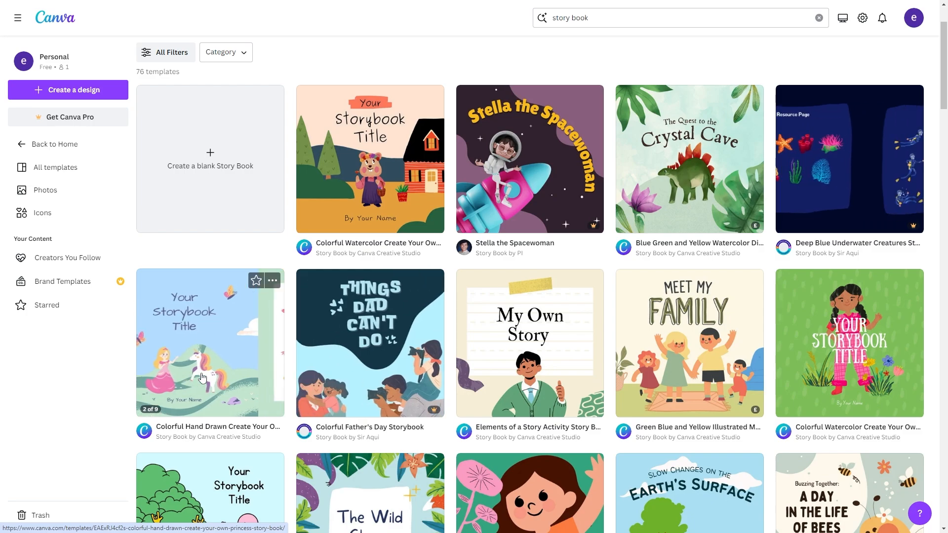
scroll("down", 3)
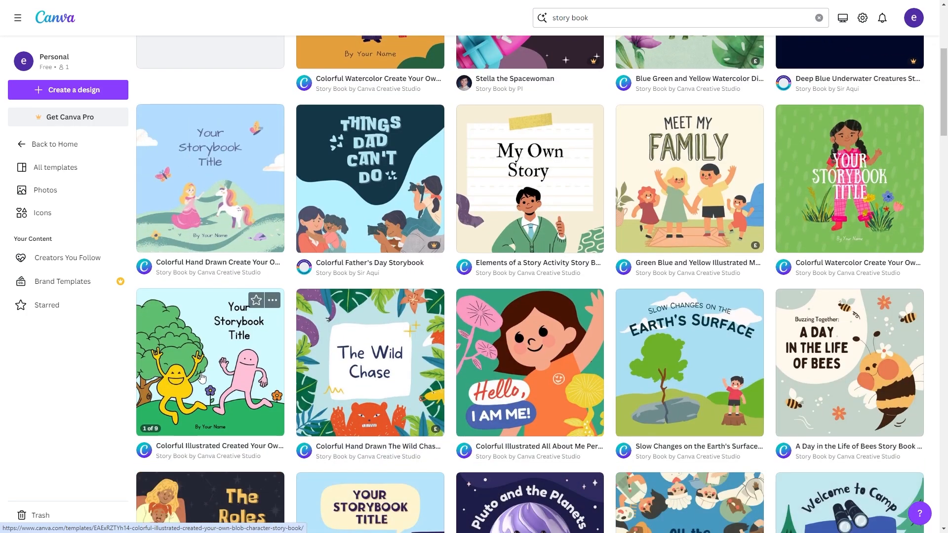
scroll("up", 3)
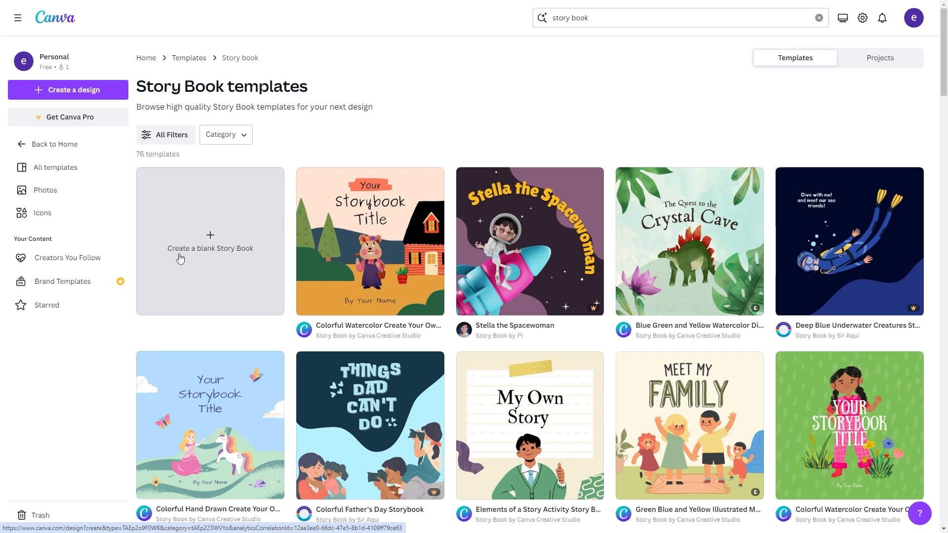
Step: Start a blank Story Book design and set its page background to pale tan #EBD5AA
left_click(209, 248)
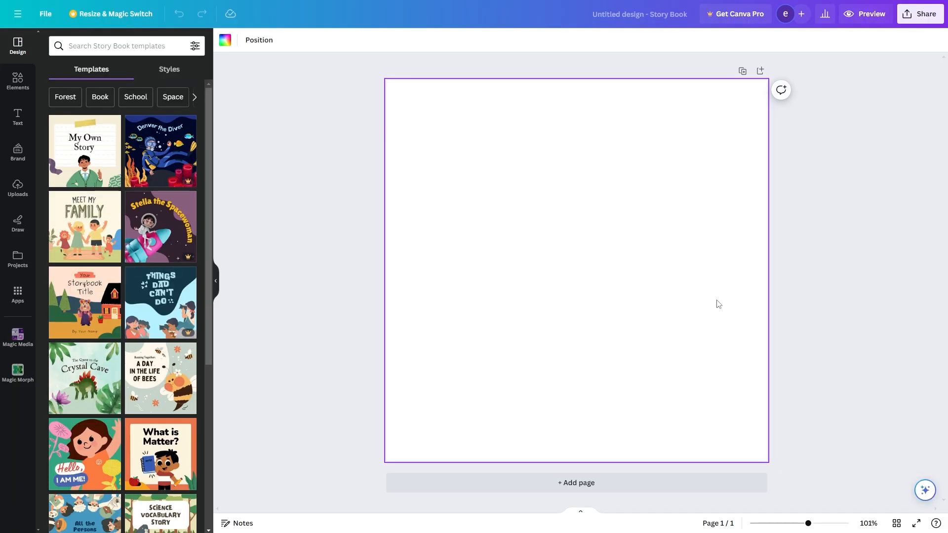
mouse_move(522, 342)
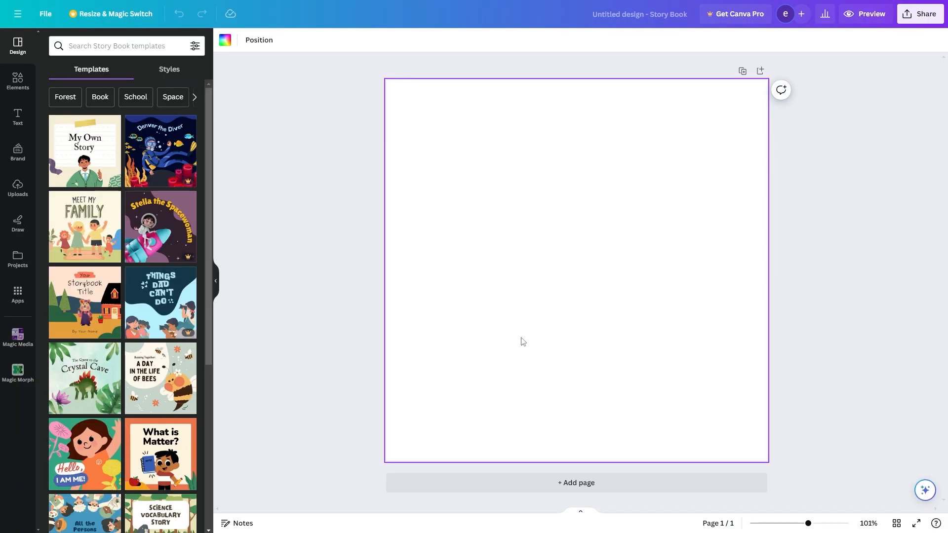
mouse_move(224, 39)
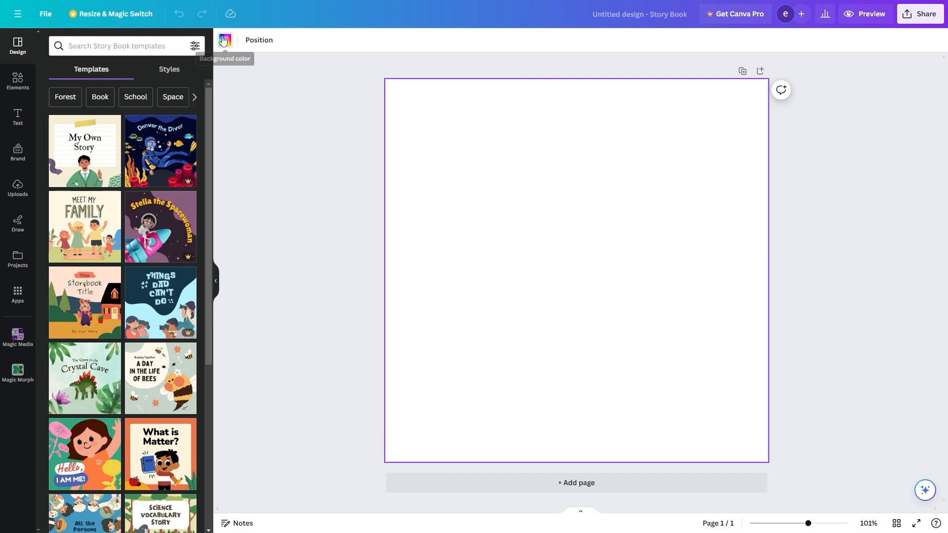
left_click(224, 39)
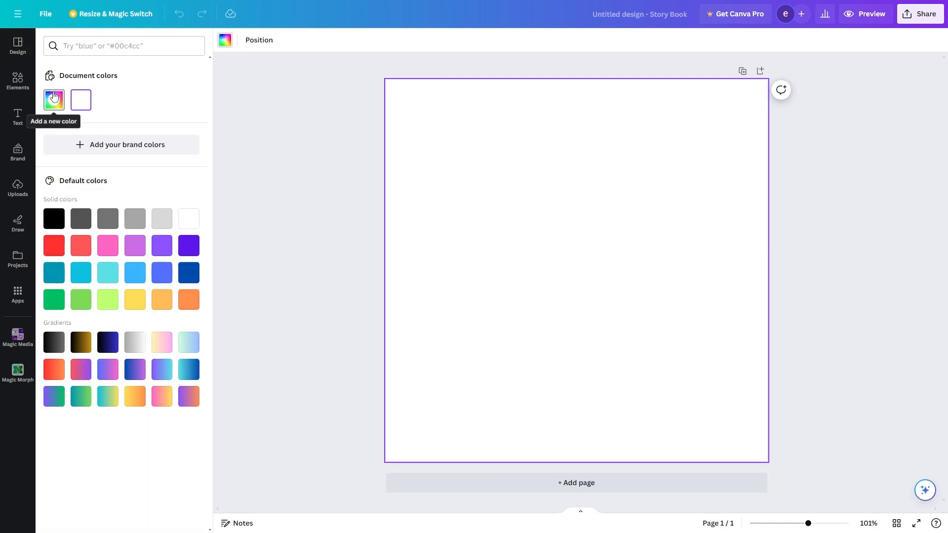
left_click(54, 99)
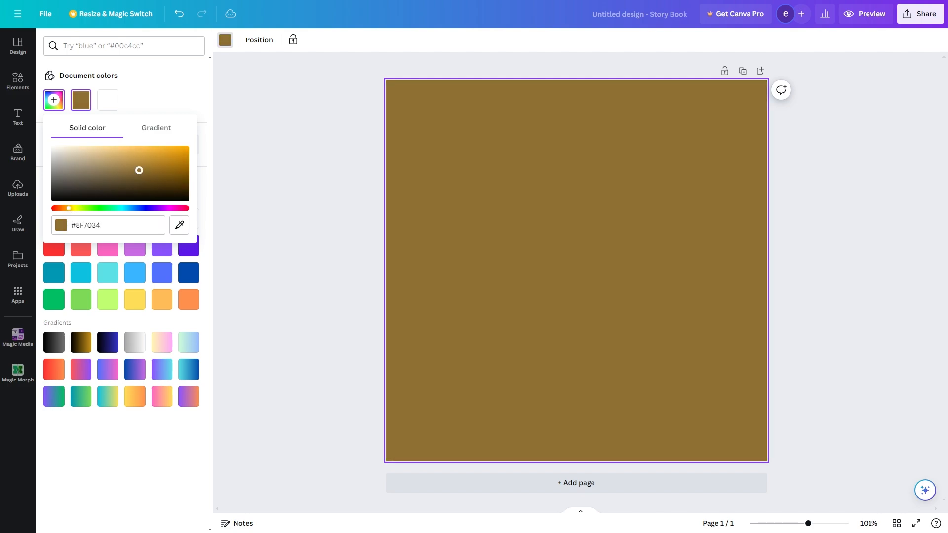
left_click_drag(139, 170, 90, 150)
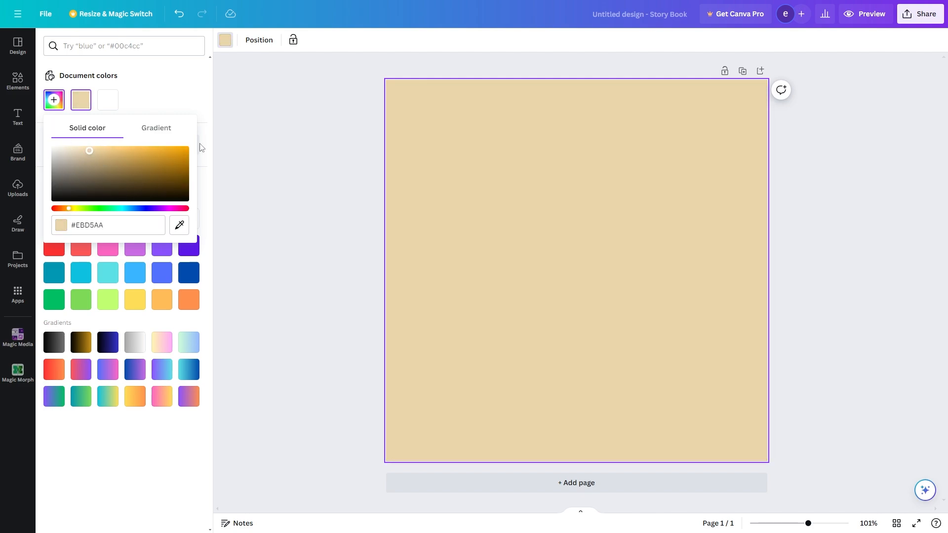
left_click(17, 46)
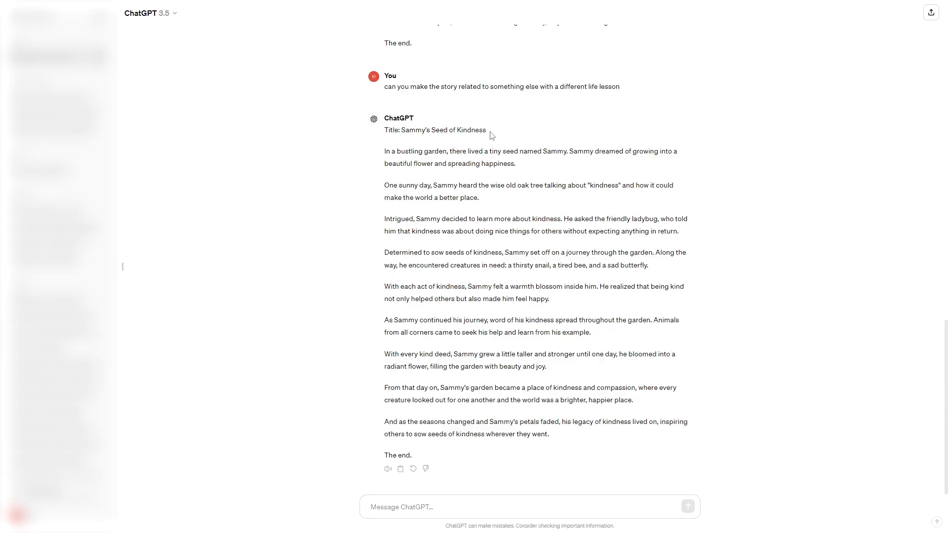
Step: Add a text box near the top of the tan page reading 'Sammy's Seed of Kindness'
double_click(443, 130)
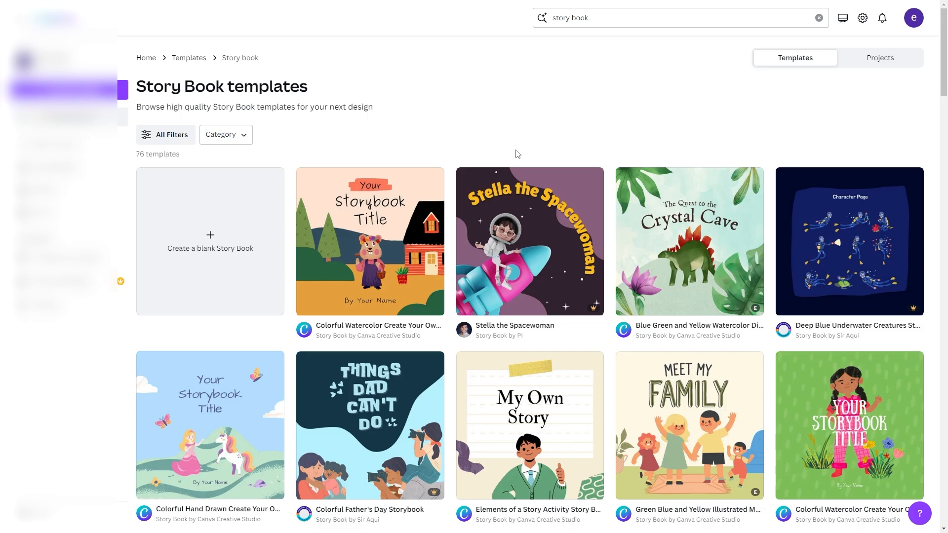
left_click(209, 241)
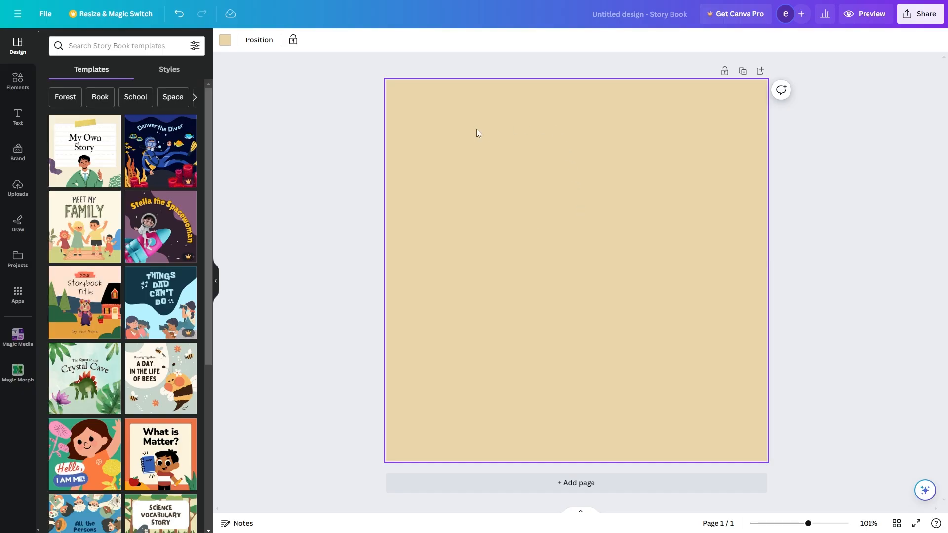
left_click(17, 116)
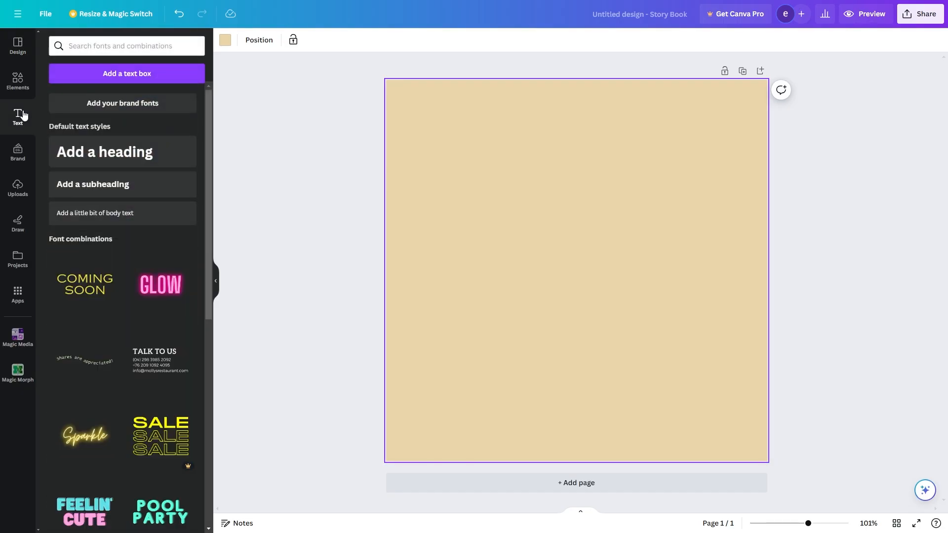
left_click(95, 214)
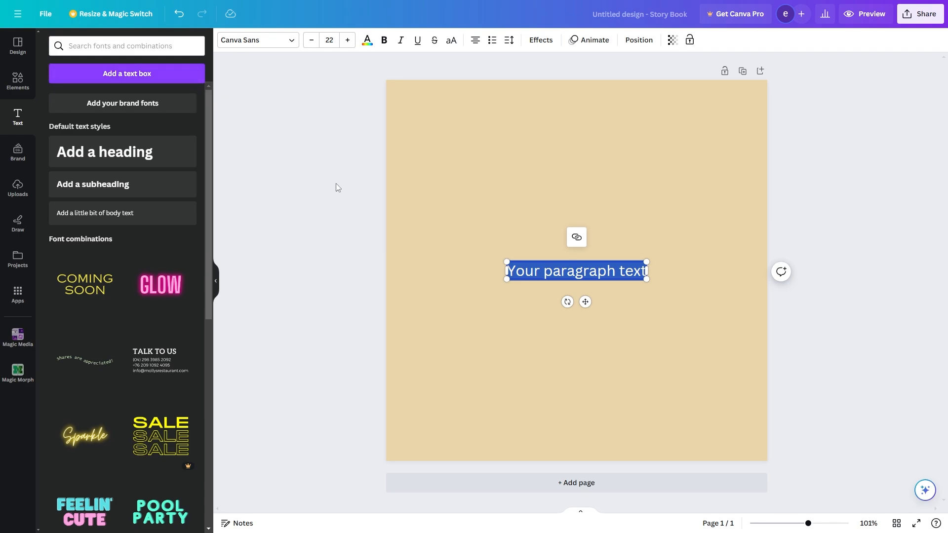
type("Sammy's Seed of Kindness")
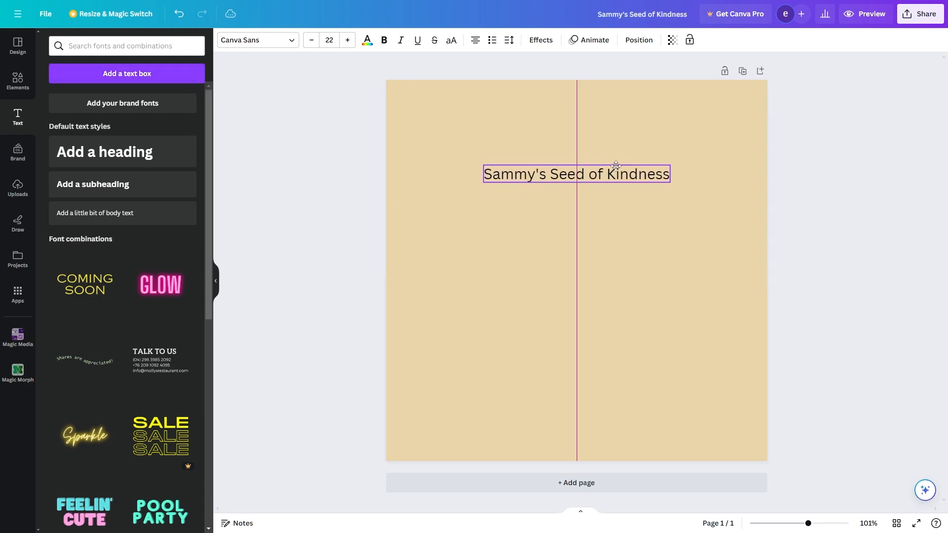
left_click(574, 174)
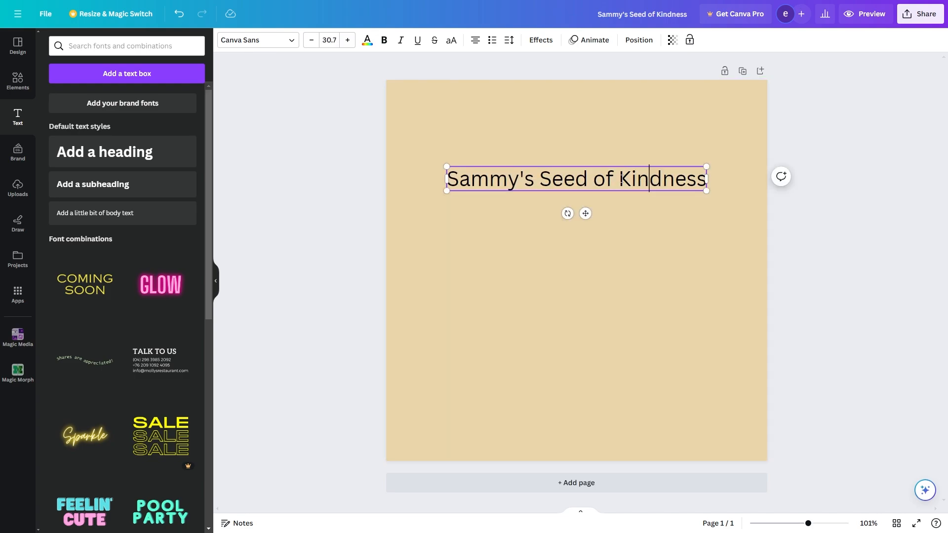
Step: Set the title at size 30.7 in a handwritten-style font from the font list
left_click(257, 39)
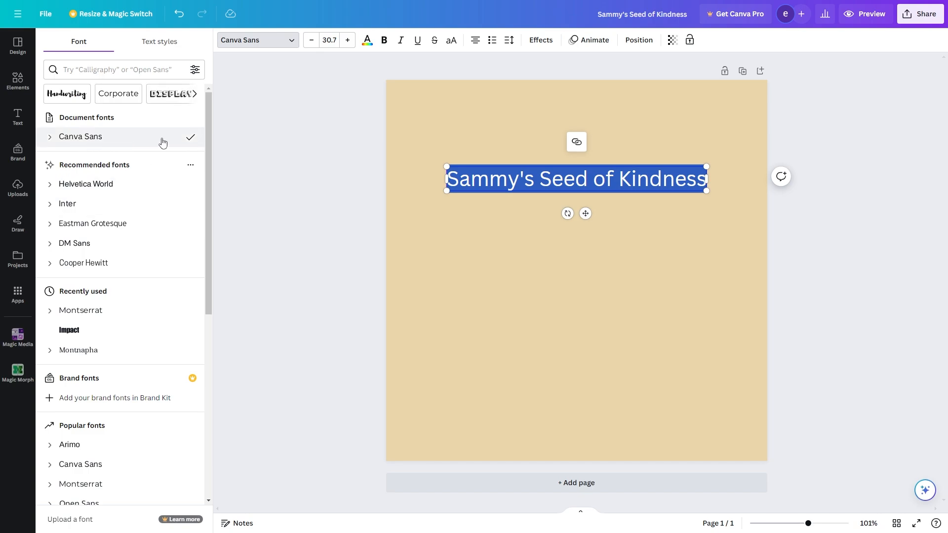
mouse_move(90, 141)
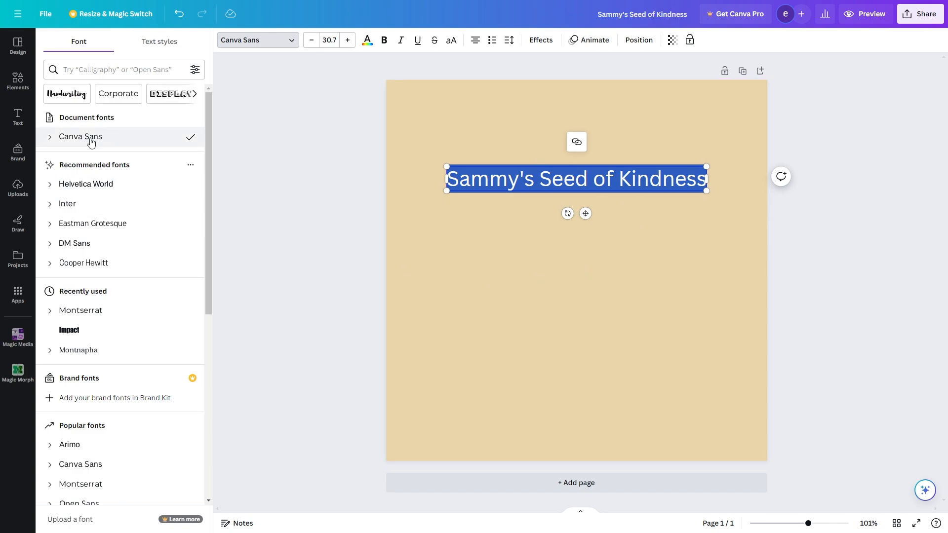
scroll("down", 3)
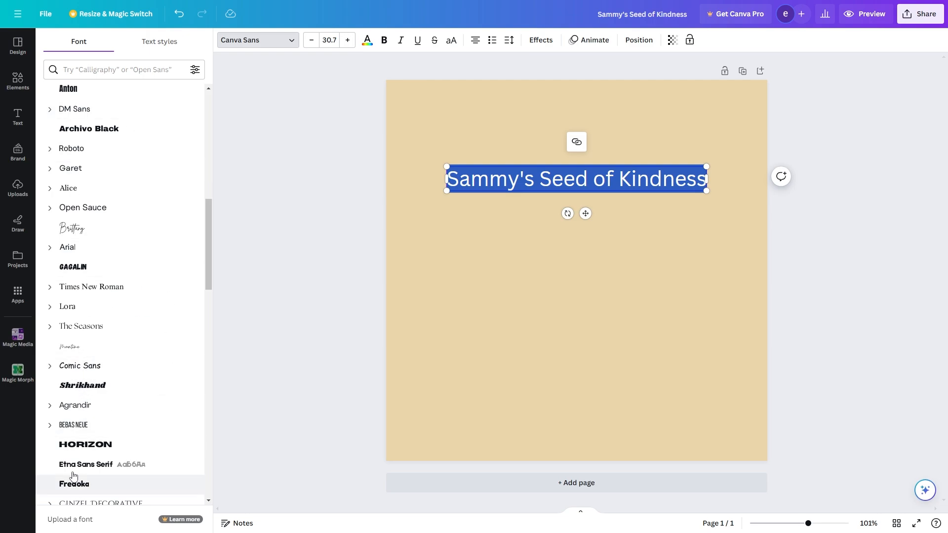
scroll("down", 3)
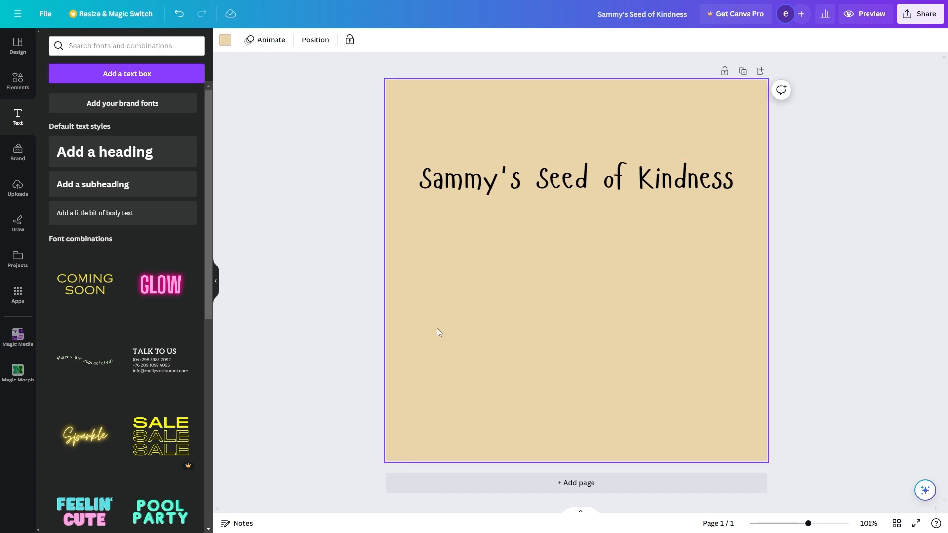
mouse_move(363, 302)
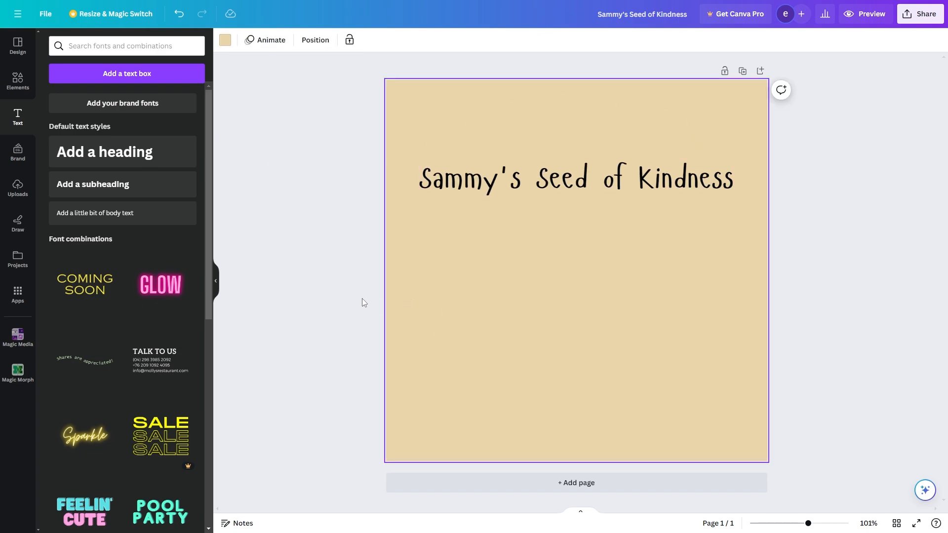
Step: Browse Elements to the full Frames collection and add the flower-shaped frame
left_click(17, 82)
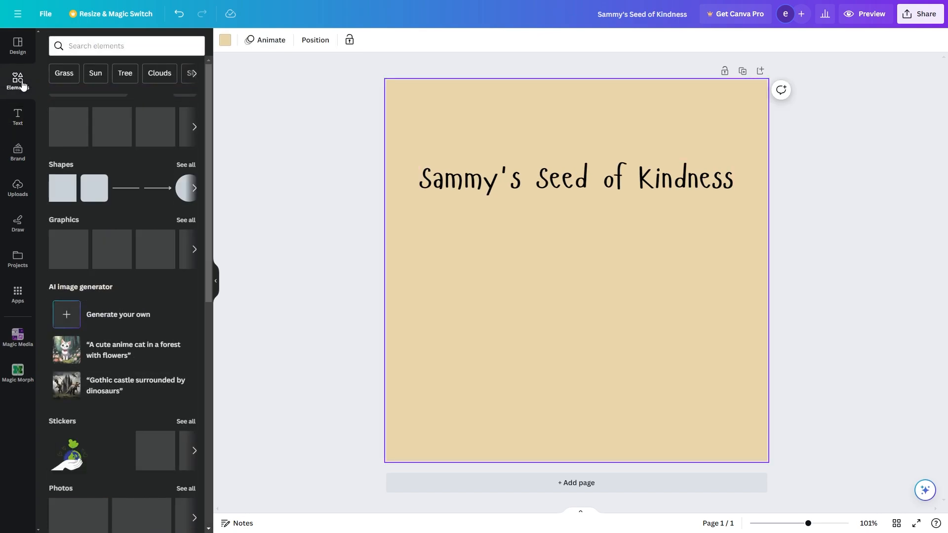
scroll("down", 3)
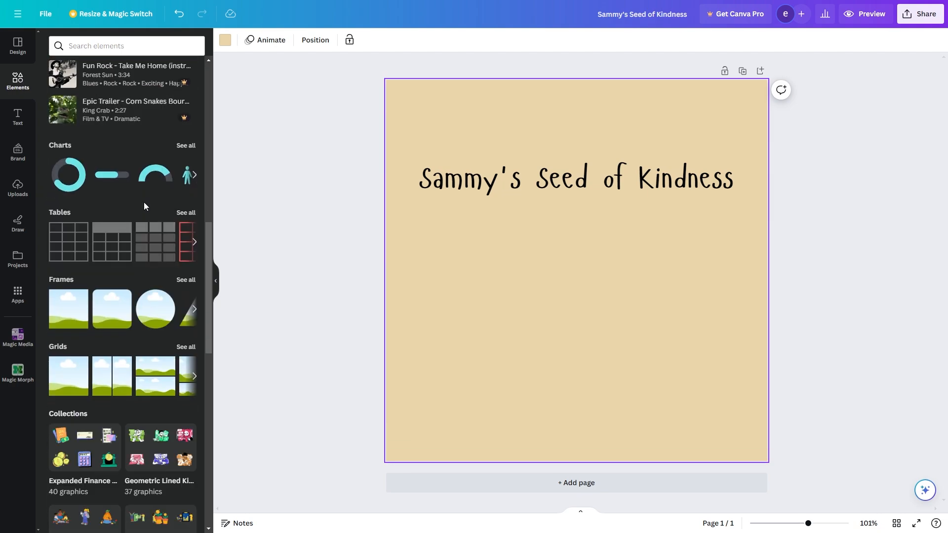
left_click(186, 280)
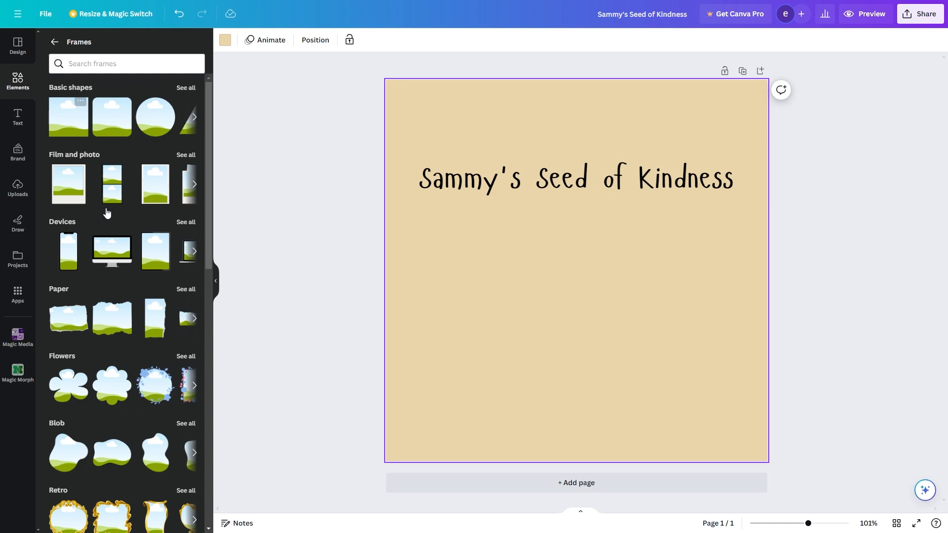
mouse_move(48, 386)
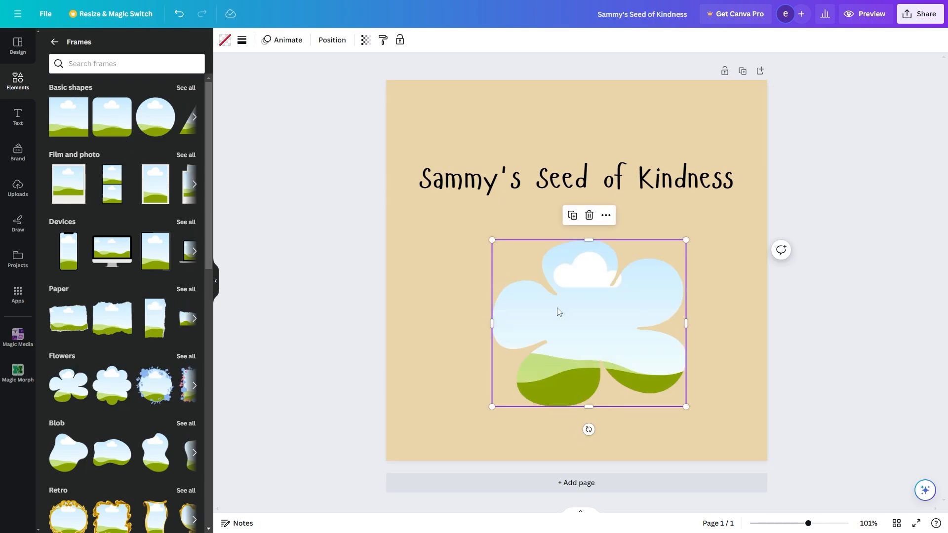
mouse_move(155, 116)
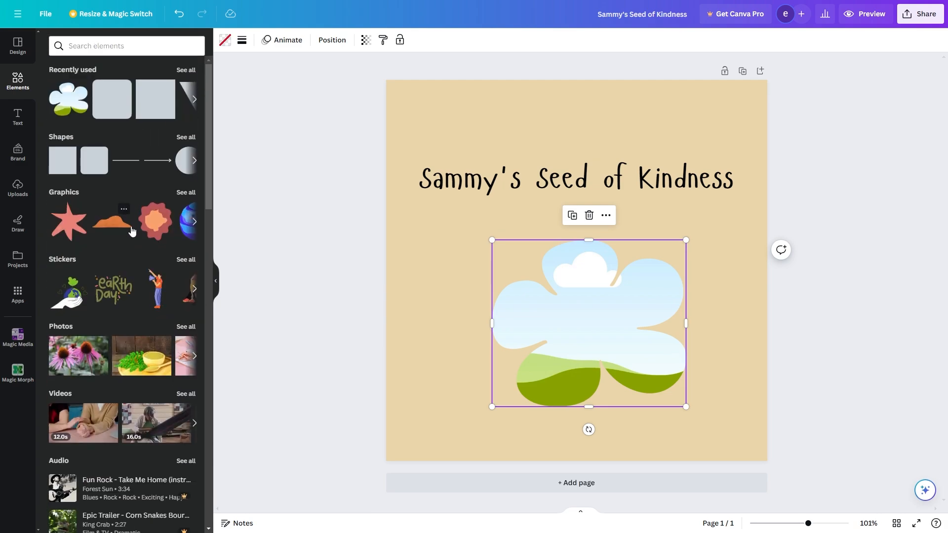
mouse_move(65, 363)
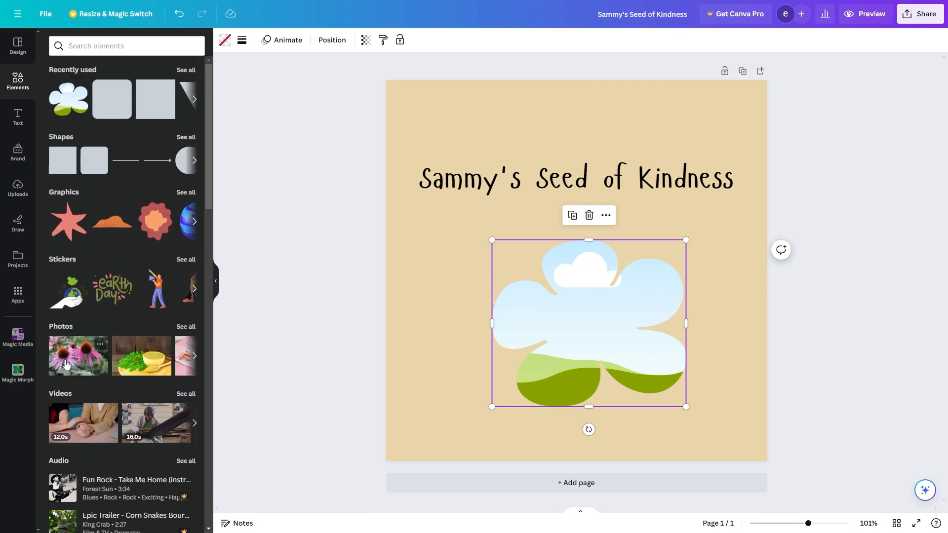
Step: Try the coneflower photo in the frame, remove it, then enlarge and place the frame below the title
left_click(77, 354)
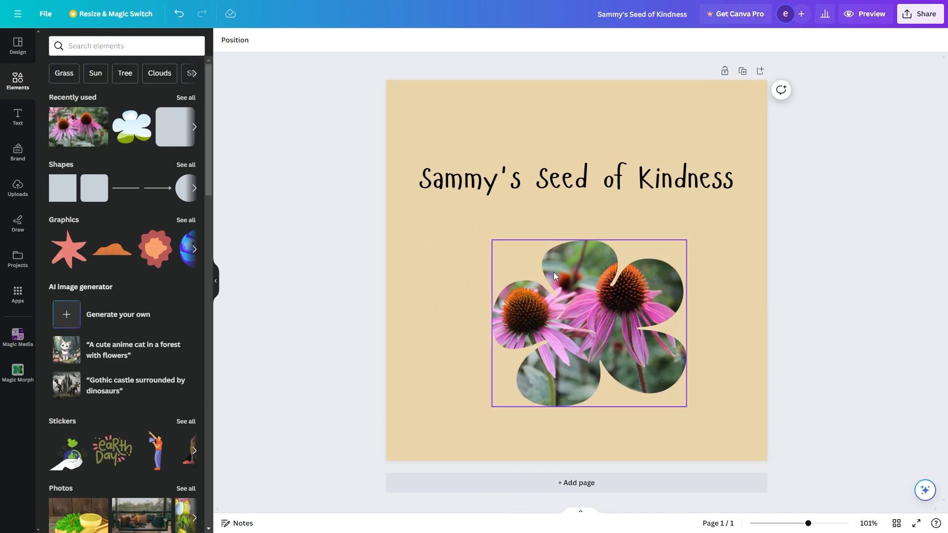
left_click(733, 328)
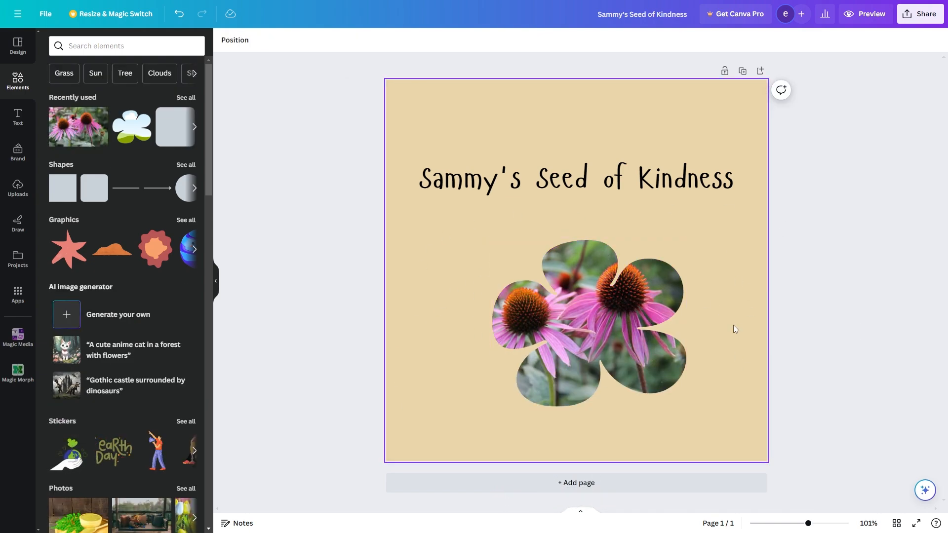
left_click(595, 320)
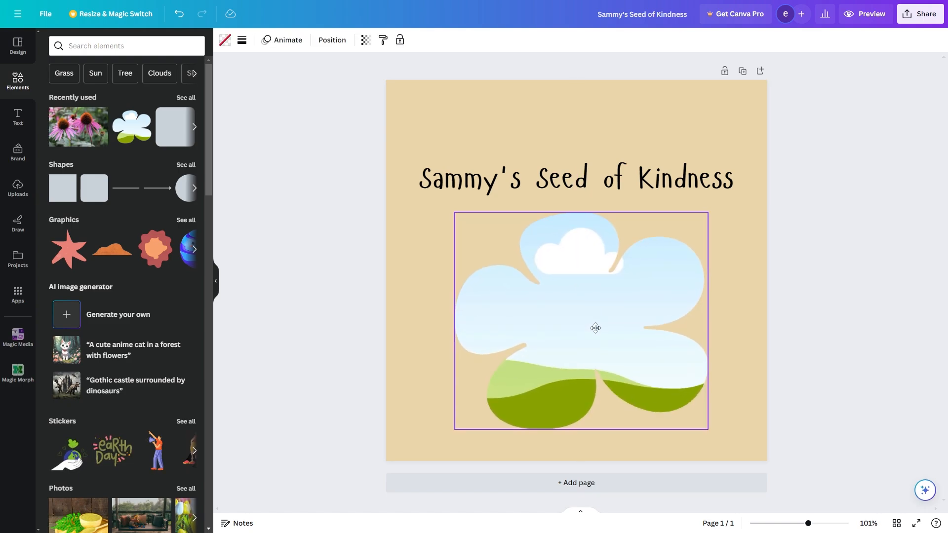
left_click(574, 320)
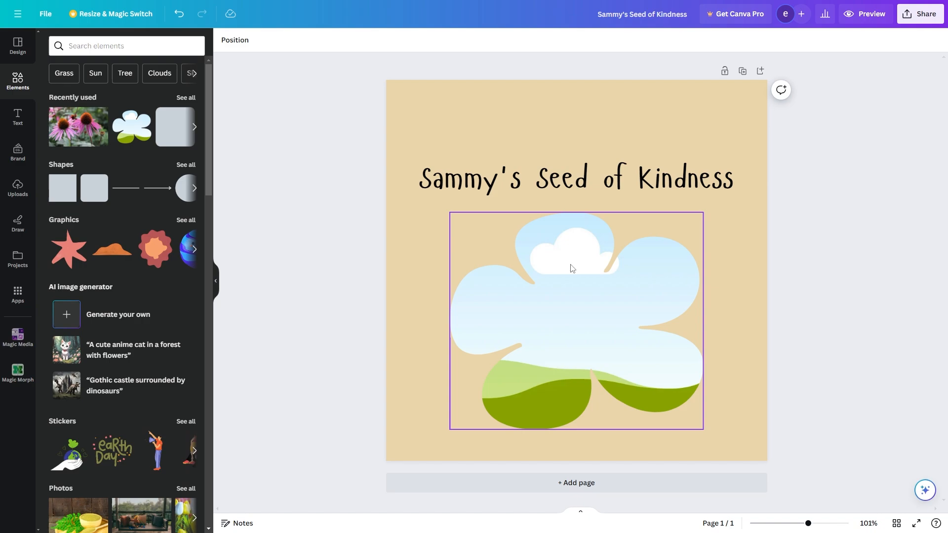
left_click(789, 288)
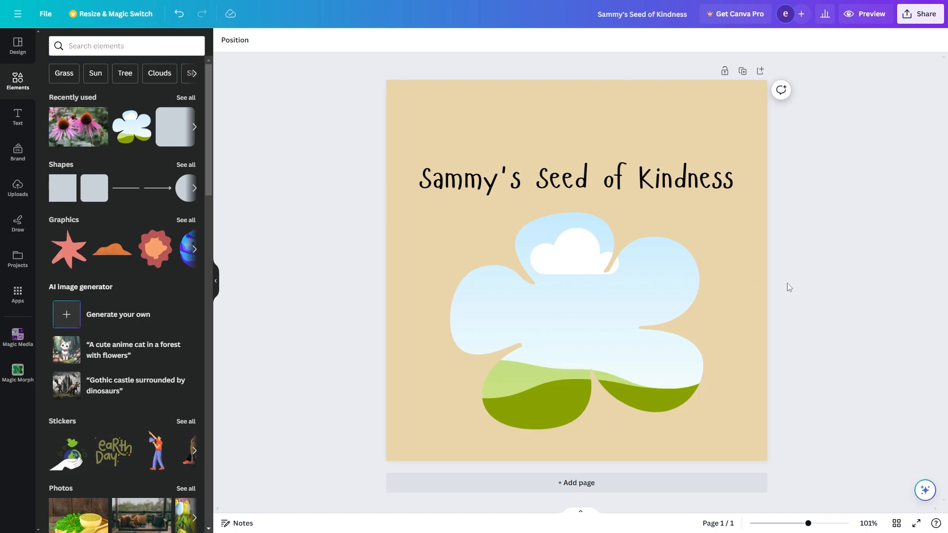
mouse_move(523, 168)
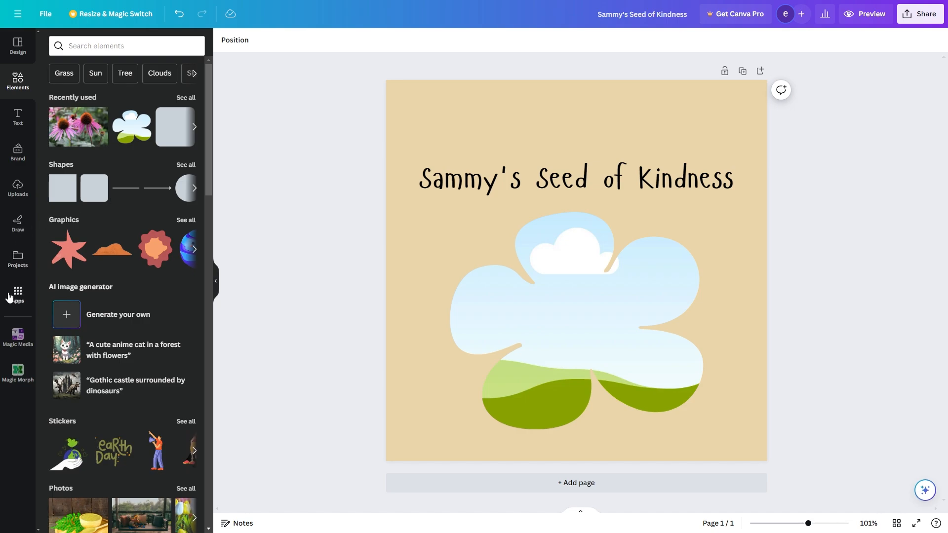
Step: Find Magic Media among the apps and start its text-to-image prompt
left_click(18, 294)
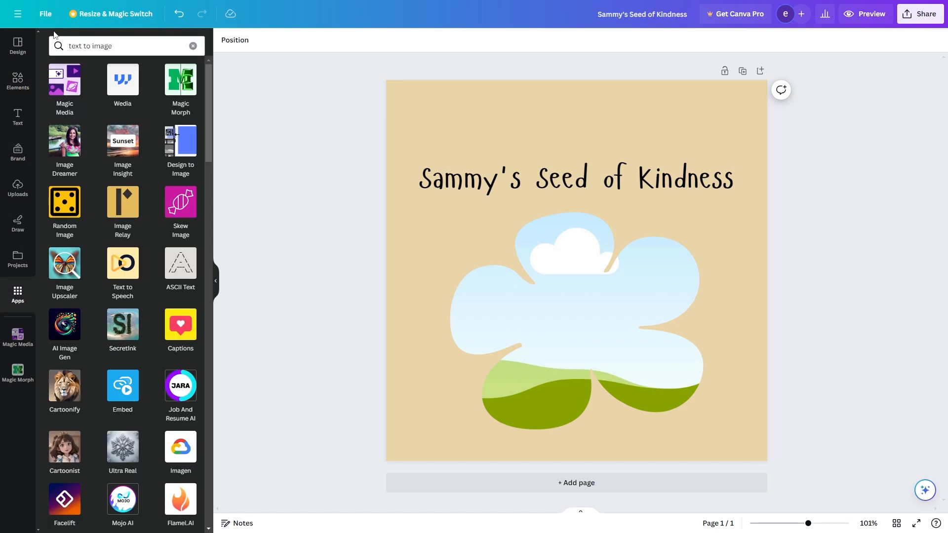
left_click(121, 45)
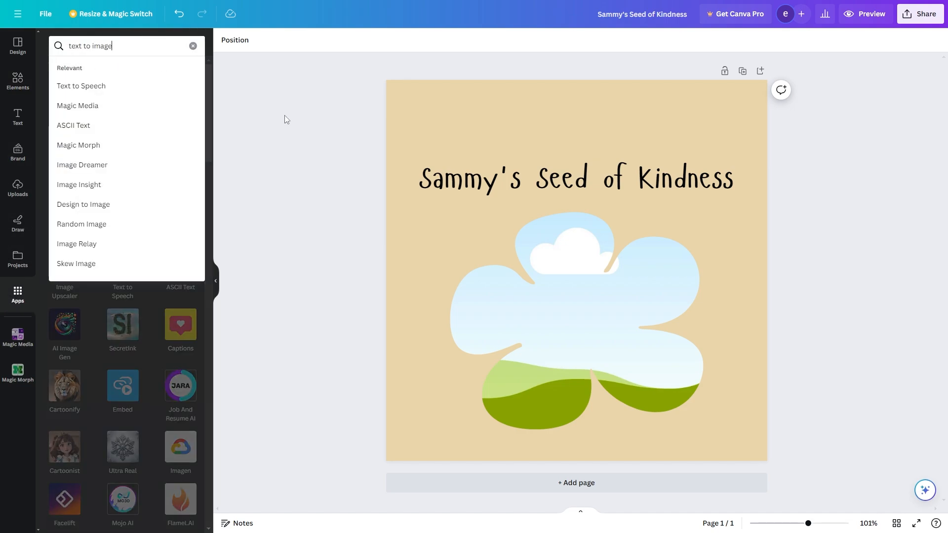
left_click(77, 106)
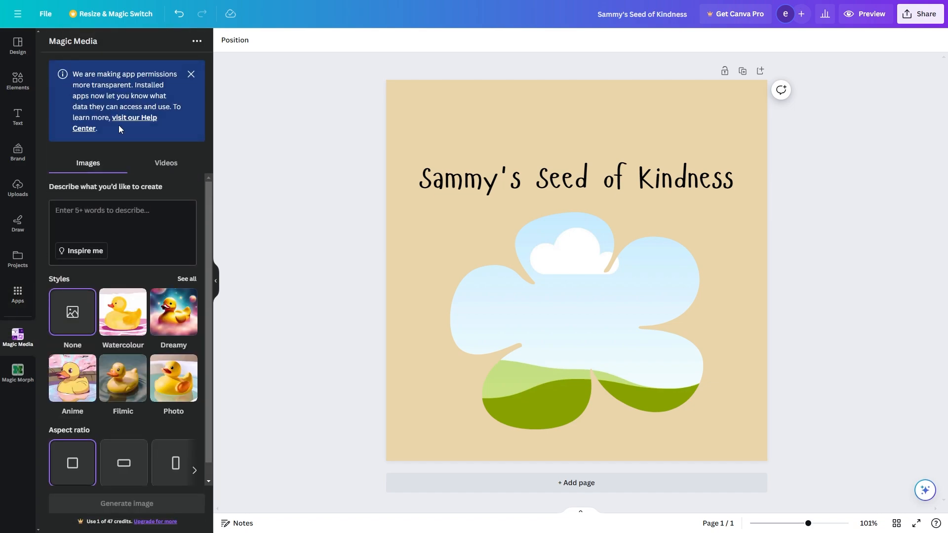
left_click(120, 233)
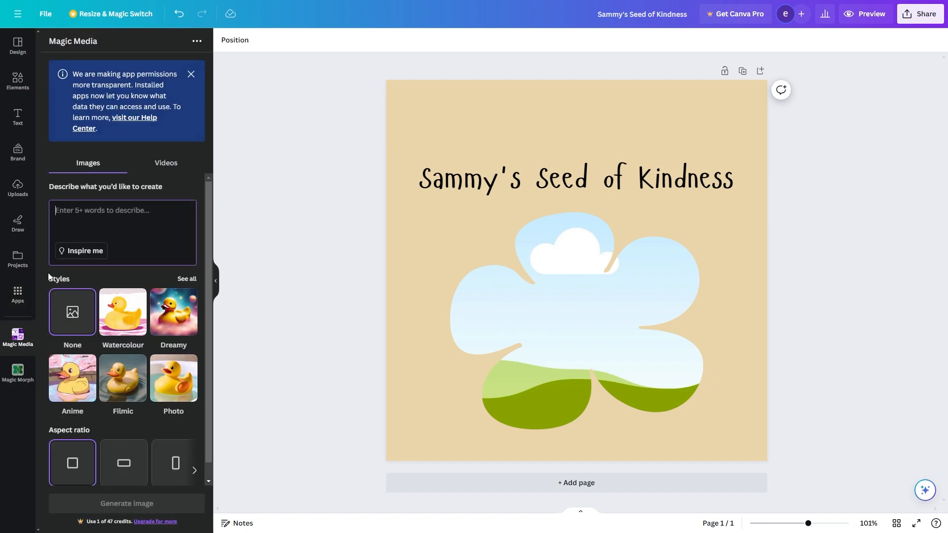
mouse_move(123, 310)
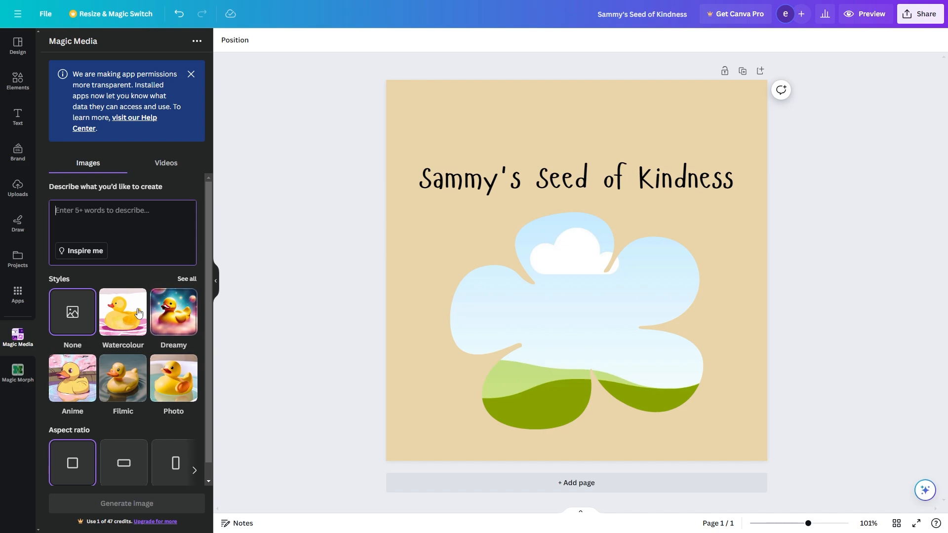
Step: Generate Playful-style images from 'a small seed starting to grow into a flower'
left_click(186, 279)
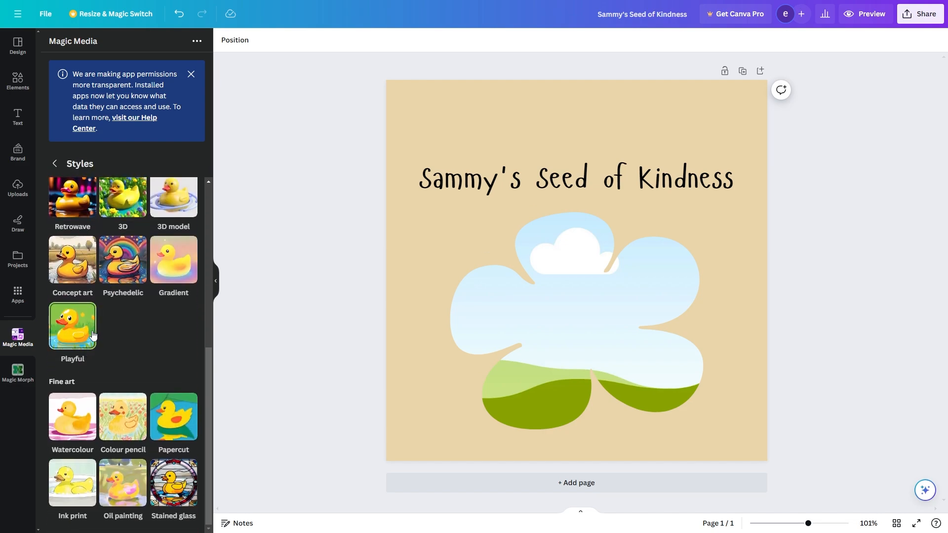
left_click(53, 163)
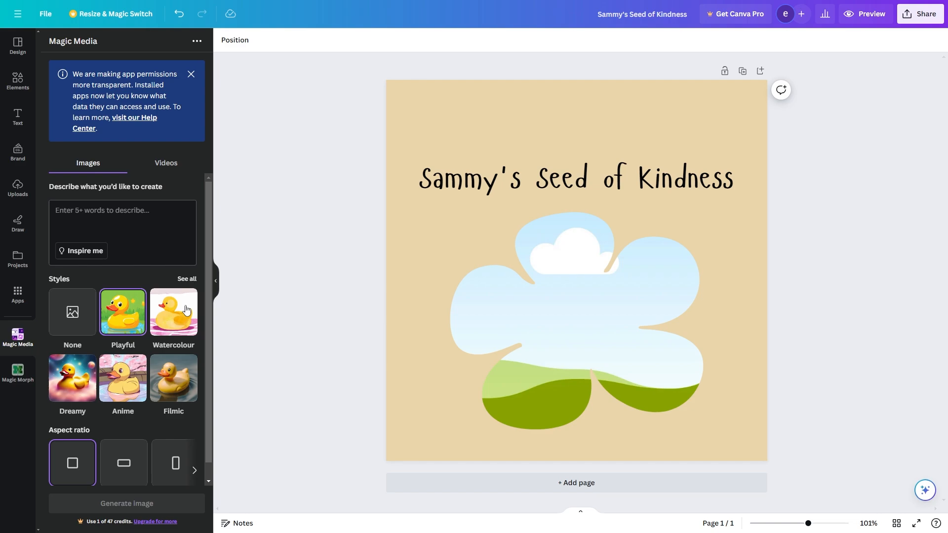
type("a small seed starting to grow into a flower")
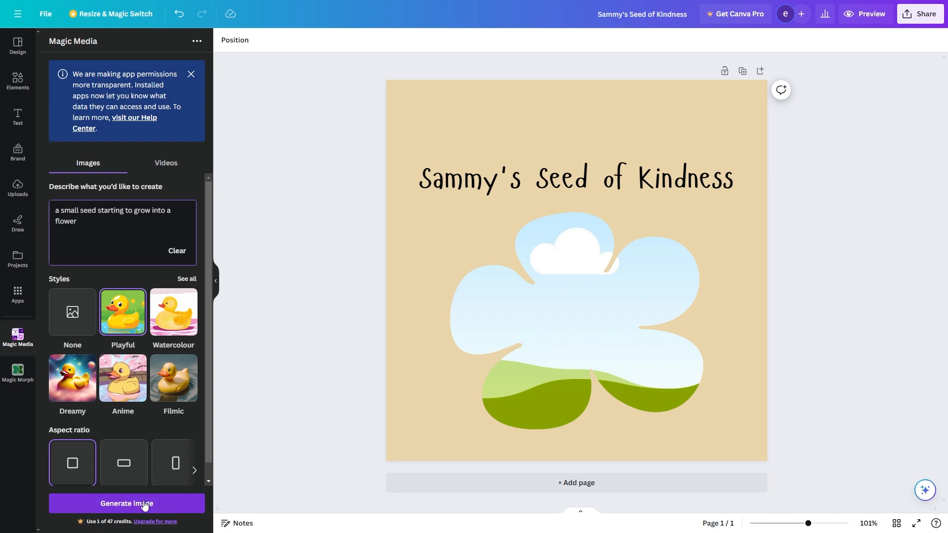
left_click(126, 502)
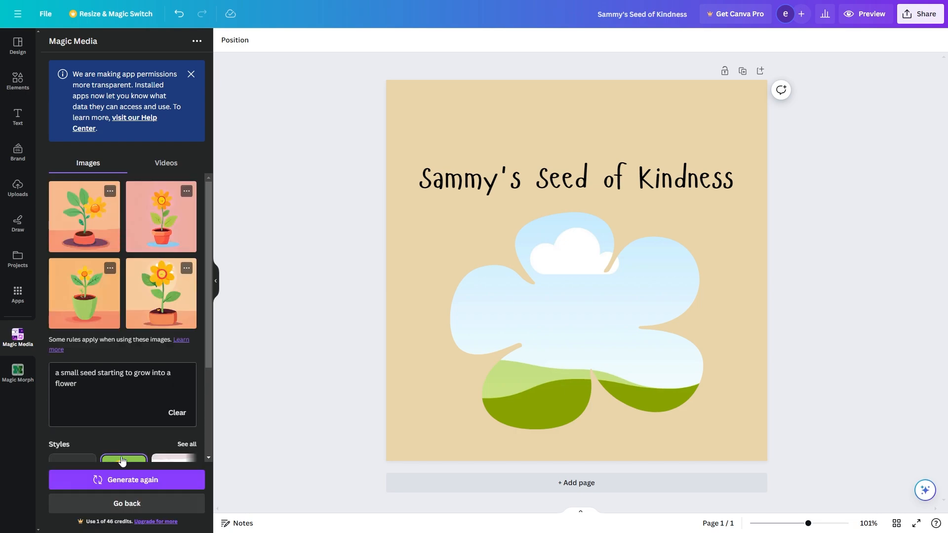
mouse_move(57, 344)
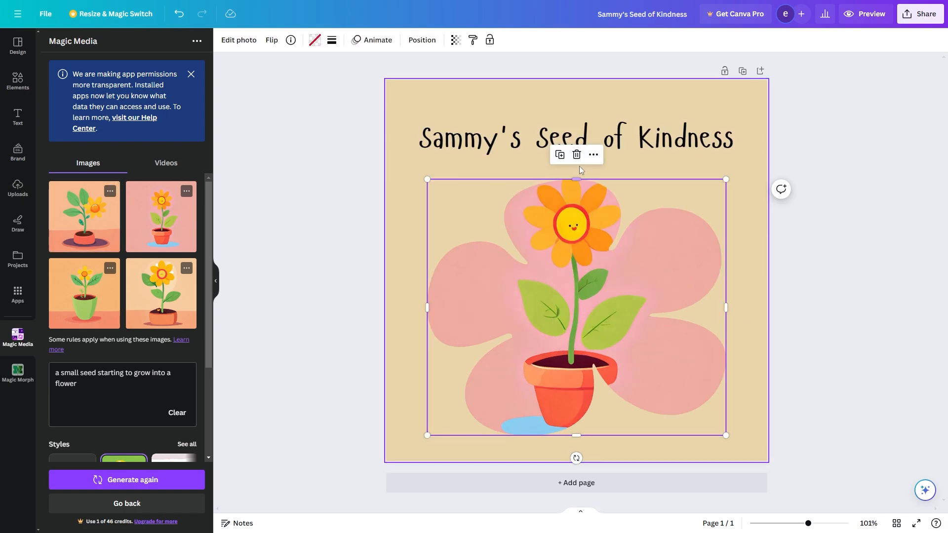
Step: Replace the blob frame with the potted sunflower image and recolour the background pink #EFABA0
left_click(575, 154)
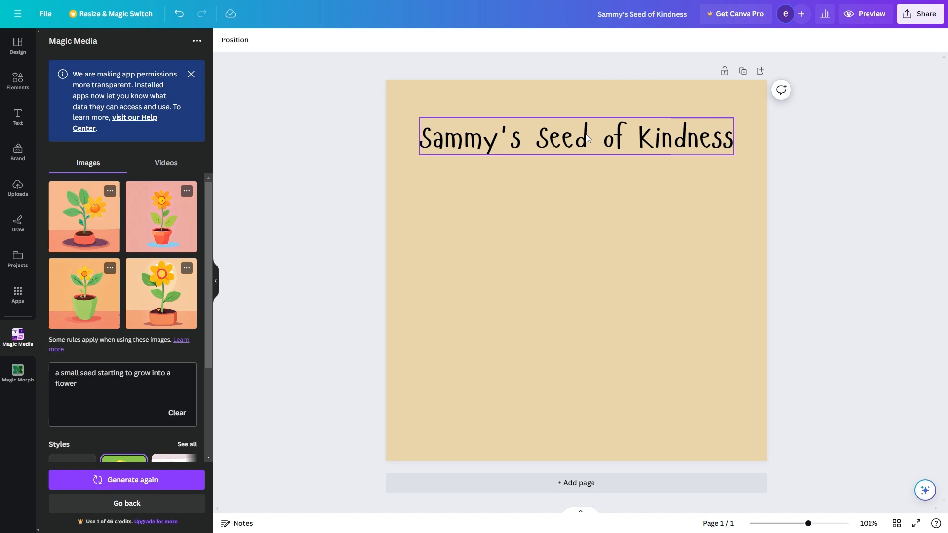
left_click(160, 216)
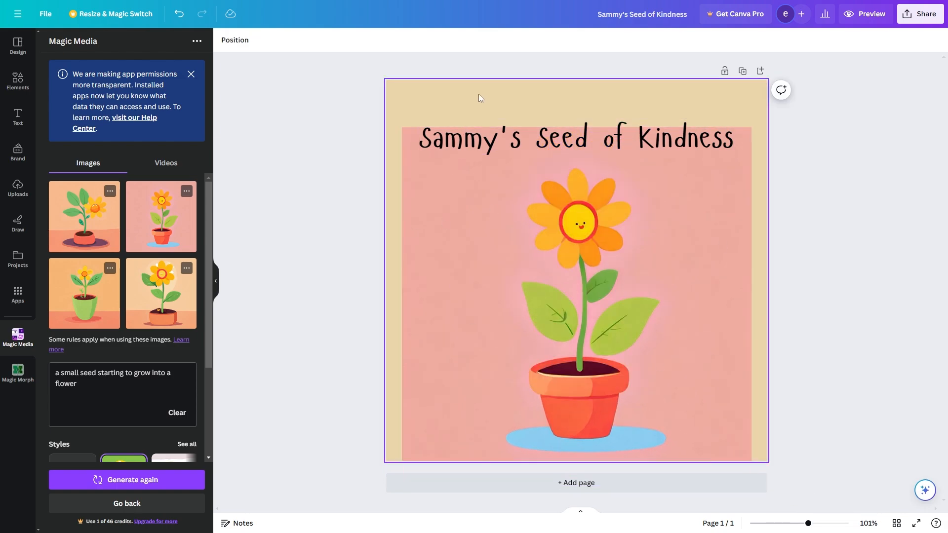
left_click(224, 40)
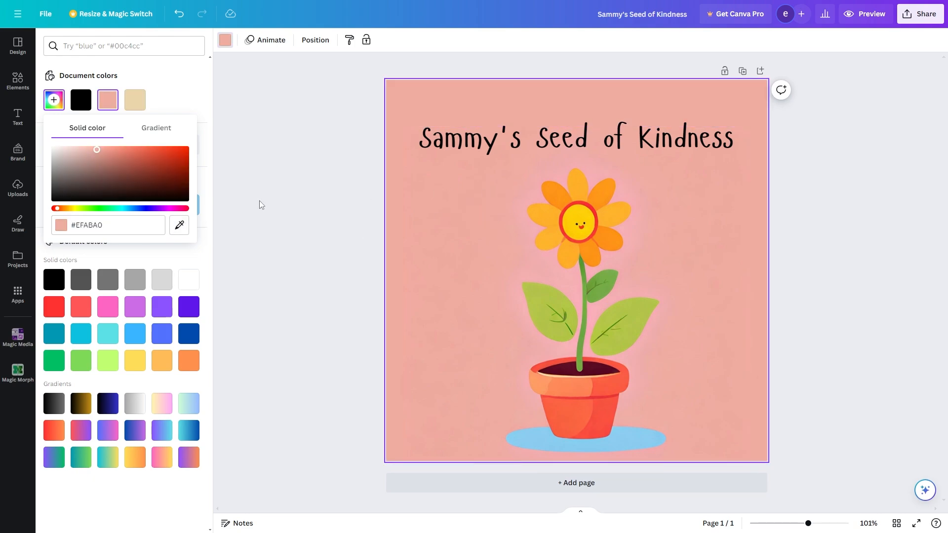
left_click(17, 341)
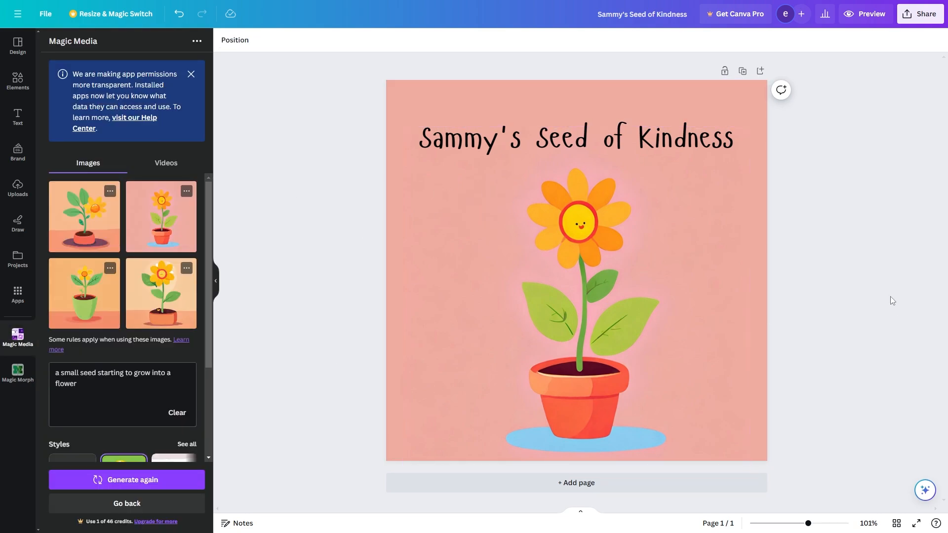
Step: Make the page 1 title text white
left_click(575, 137)
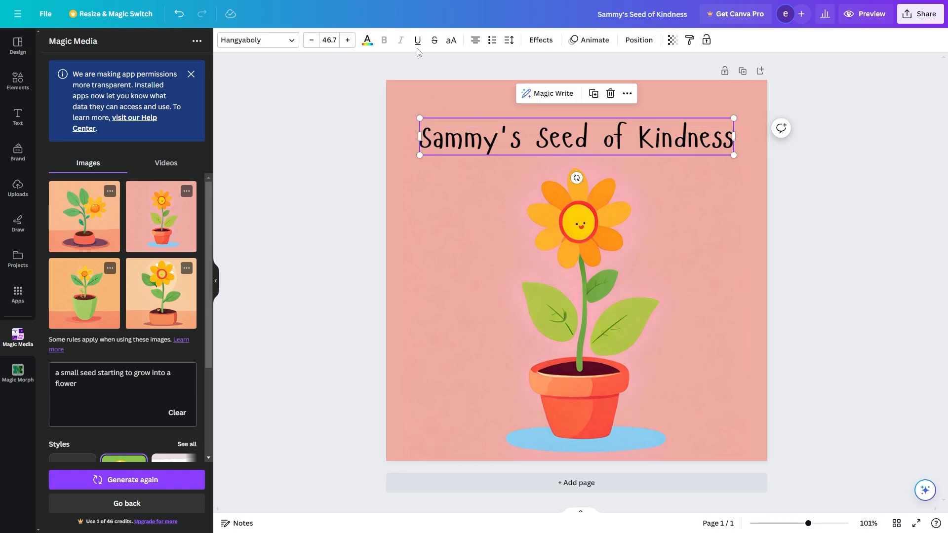
left_click(365, 39)
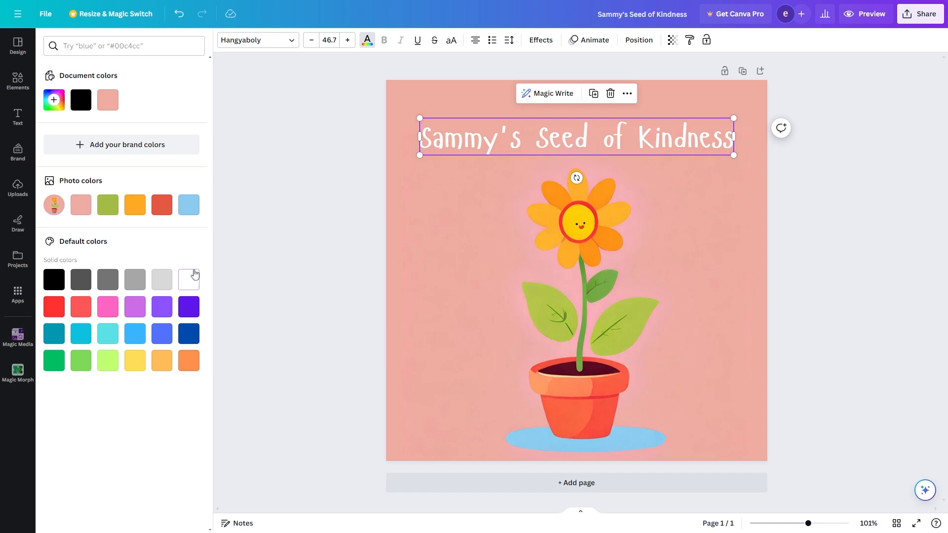
left_click(18, 339)
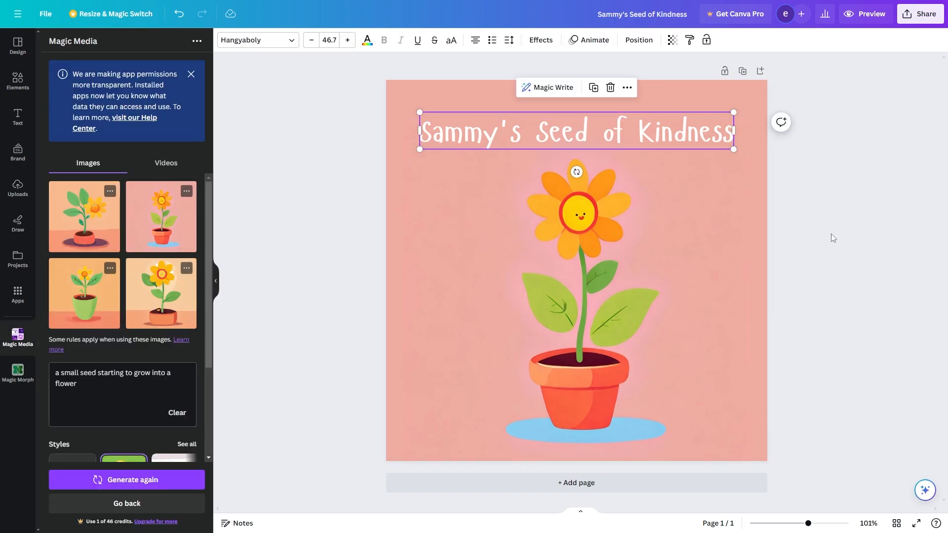
Step: Give the title a Curve arc and a drop Shadow, then add a blank second page
left_click(539, 39)
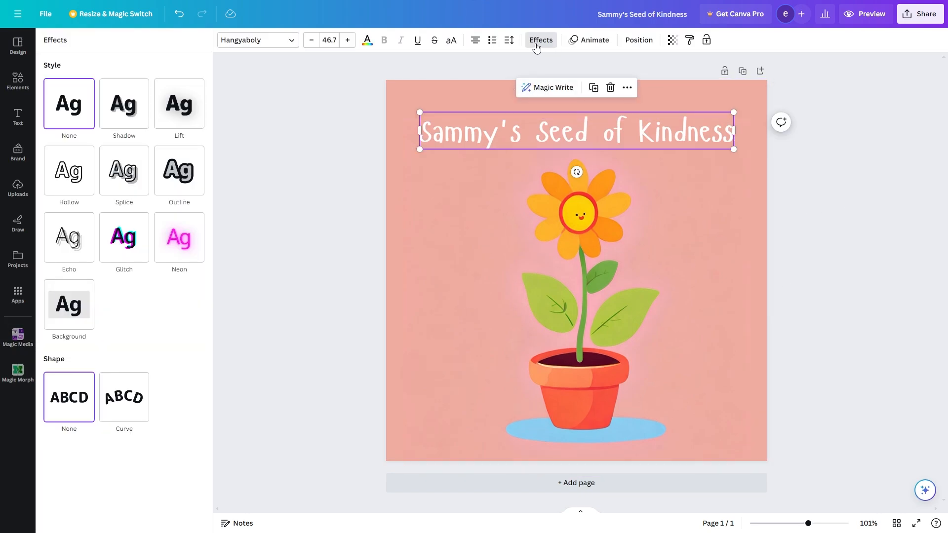
left_click(123, 396)
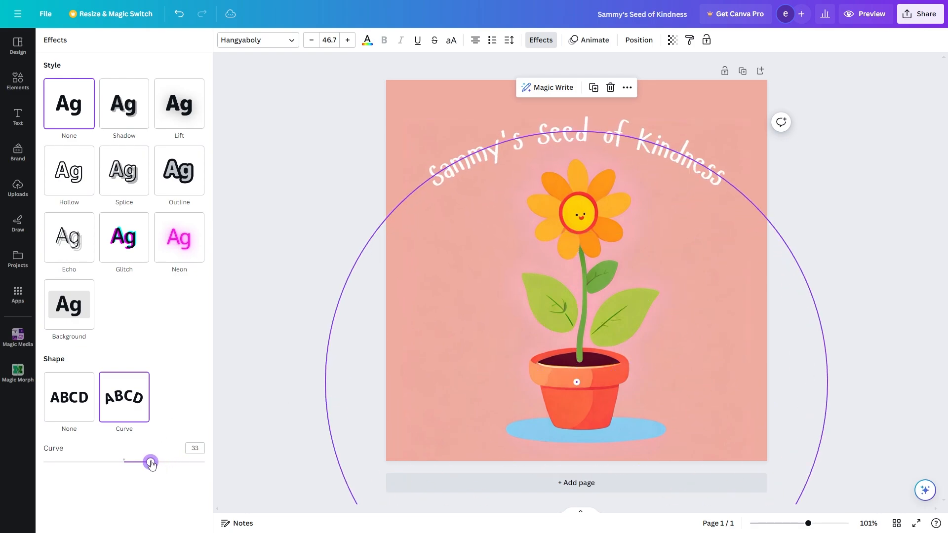
left_click(18, 341)
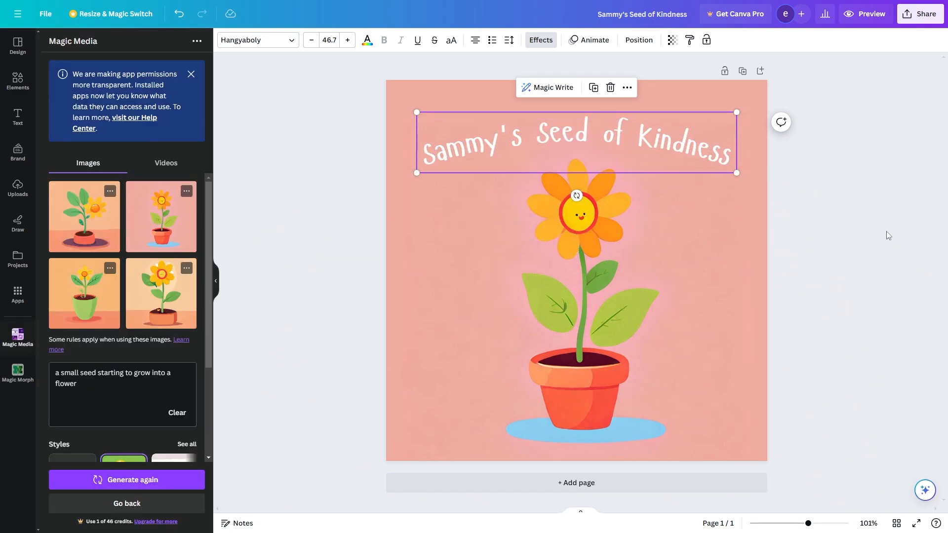
left_click(539, 39)
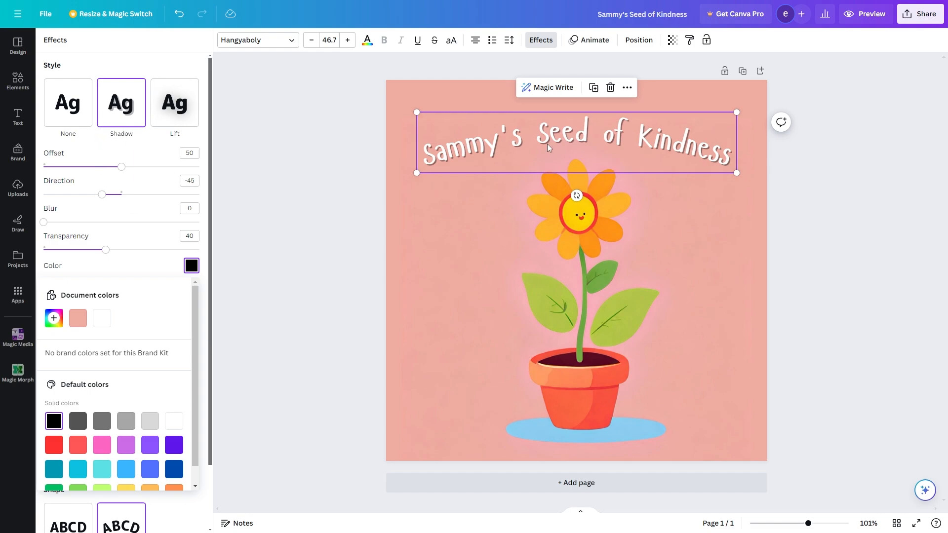
mouse_move(840, 210)
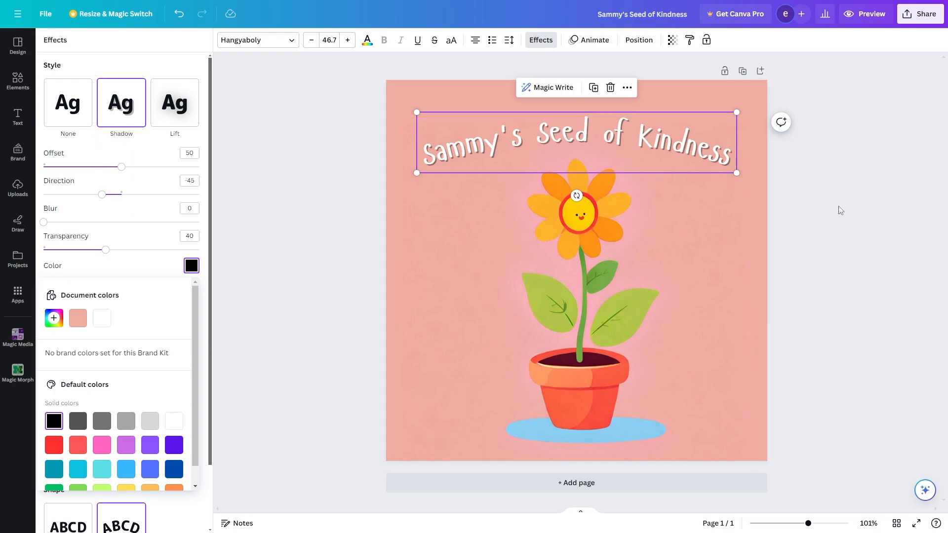
left_click(17, 338)
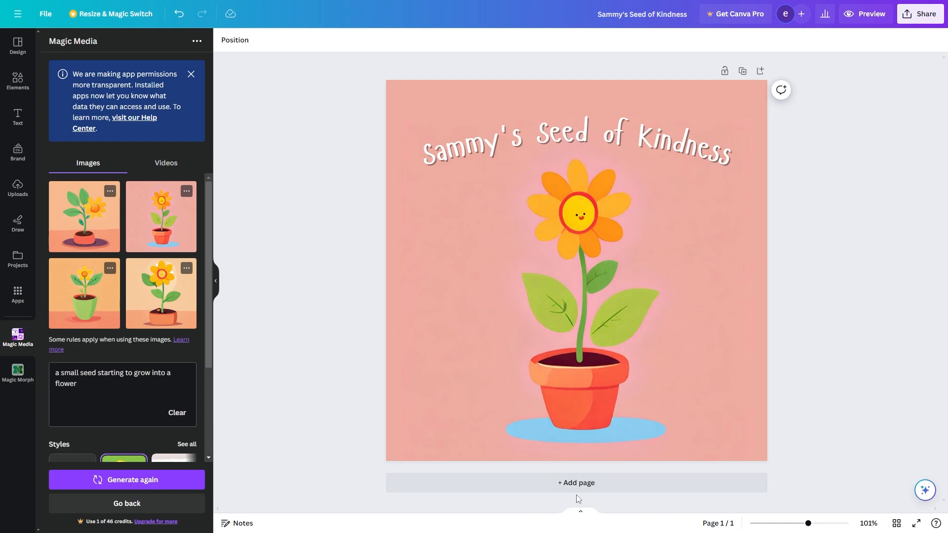
left_click(574, 483)
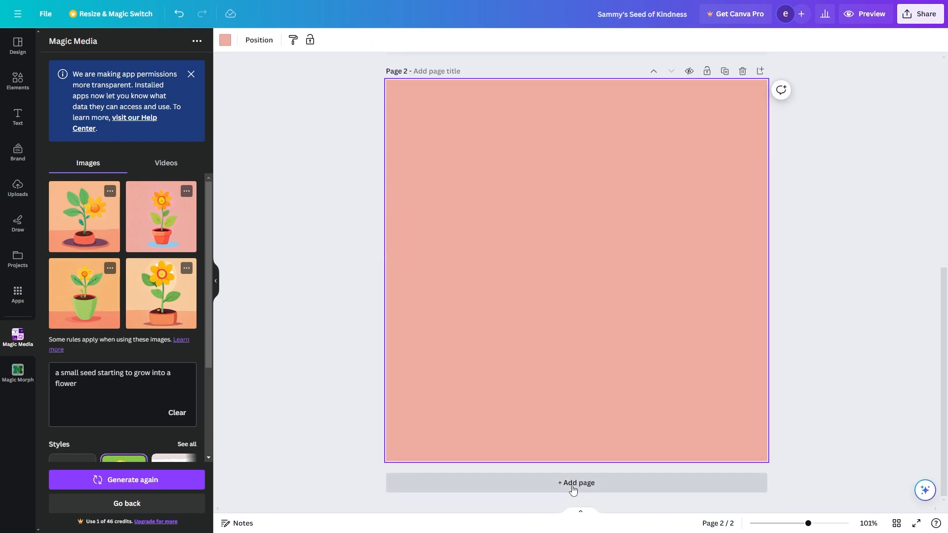
mouse_move(842, 212)
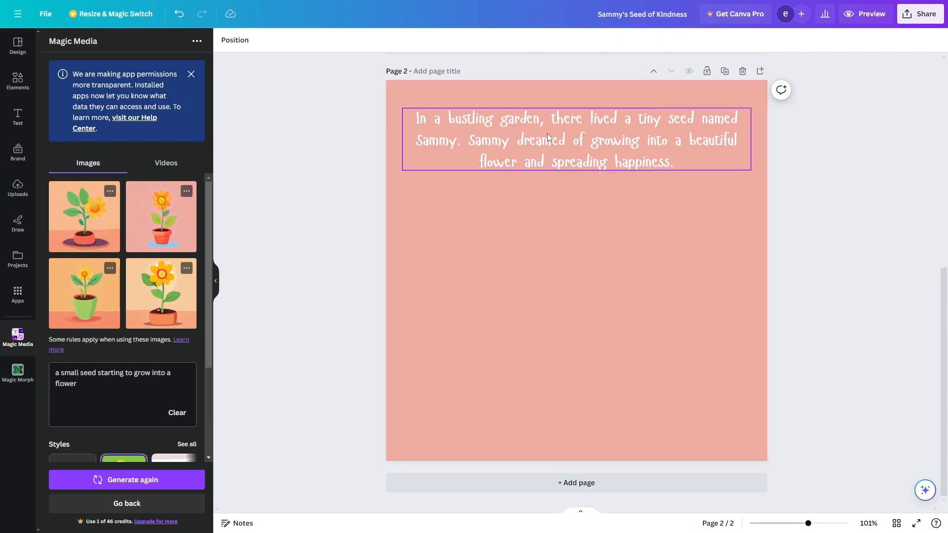
Step: Give the page 2 story paragraph about Sammy a black drop shadow
left_click(574, 139)
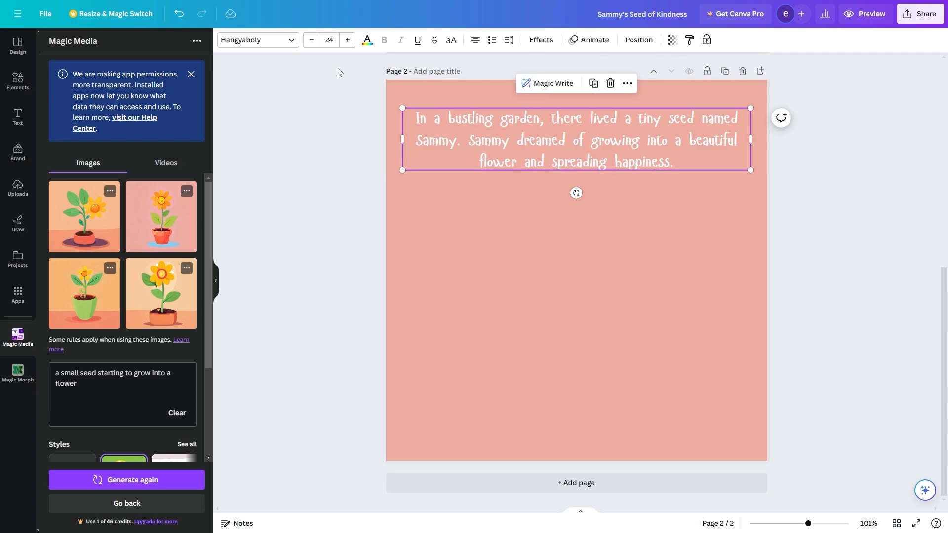
left_click(539, 40)
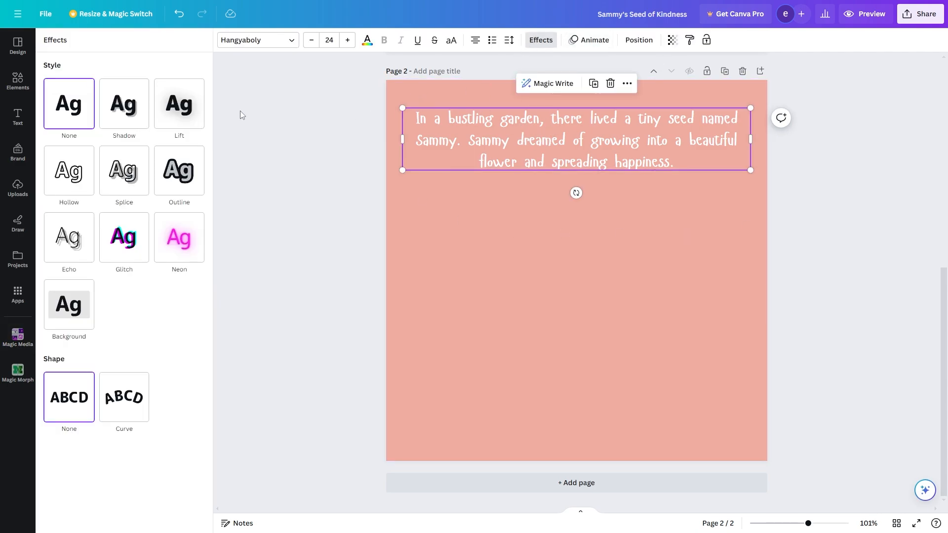
left_click(124, 103)
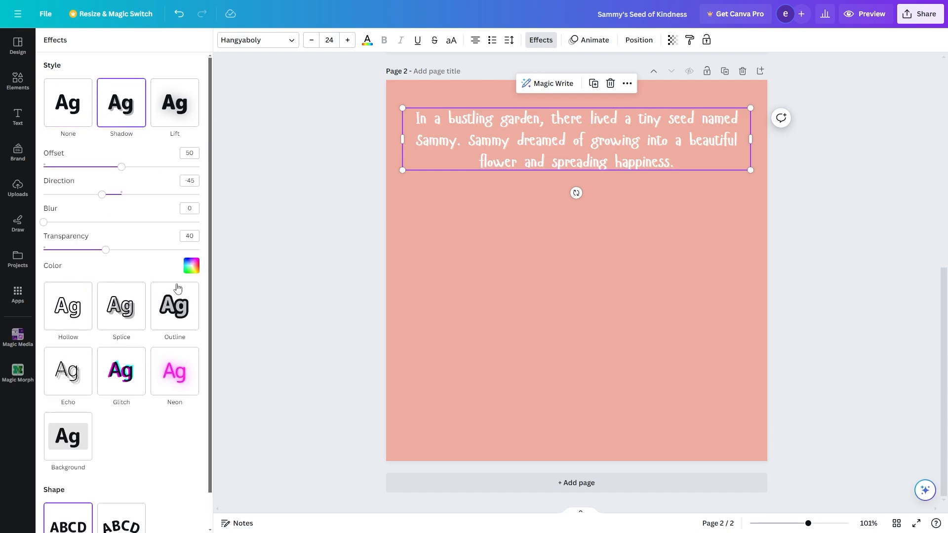
left_click(190, 265)
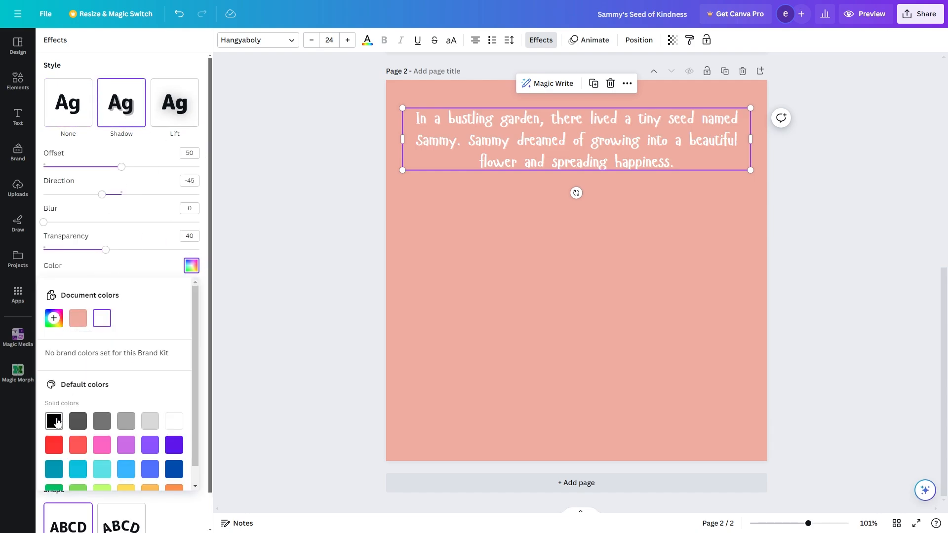
left_click(18, 339)
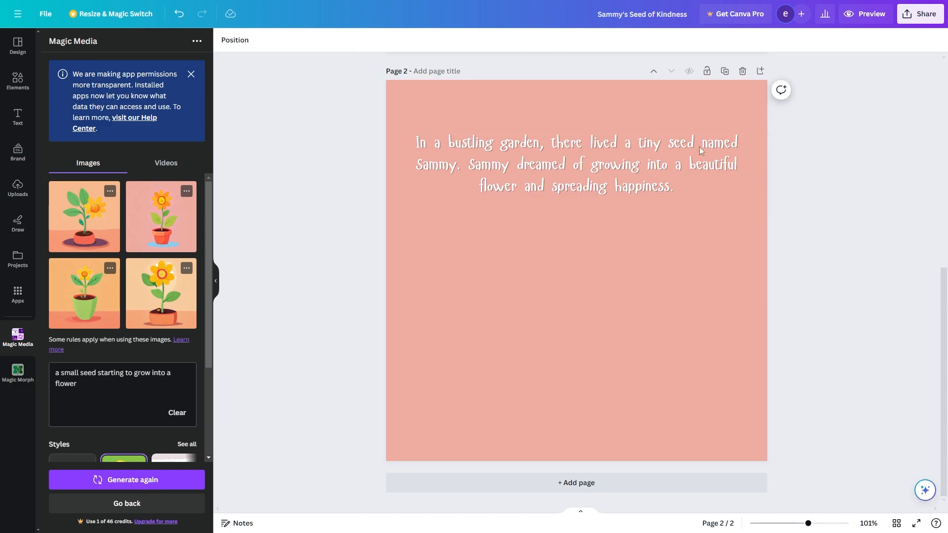
Step: Place a Blob frame from Elements centrally below the page 2 story paragraph
left_click(618, 203)
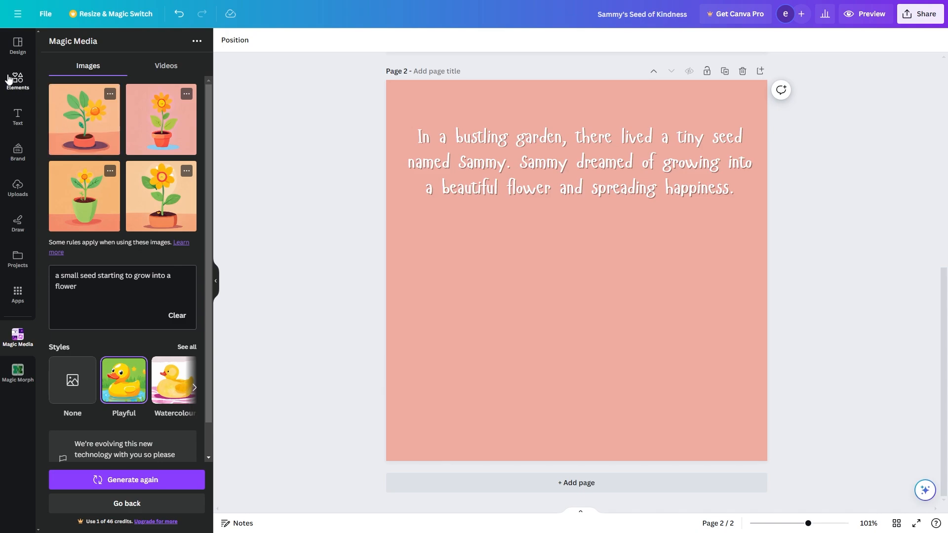
left_click(18, 82)
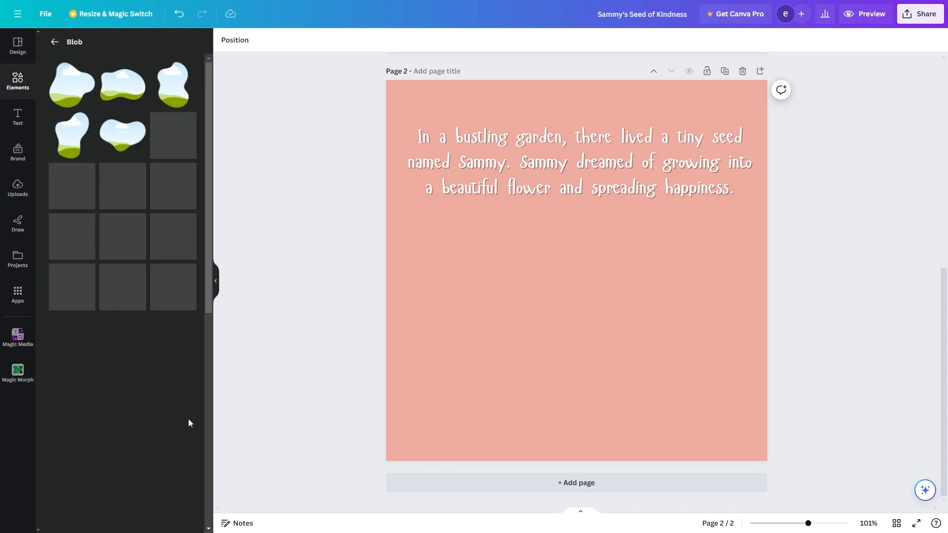
scroll("down", 3)
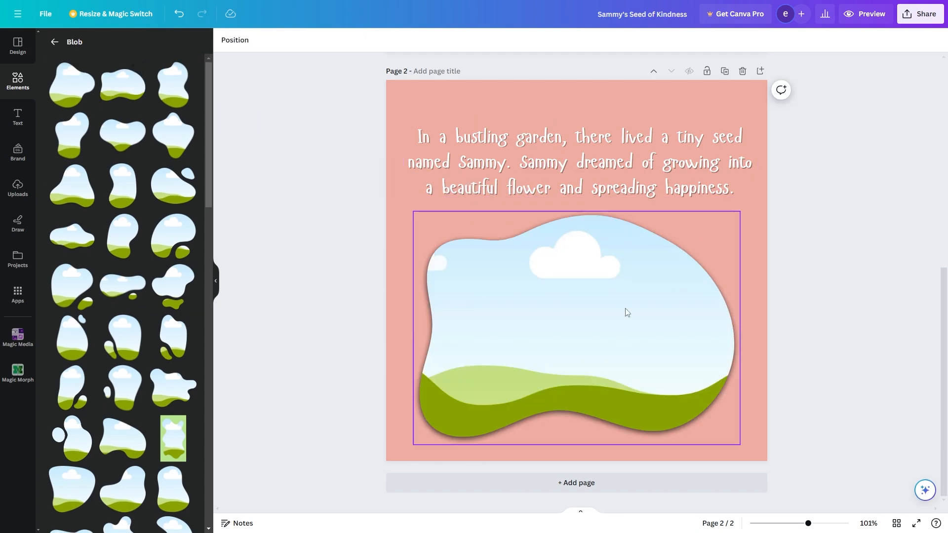
left_click(575, 161)
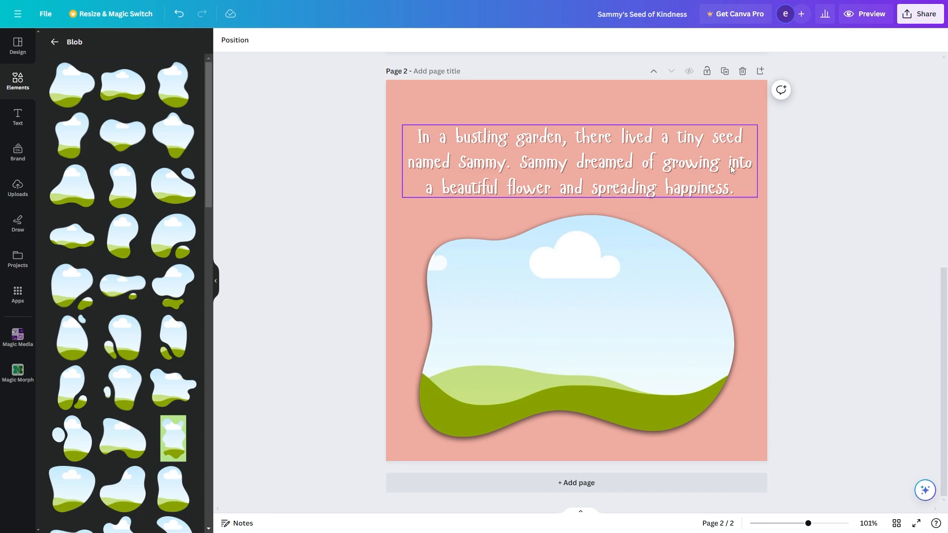
mouse_move(575, 150)
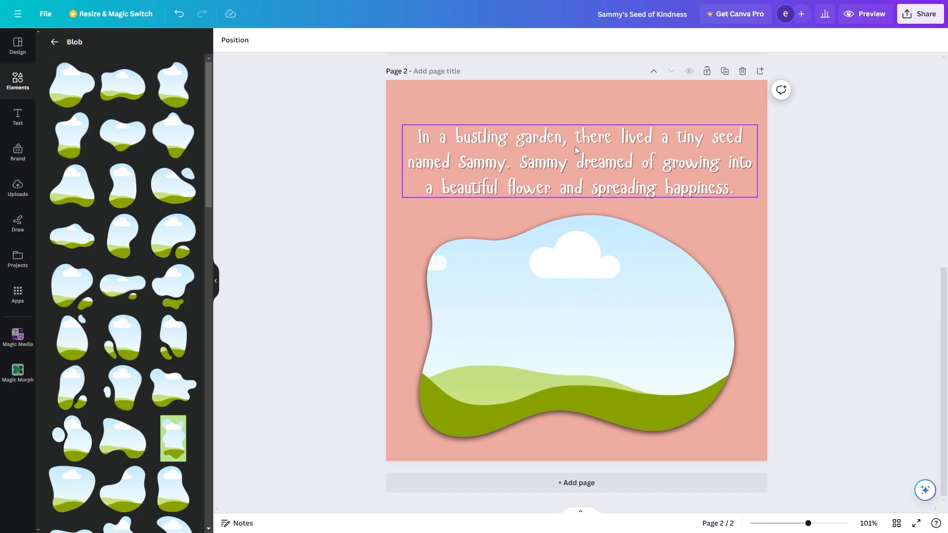
mouse_move(478, 165)
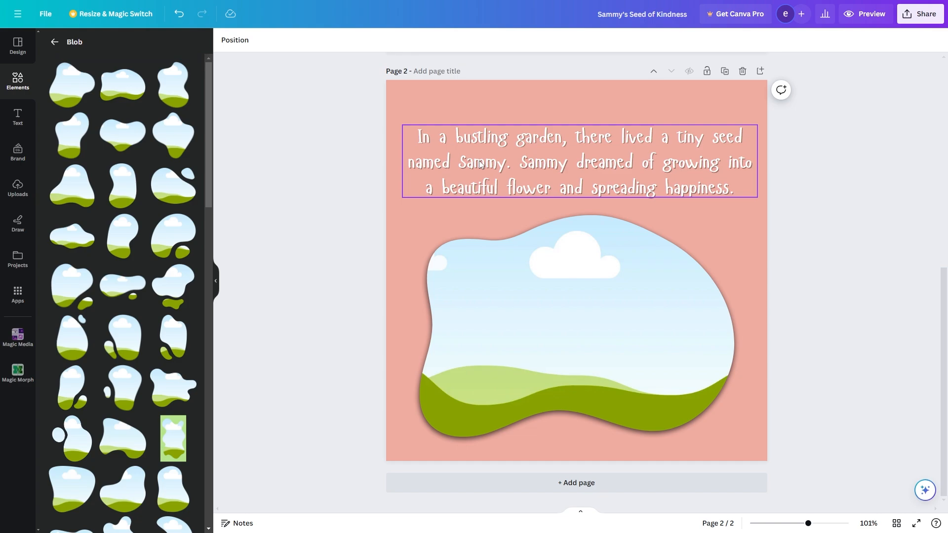
mouse_move(456, 203)
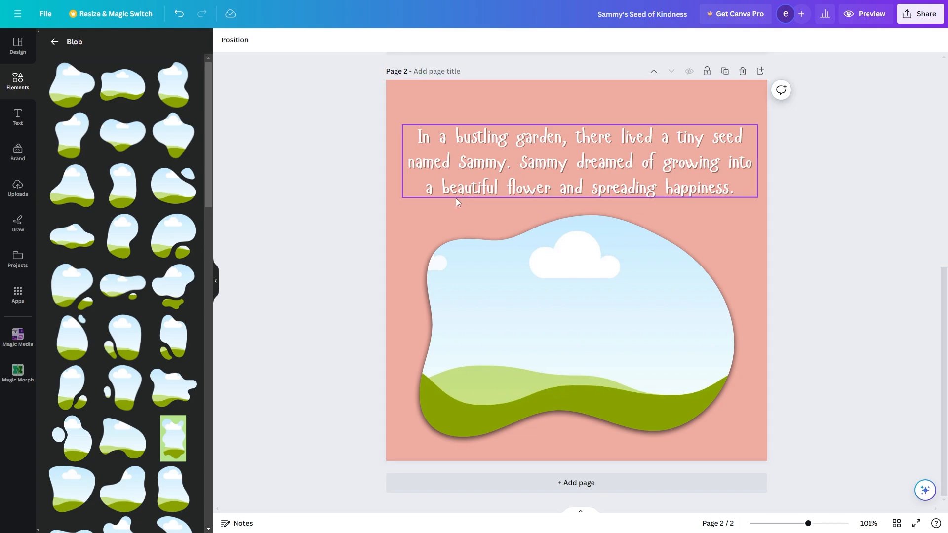
left_click(519, 292)
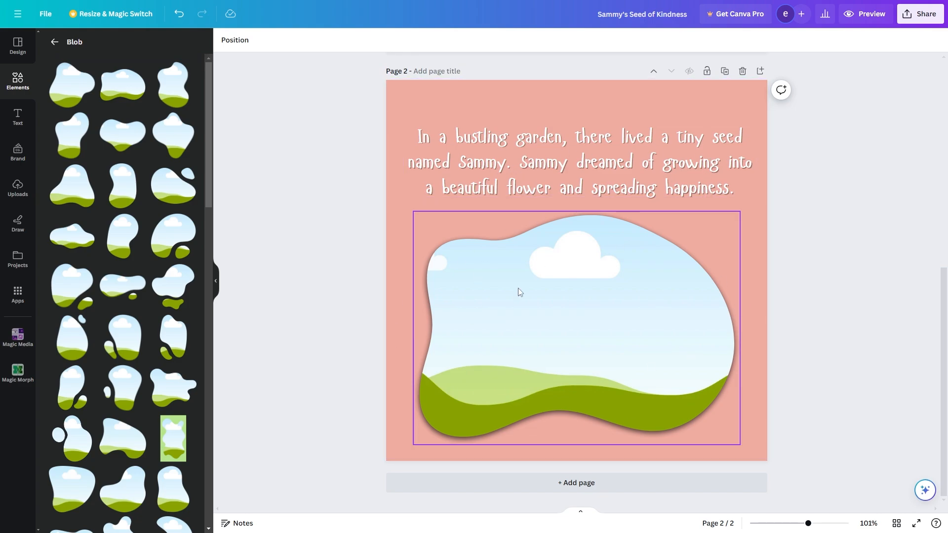
left_click(846, 298)
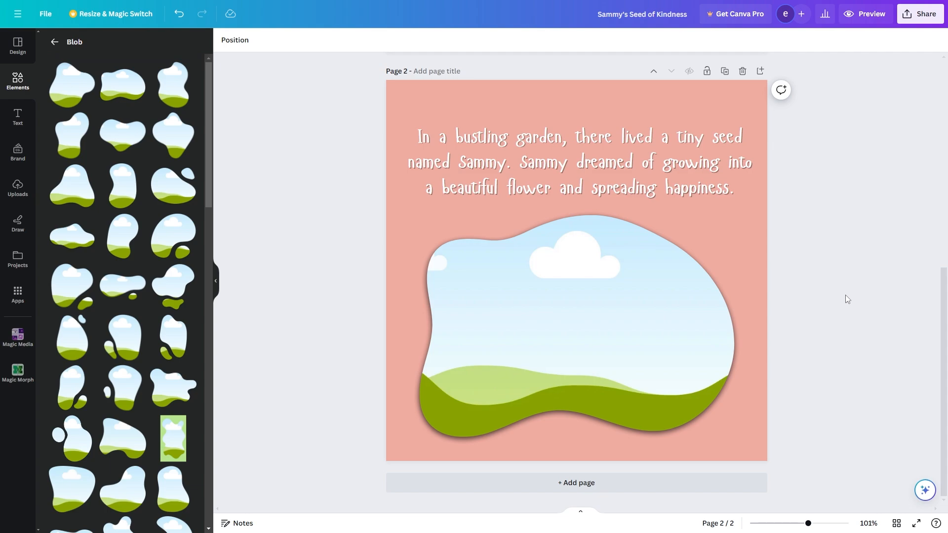
left_click(53, 42)
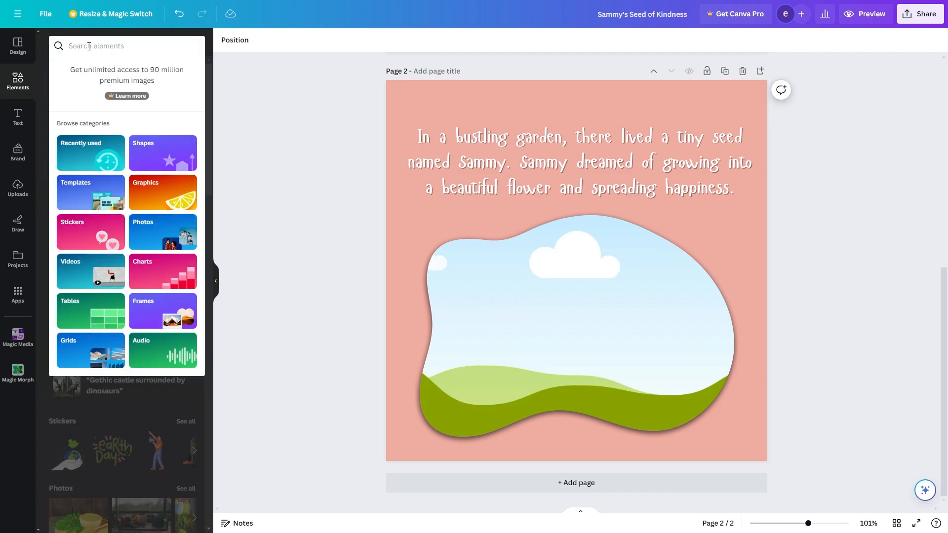
Step: Fill the blob frame with a 'grass background' landscape, add a seedling and leafy corner sprigs
type("grass background")
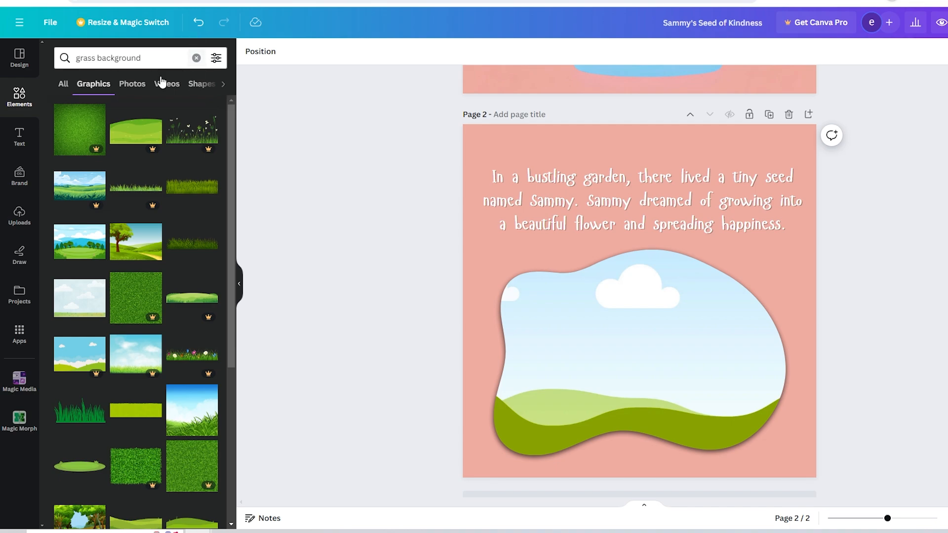
mouse_move(145, 171)
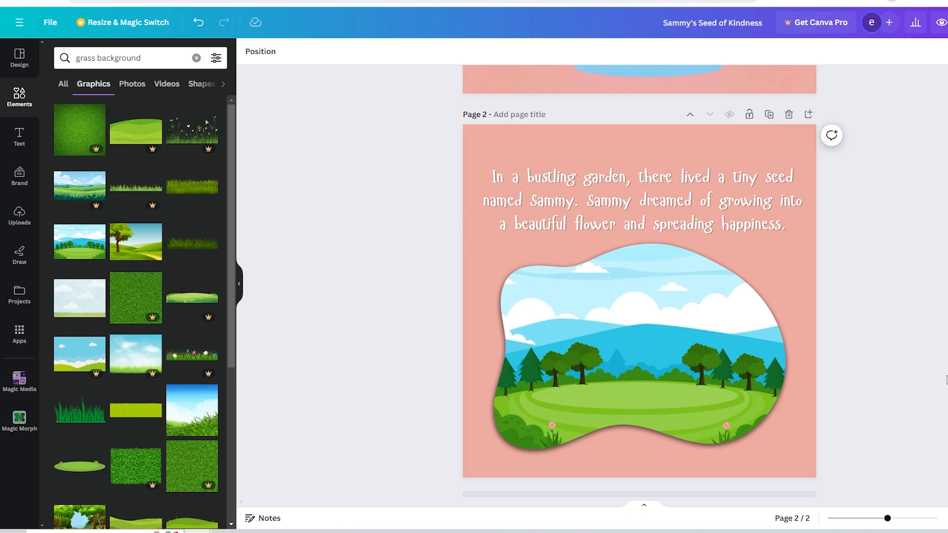
left_click(518, 200)
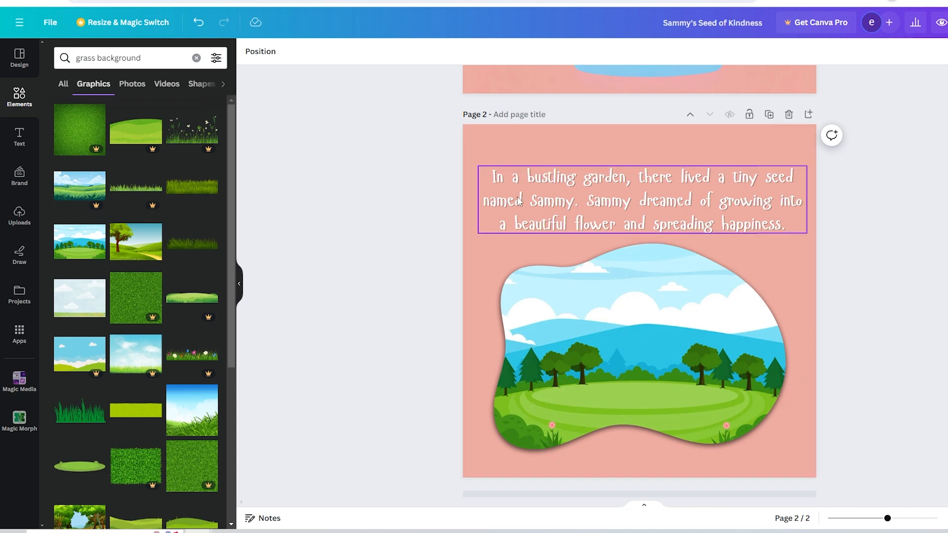
mouse_move(796, 188)
type("plants")
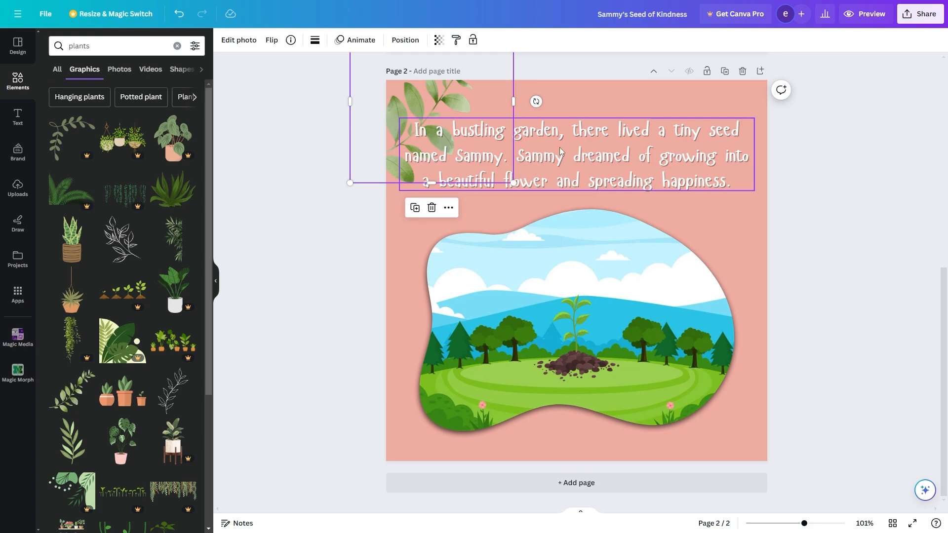
left_click(438, 40)
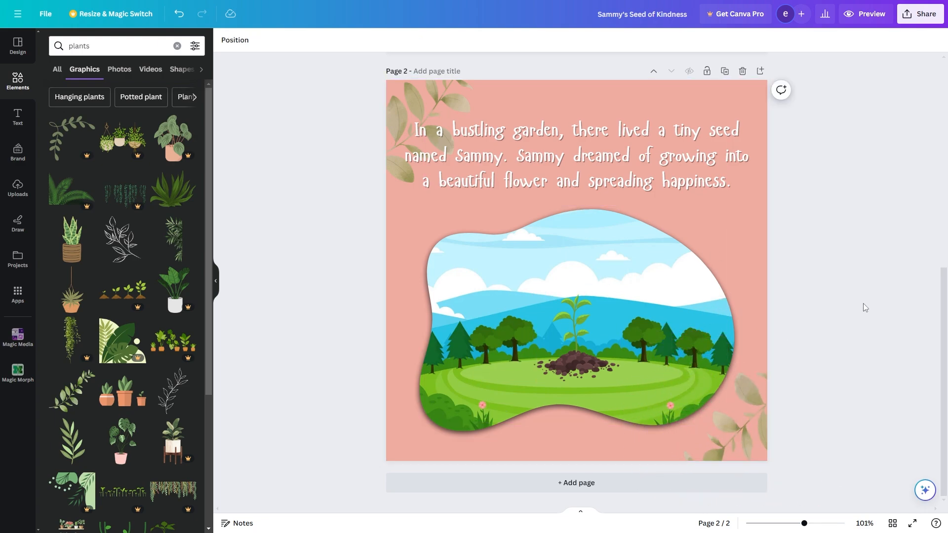
scroll("up", 3)
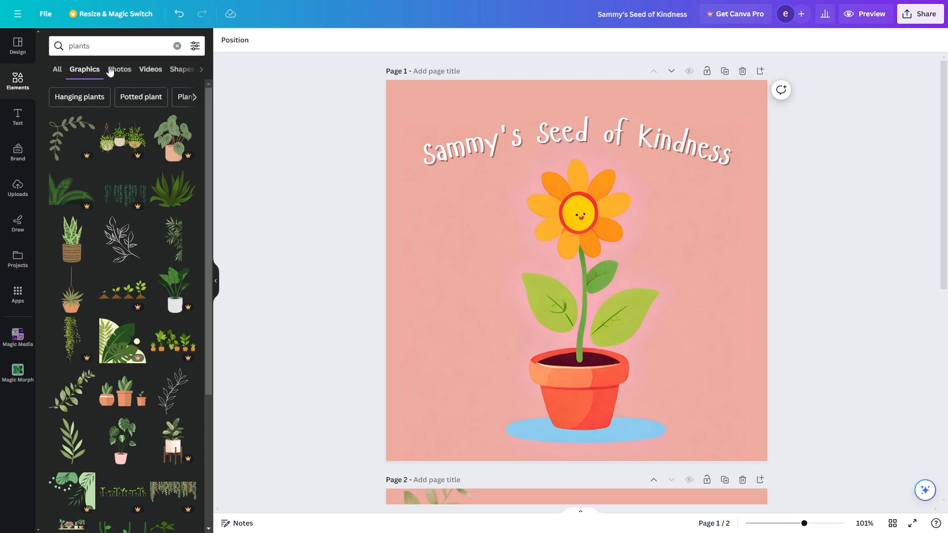
Step: Browse the Story Book templates in the Design panel, then create a third page from page 2
left_click(18, 46)
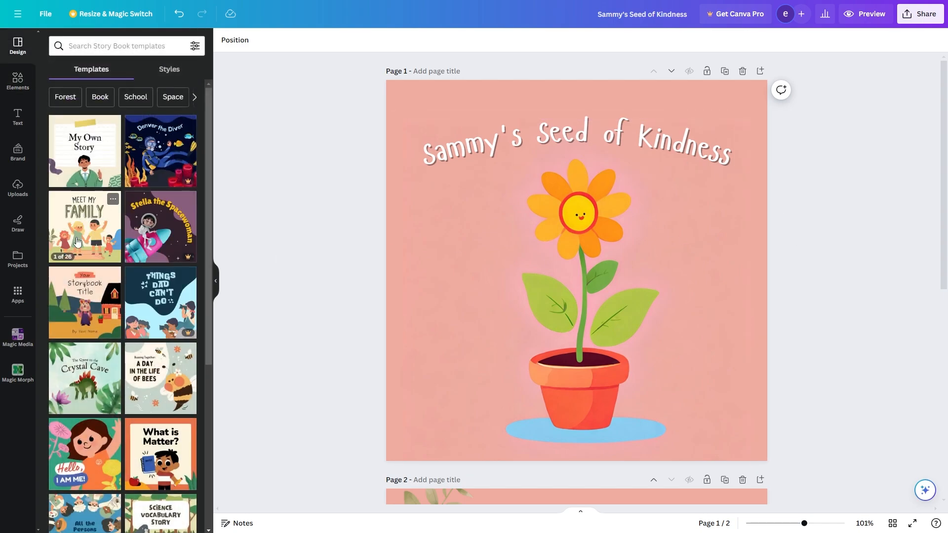
mouse_move(149, 317)
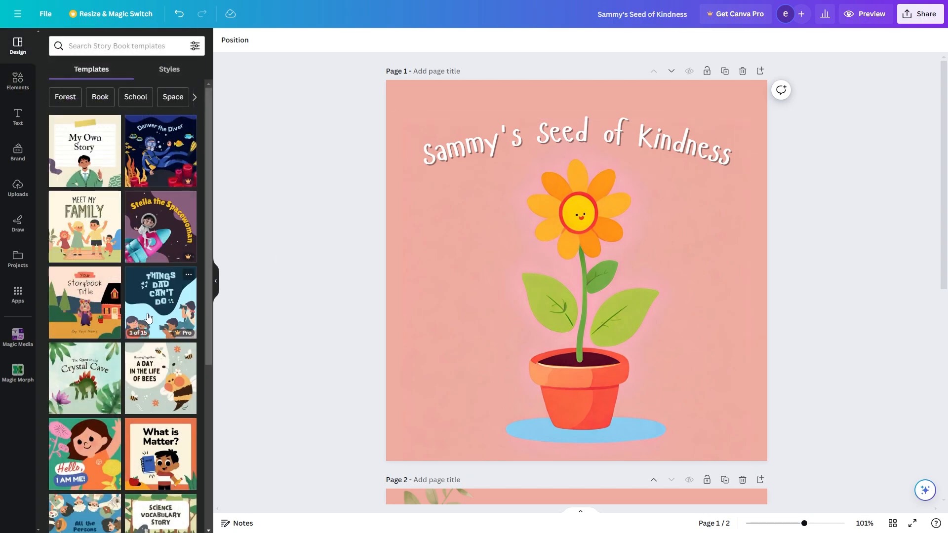
scroll("down", 3)
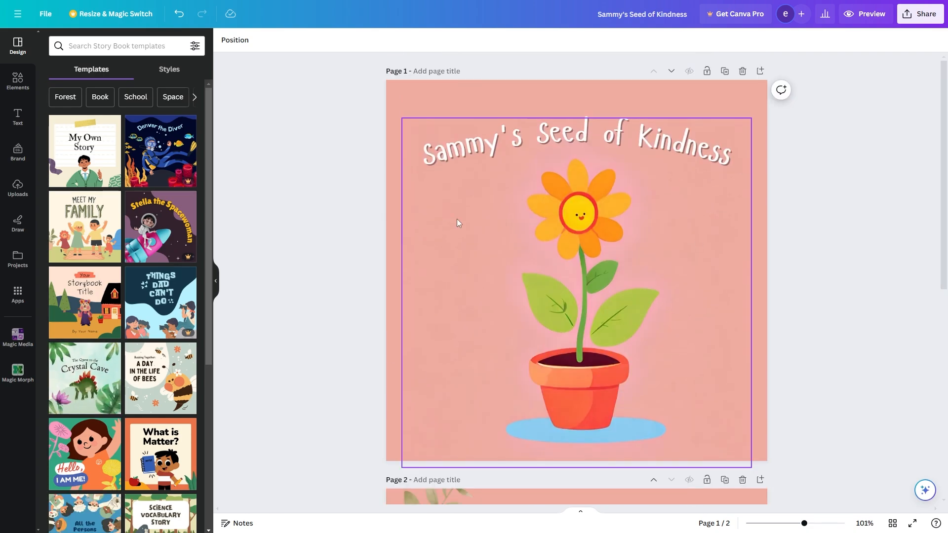
left_click(341, 358)
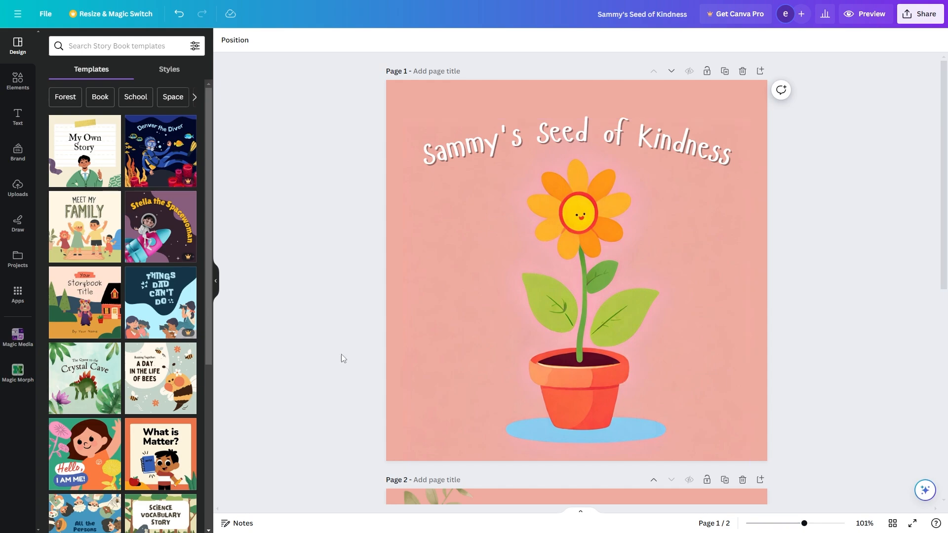
mouse_move(263, 177)
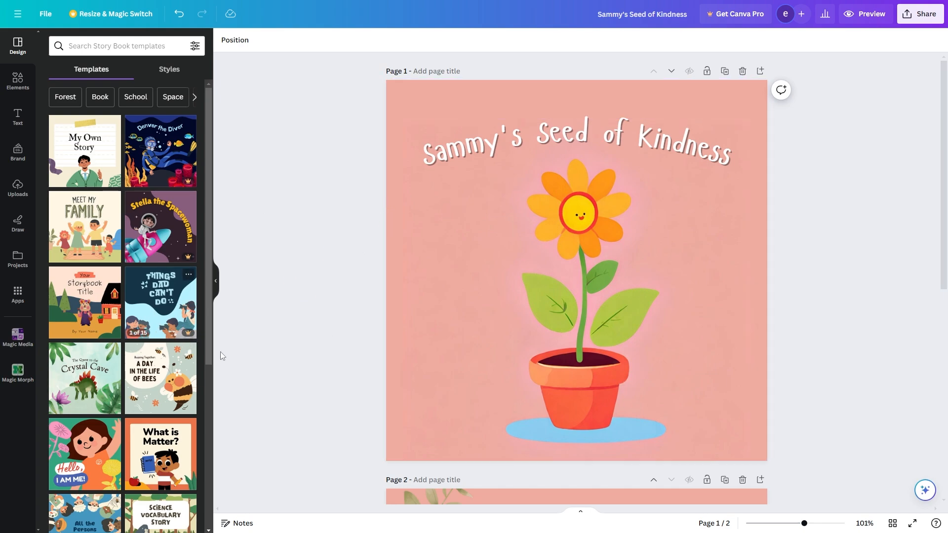
scroll("down", 3)
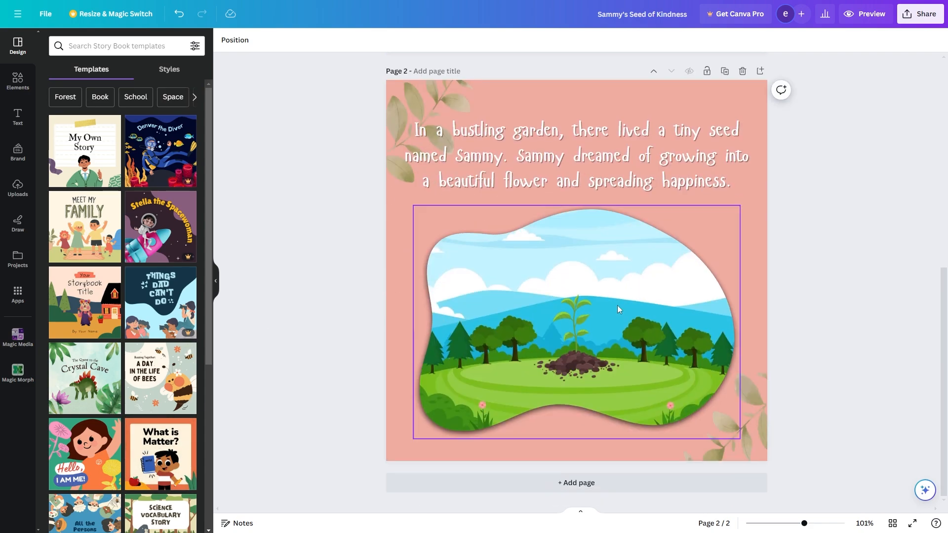
left_click(813, 211)
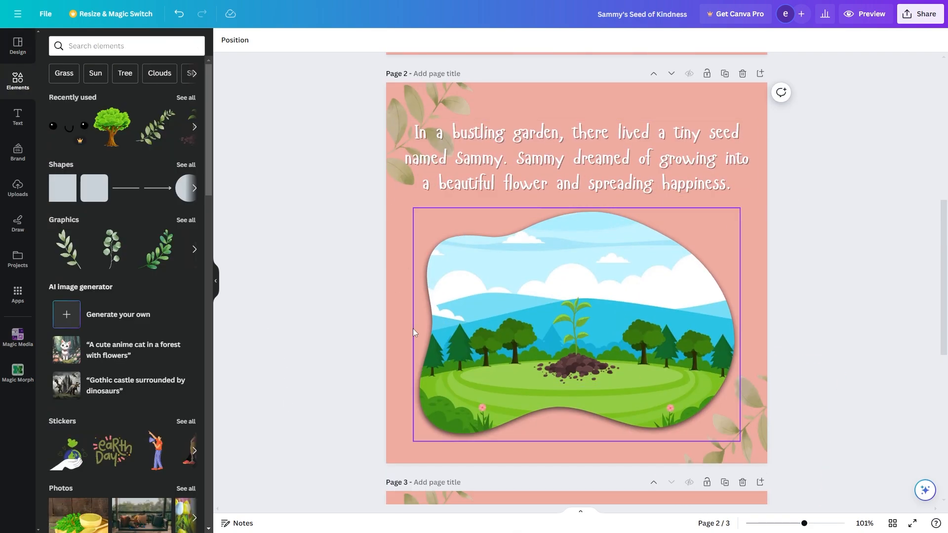
Step: Review page 3's landscape frame and seedling where the large oak tree joins the scene
scroll("down", 3)
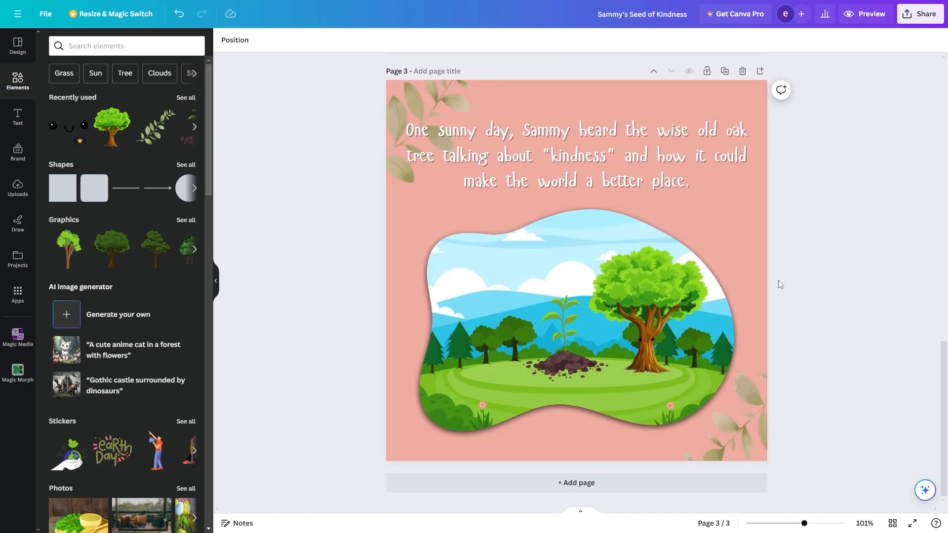
mouse_move(913, 281)
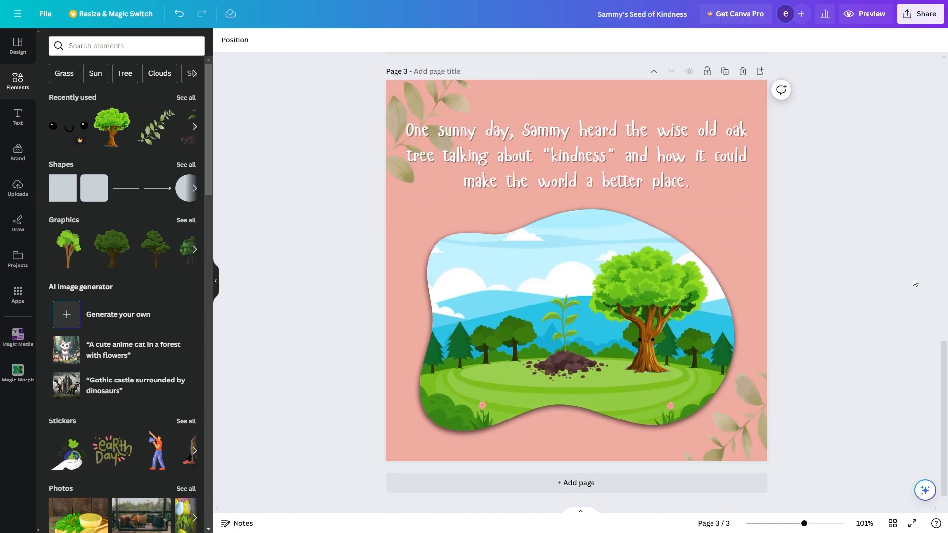
scroll("up", 3)
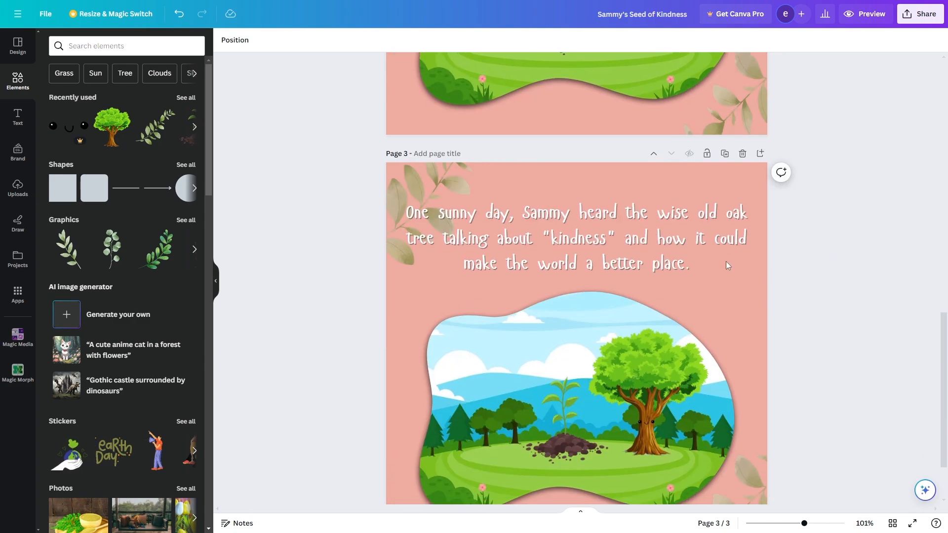
scroll("down", 3)
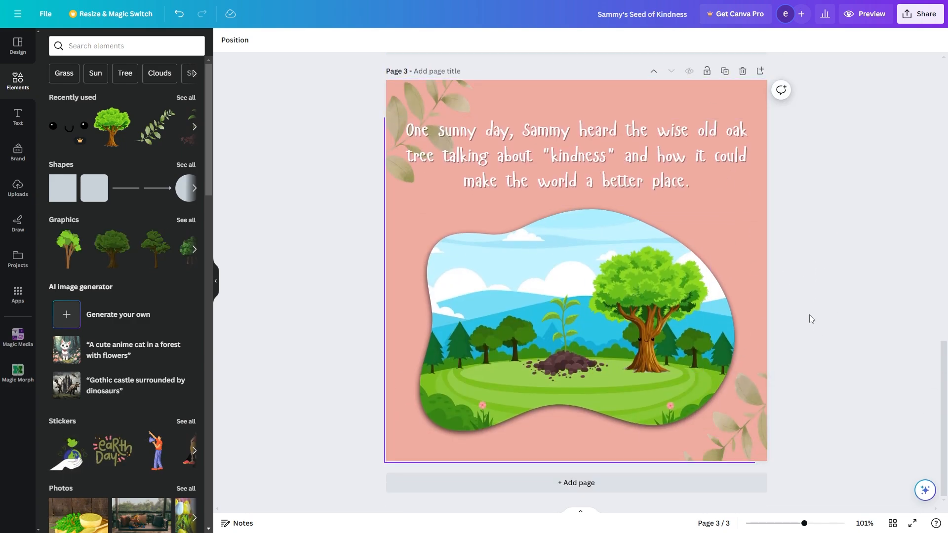
left_click(447, 272)
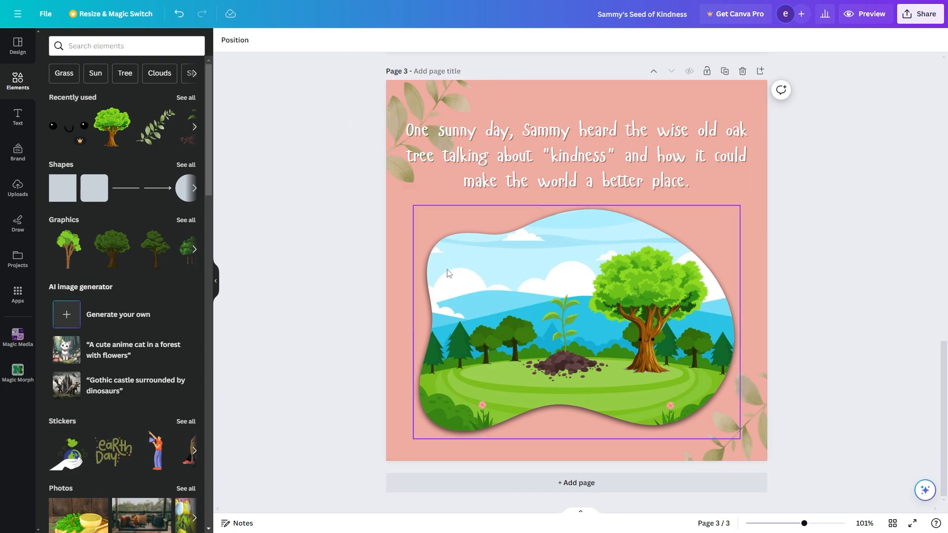
scroll("down", 3)
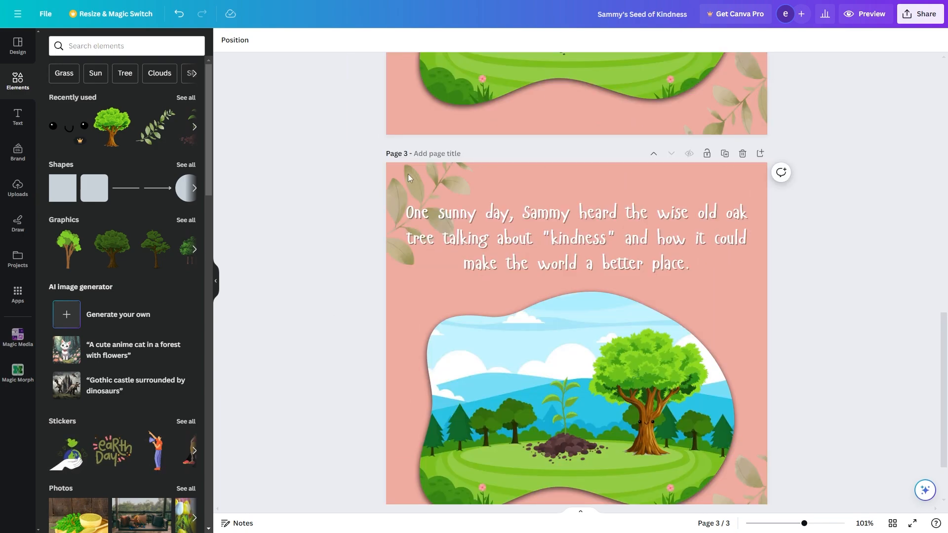
scroll("up", 3)
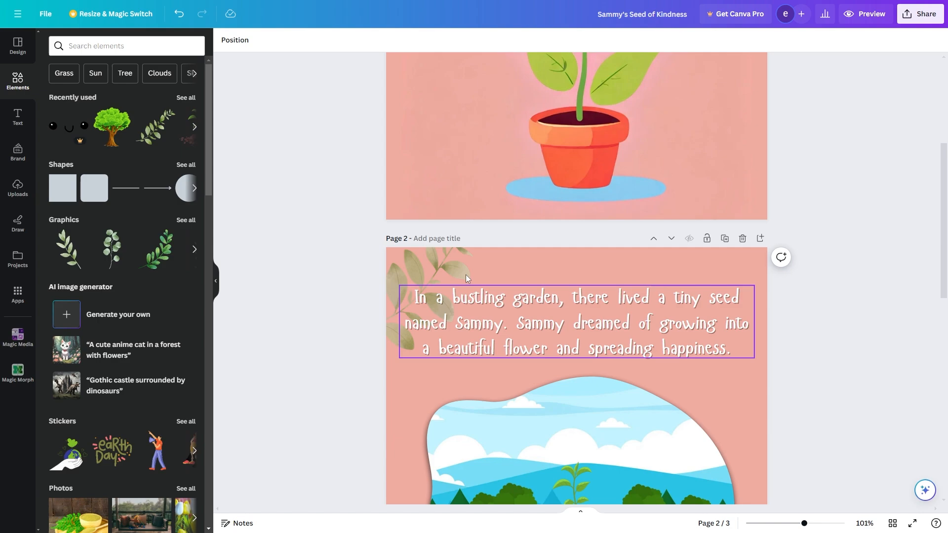
scroll("down", 3)
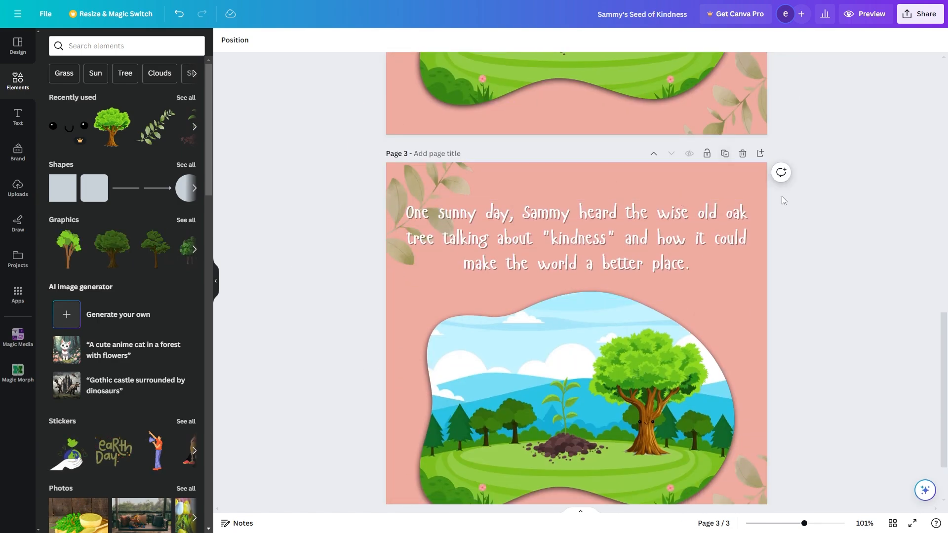
scroll("down", 3)
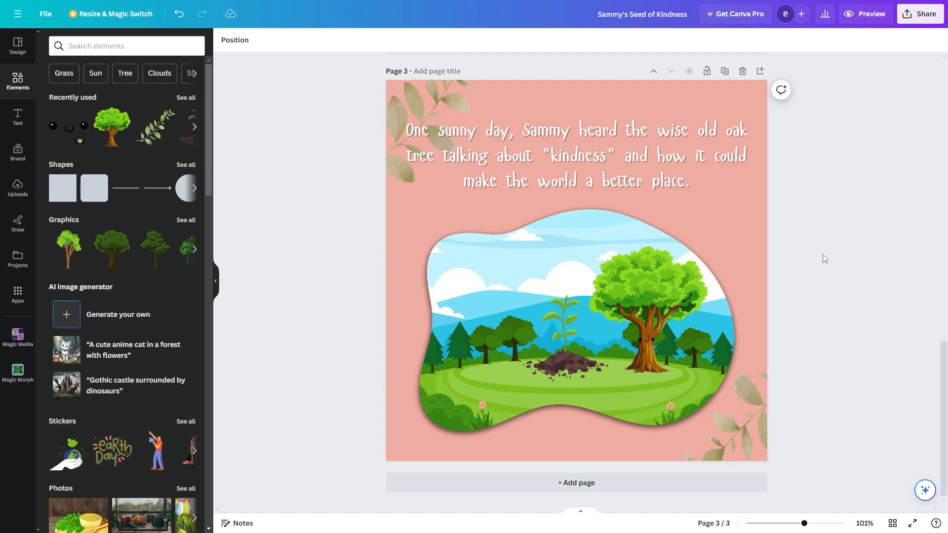
mouse_move(787, 214)
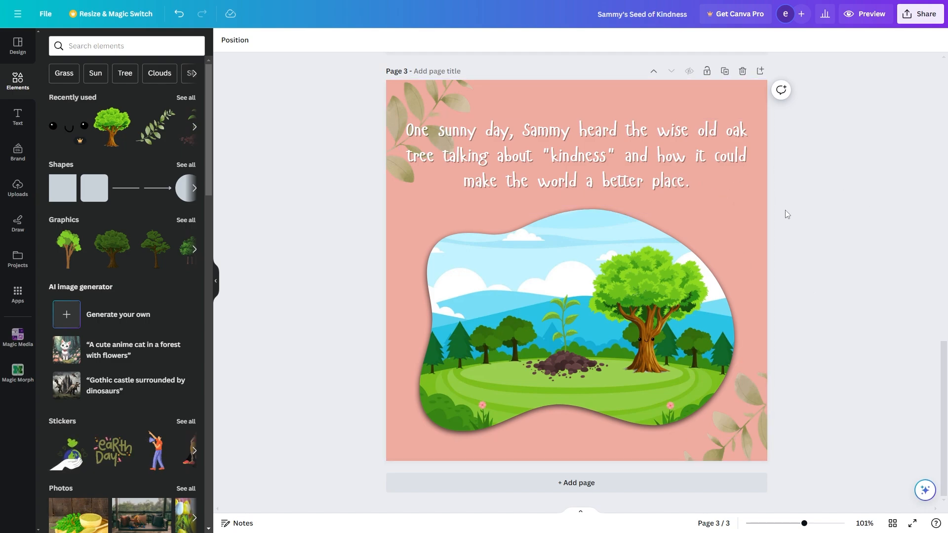
left_click(565, 339)
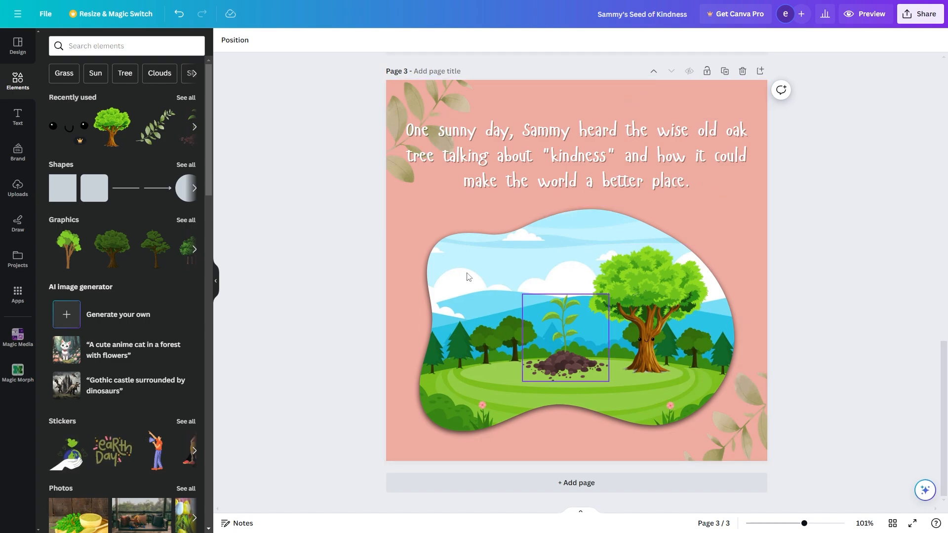
scroll("down", 3)
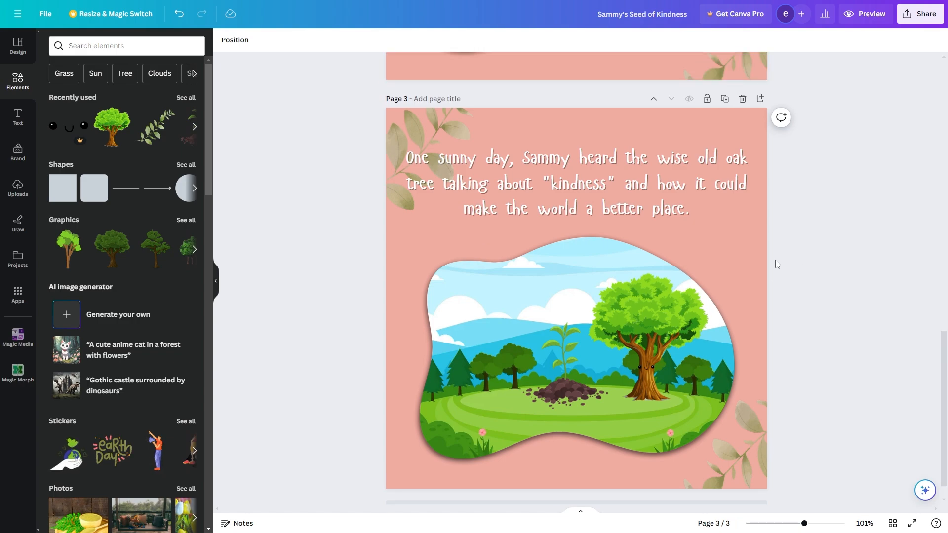
scroll("up", 3)
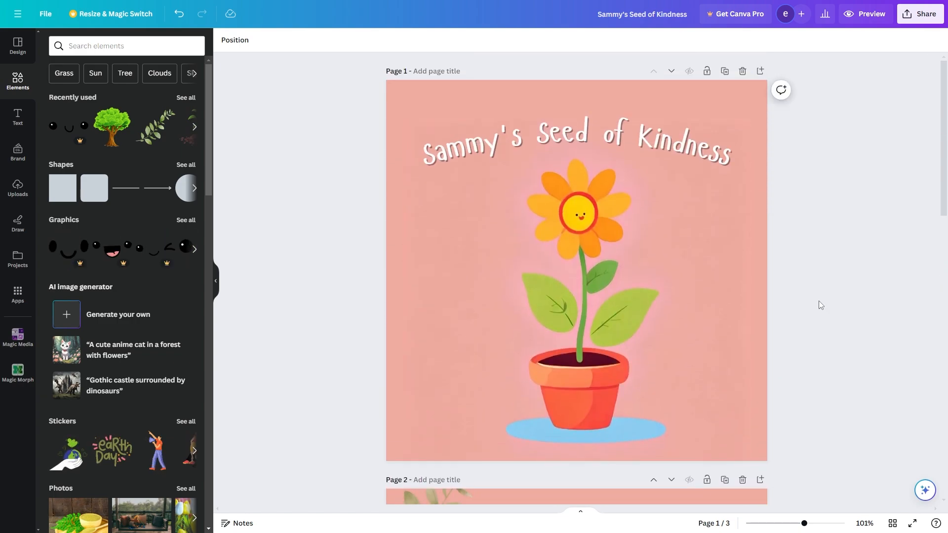
scroll("down", 3)
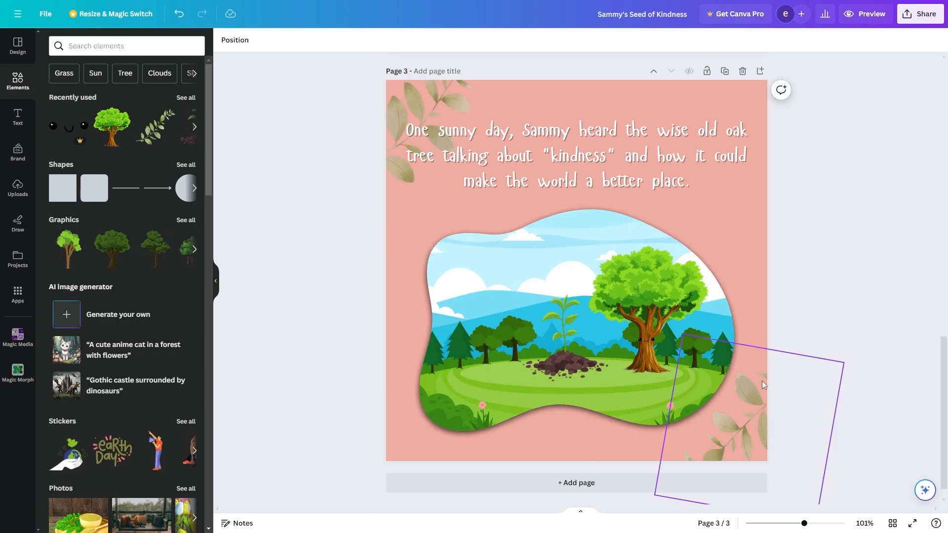
Step: Show the full Share app list down to the Design section with Simplebooklet Flip
left_click(919, 12)
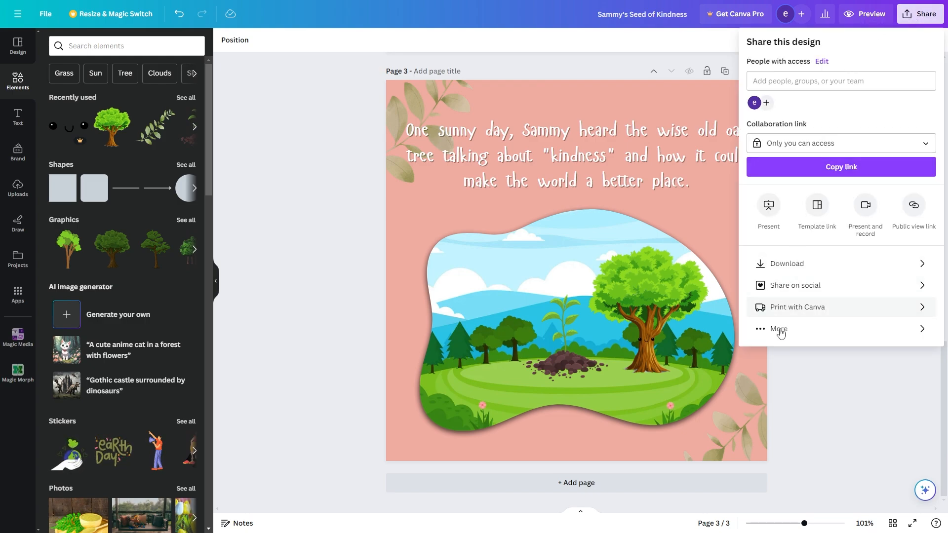
left_click(778, 328)
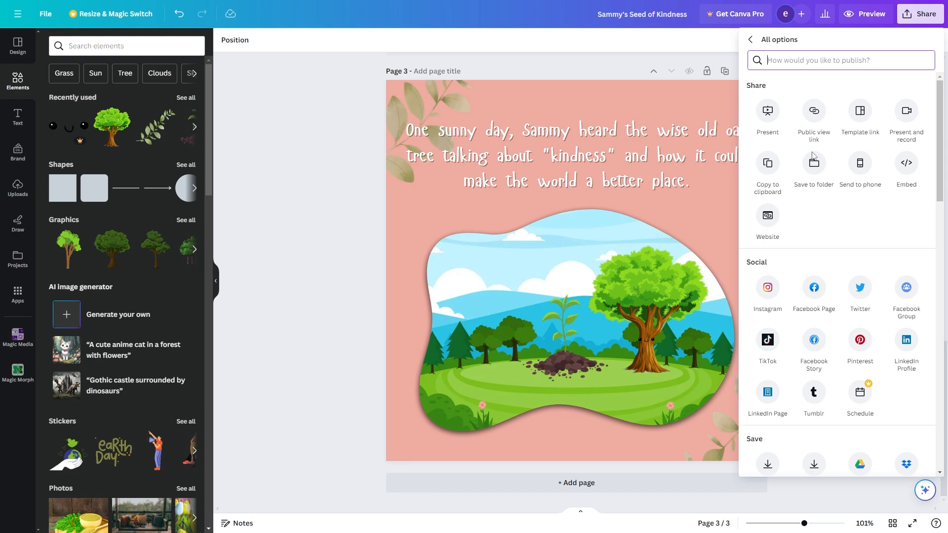
scroll("down", 3)
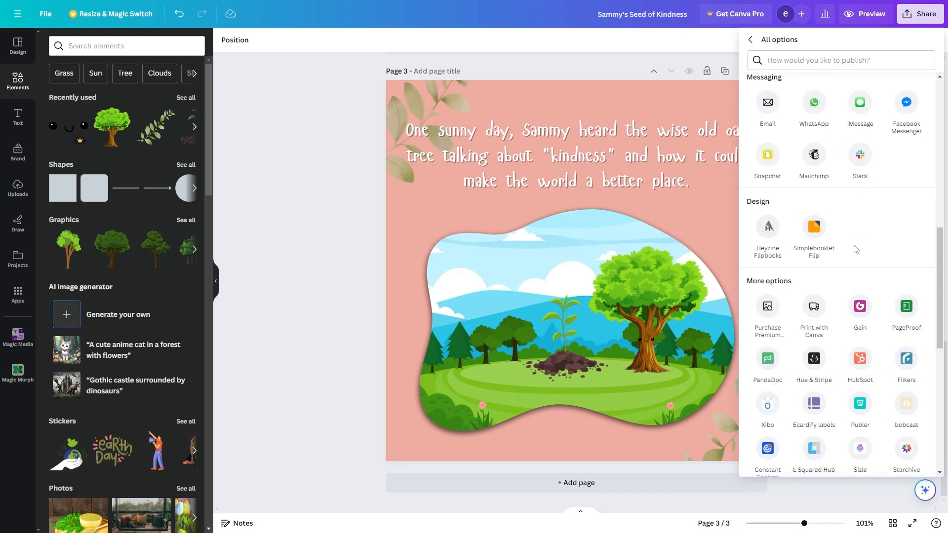
mouse_move(820, 271)
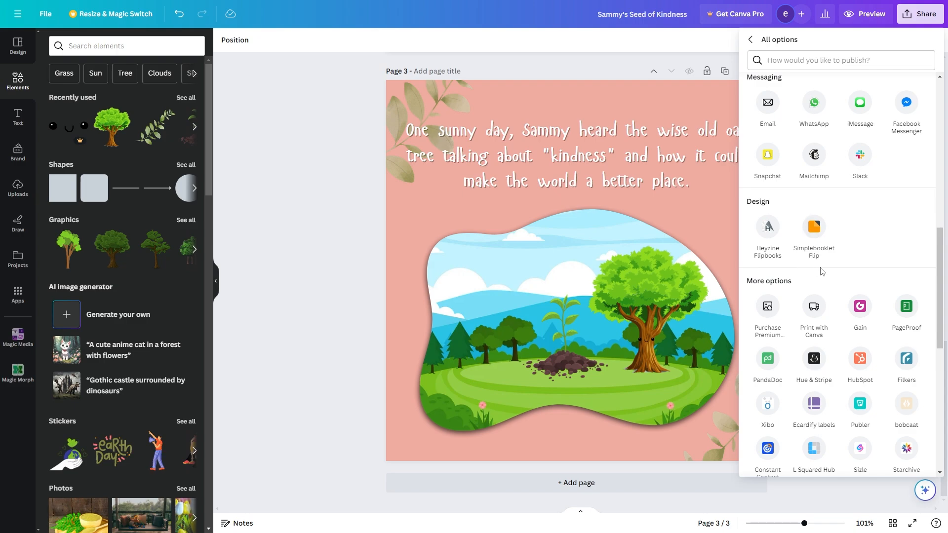
mouse_move(813, 228)
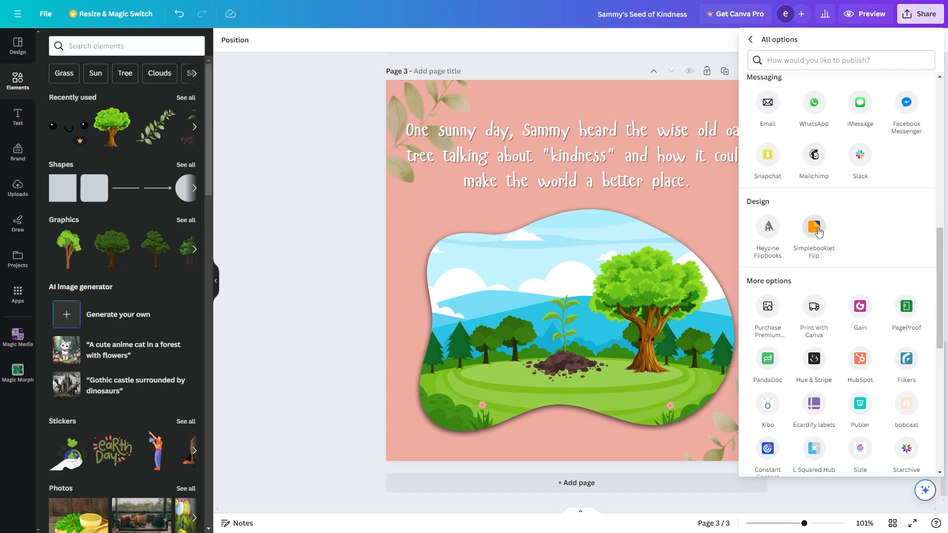
Step: Launch Simplebooklet Flip and connect it to a Simplebooklet account
left_click(813, 231)
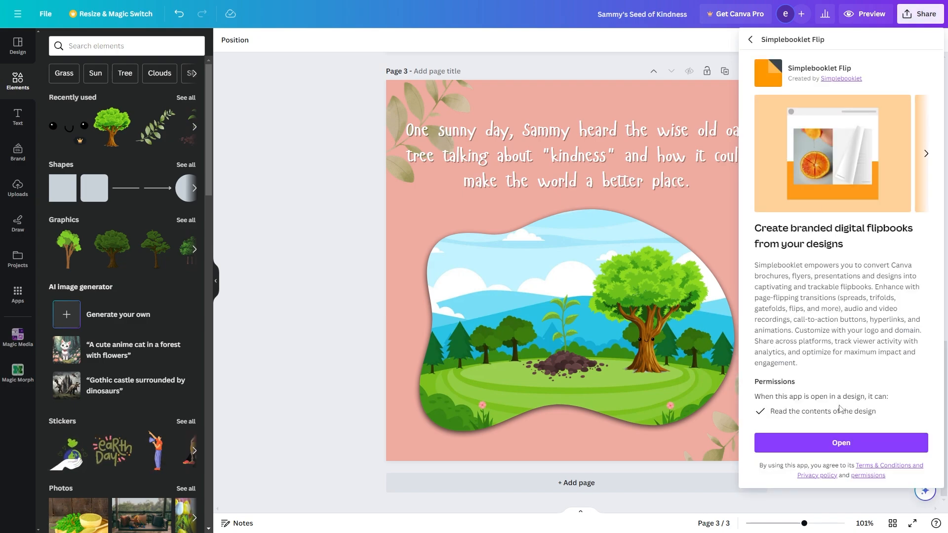
left_click(839, 442)
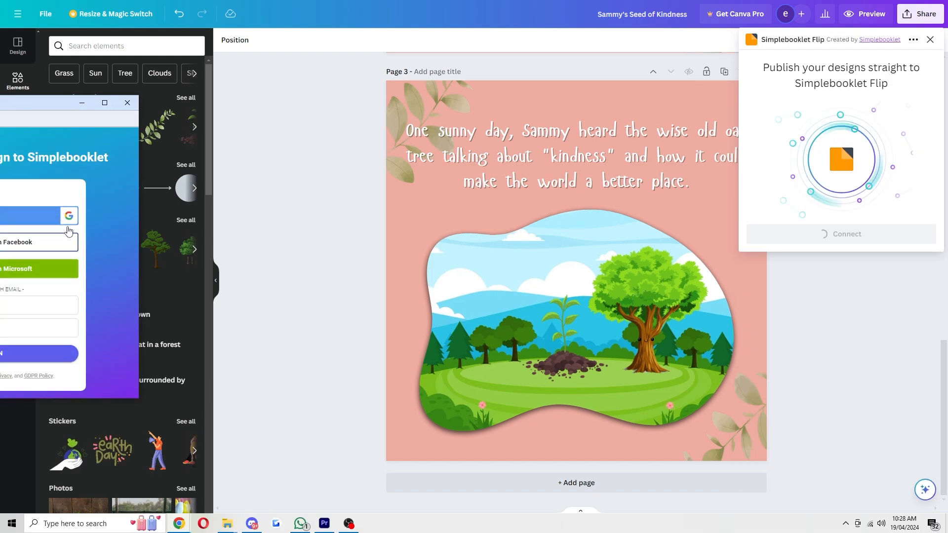
mouse_move(55, 216)
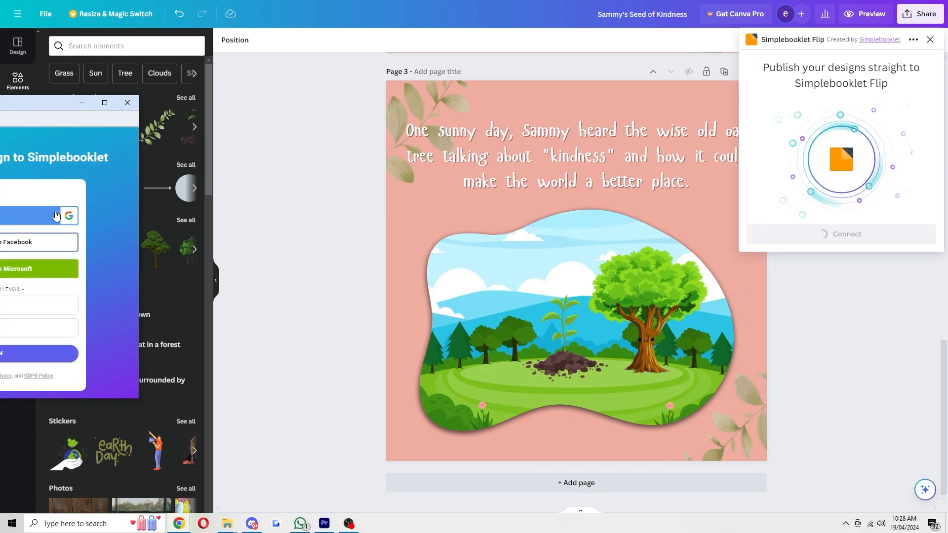
mouse_move(83, 190)
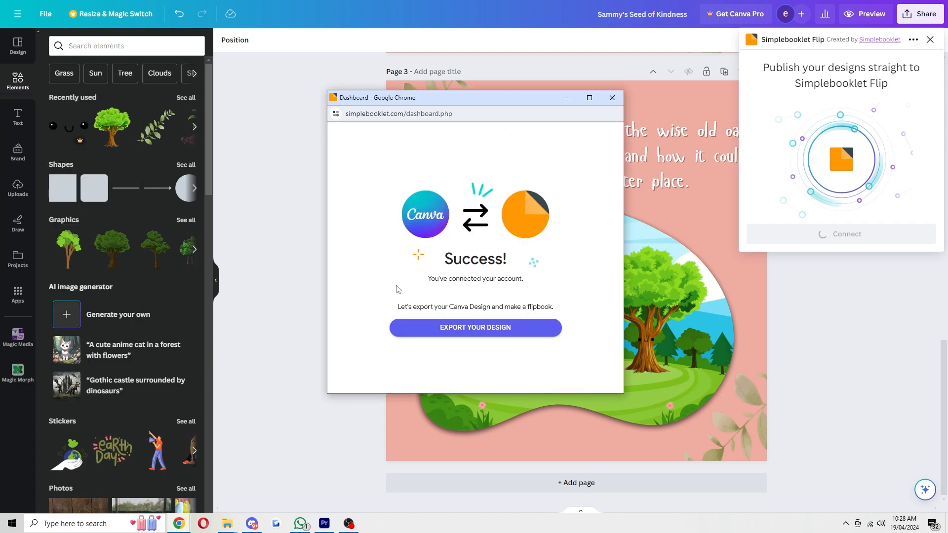
mouse_move(515, 329)
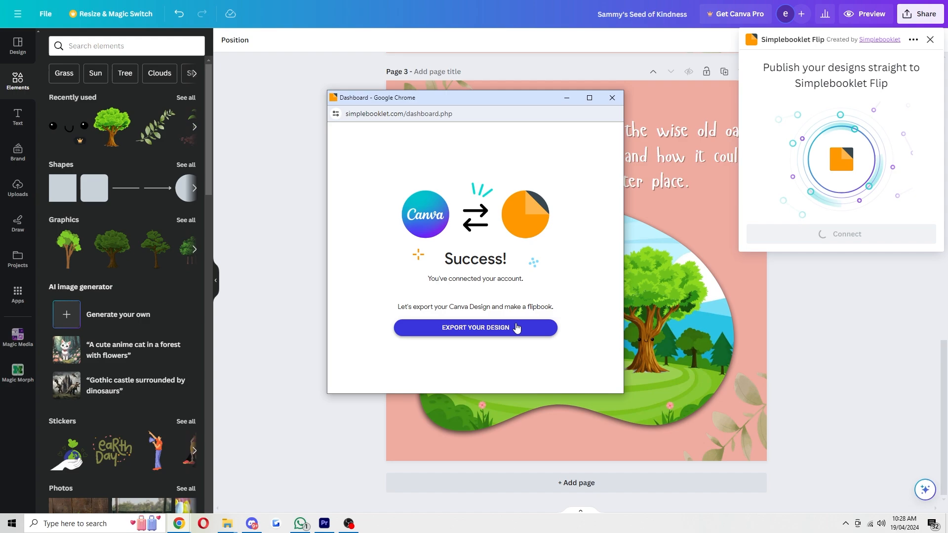
Step: Export all 3 storybook pages and save them to Simplebooklet Flip
left_click(475, 328)
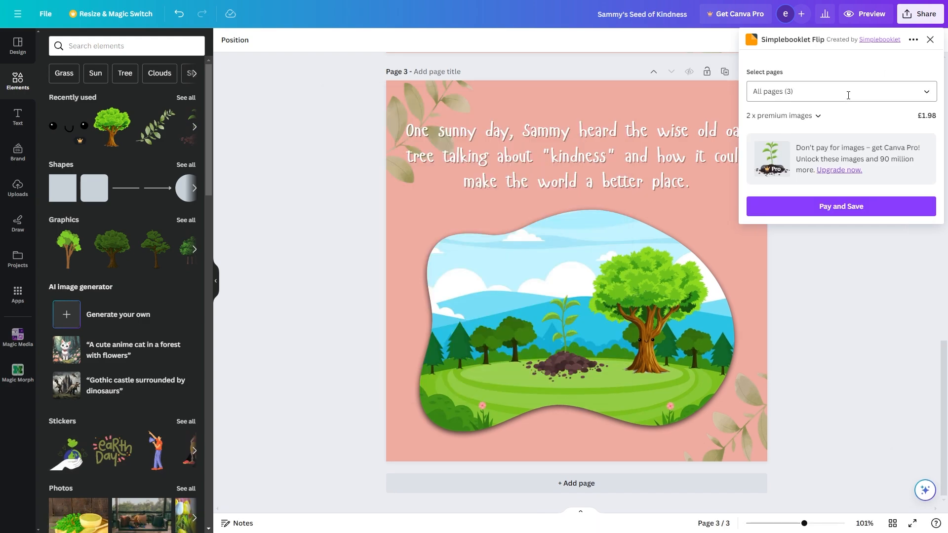
mouse_move(942, 126)
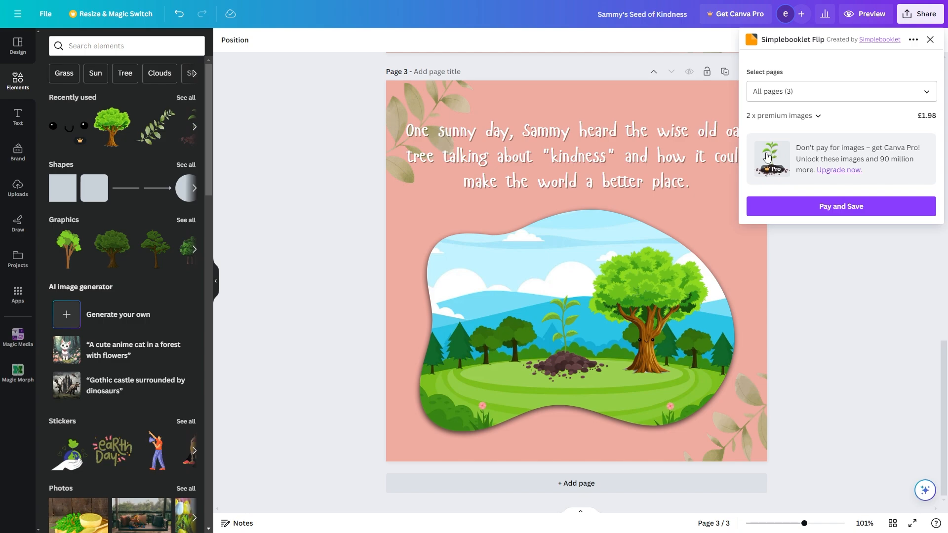
left_click(646, 308)
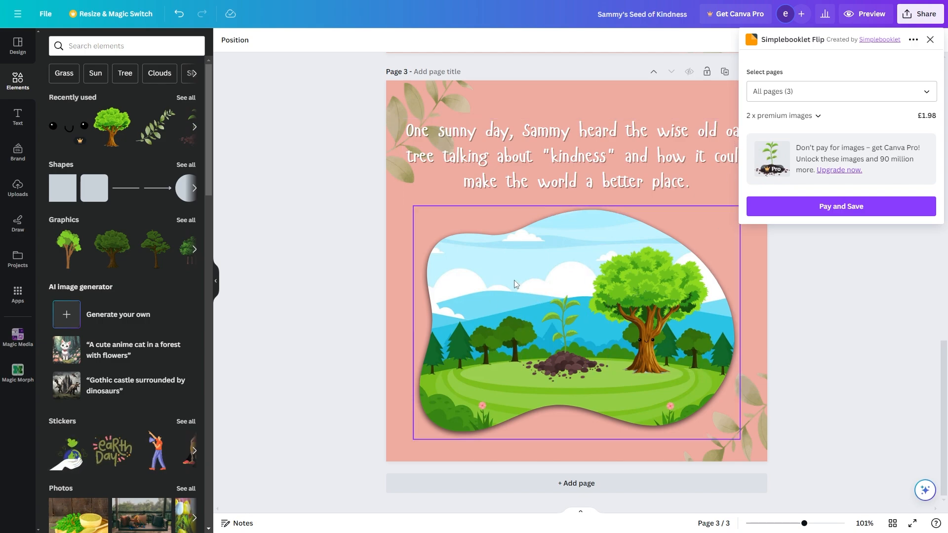
mouse_move(495, 275)
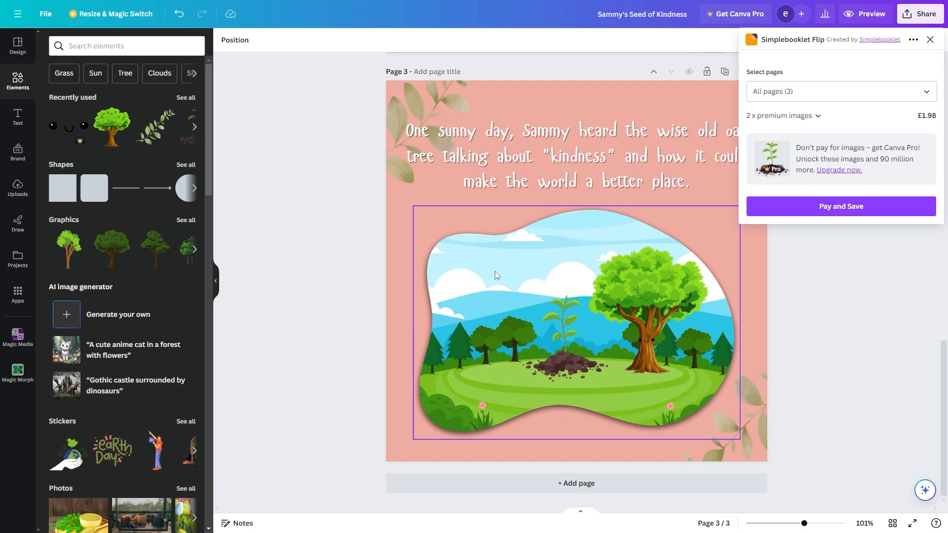
left_click(839, 207)
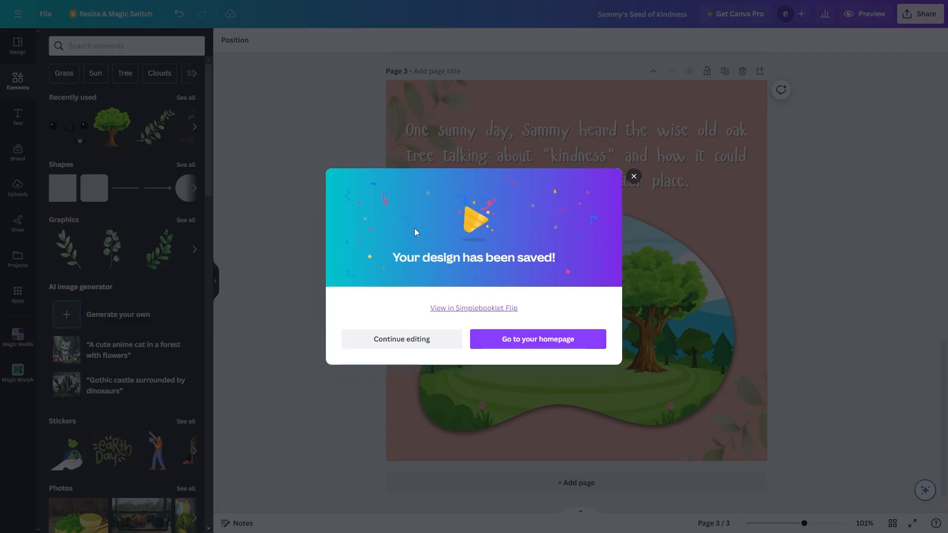
mouse_move(571, 324)
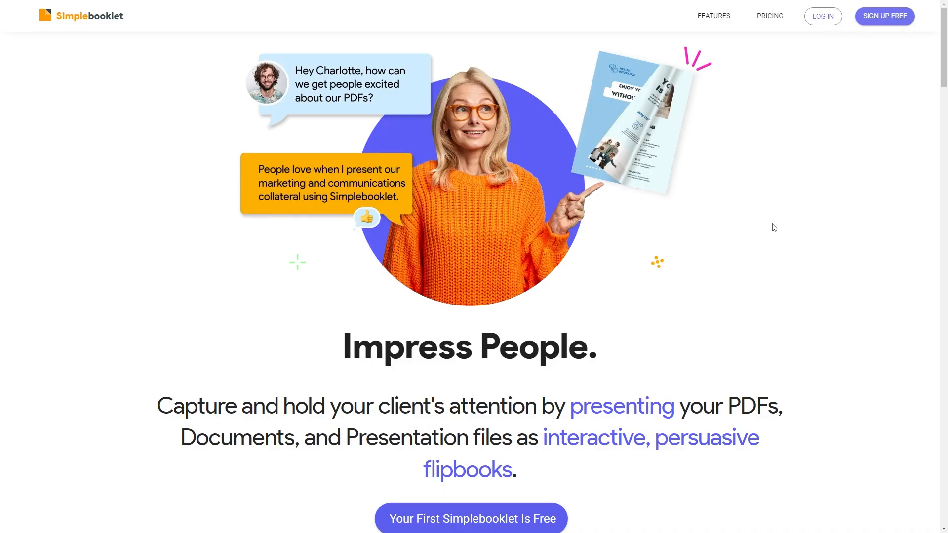
mouse_move(69, 34)
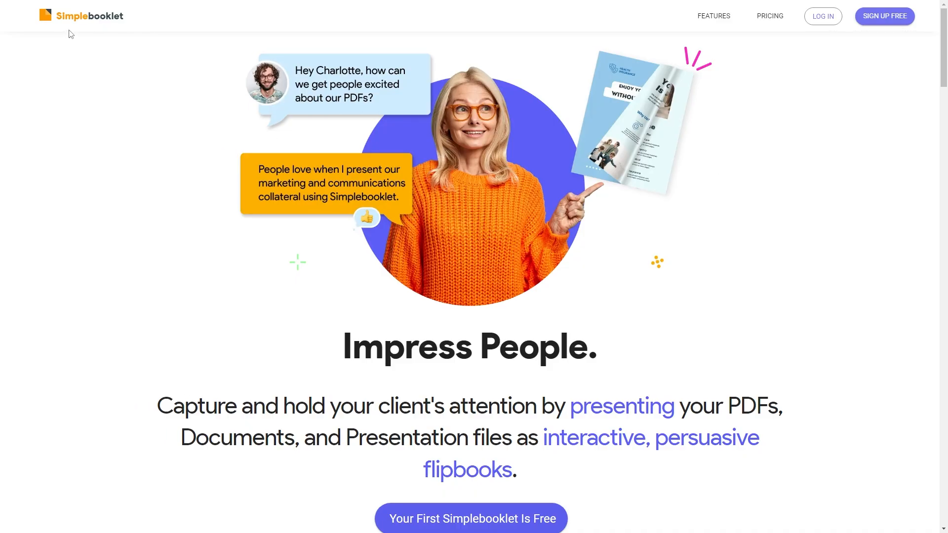
mouse_move(820, 110)
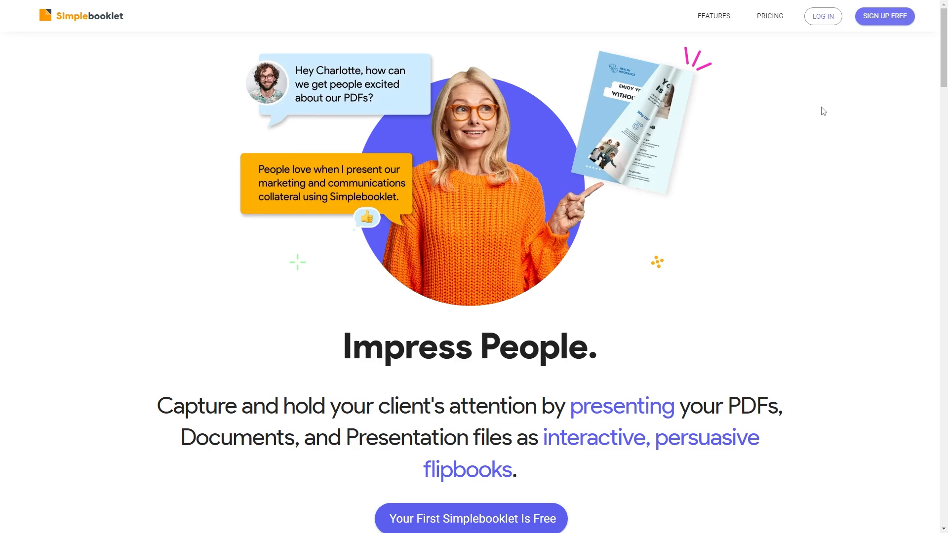
mouse_move(779, 104)
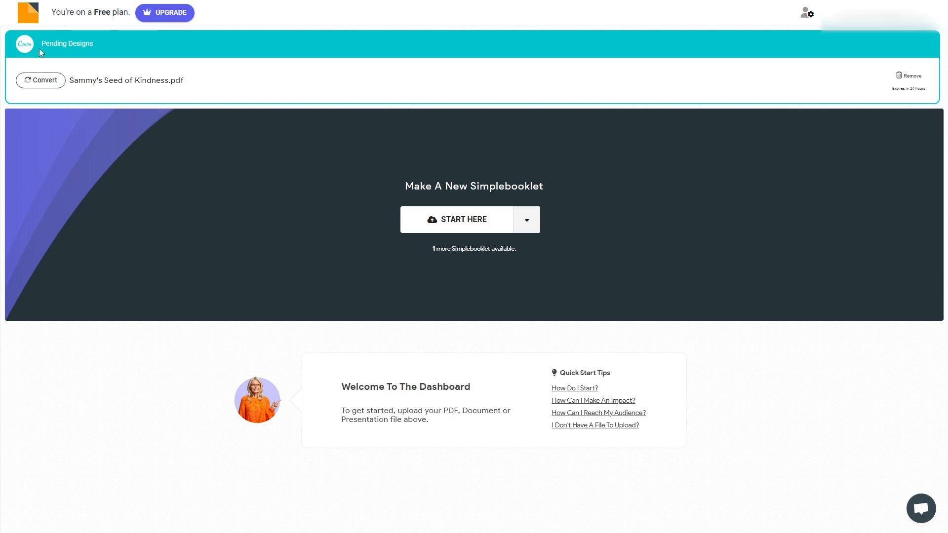
Step: Select Sammy's Seed of Kindness.pdf among the Simplebooklet dashboard's pending designs
double_click(66, 43)
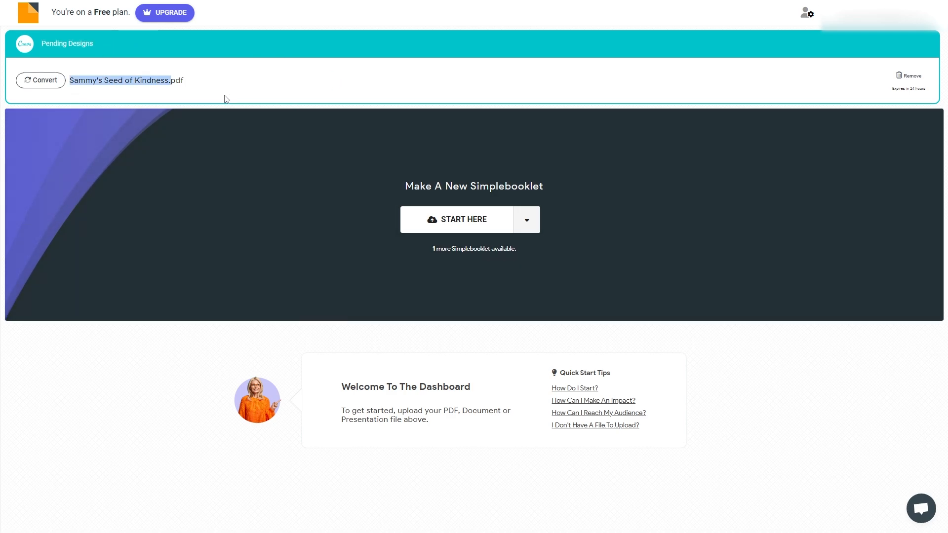
Step: Convert Sammy's Seed of Kindness.pdf into a flipbook keeping its title and the Page Curl flip
left_click(40, 80)
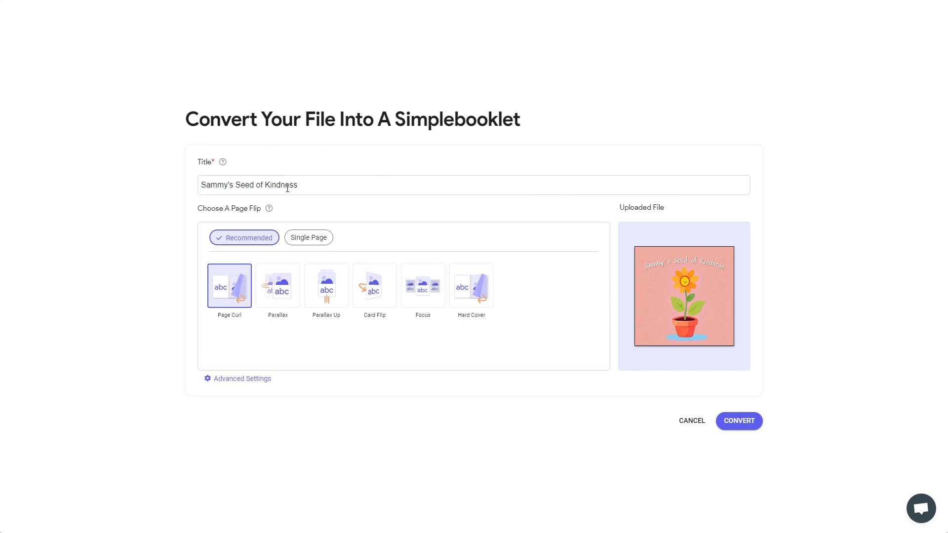
mouse_move(210, 247)
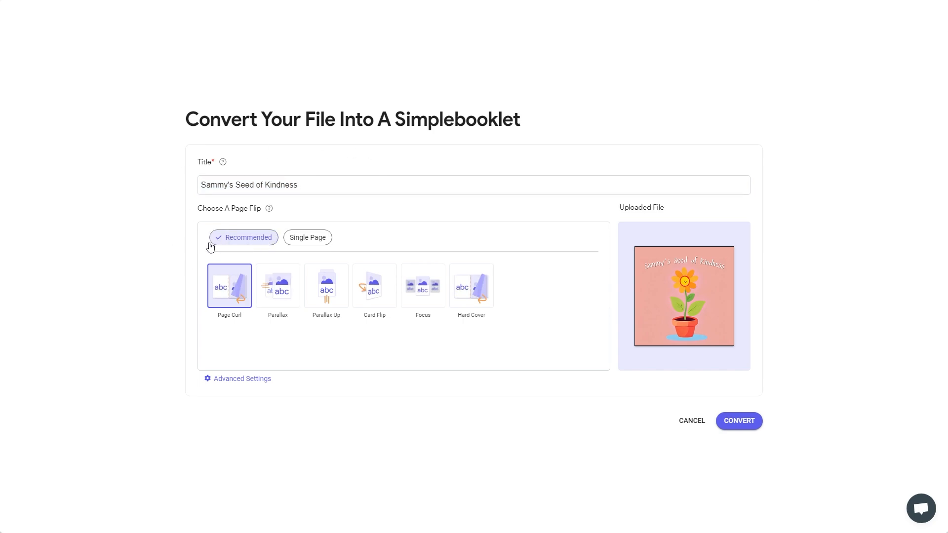
mouse_move(122, 323)
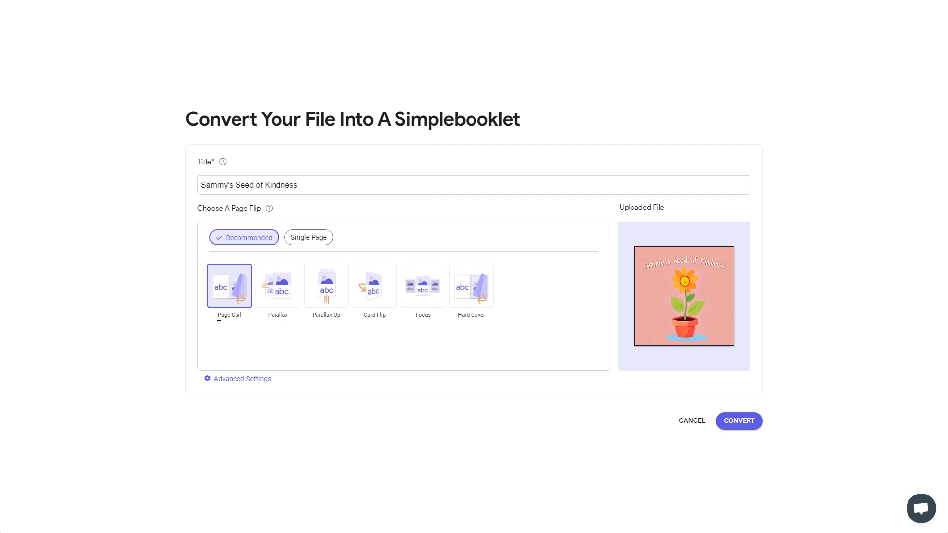
mouse_move(754, 410)
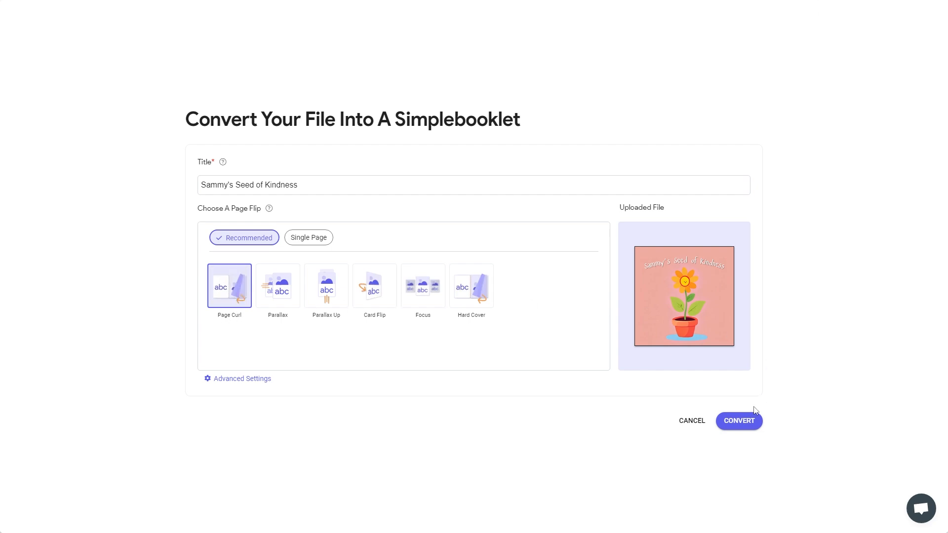
left_click(738, 421)
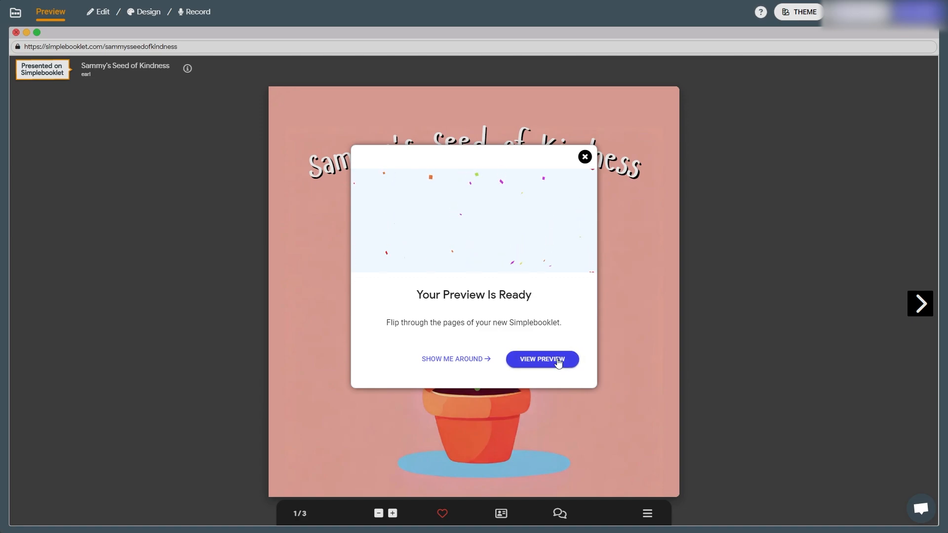
Step: View the flipbook preview and turn past the cover to the garden and wise-oak spread
left_click(540, 360)
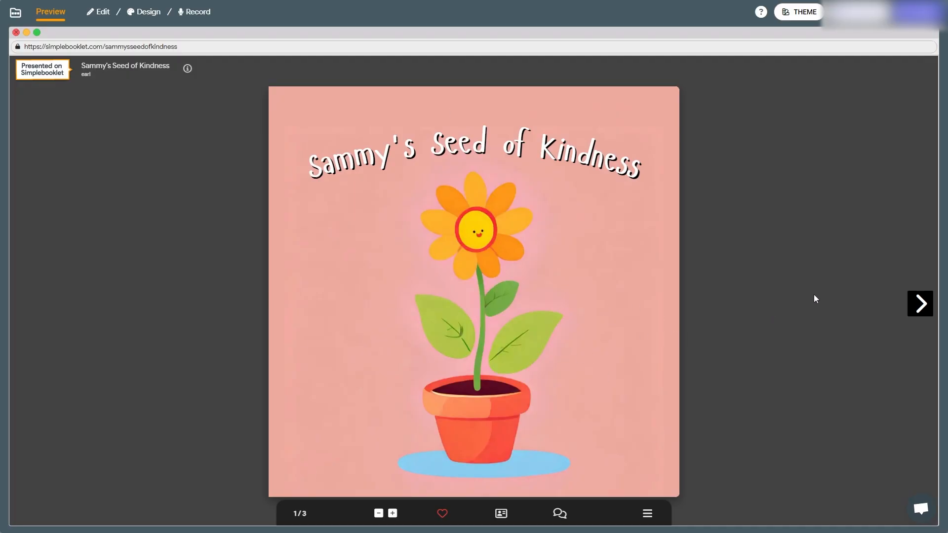
left_click(919, 303)
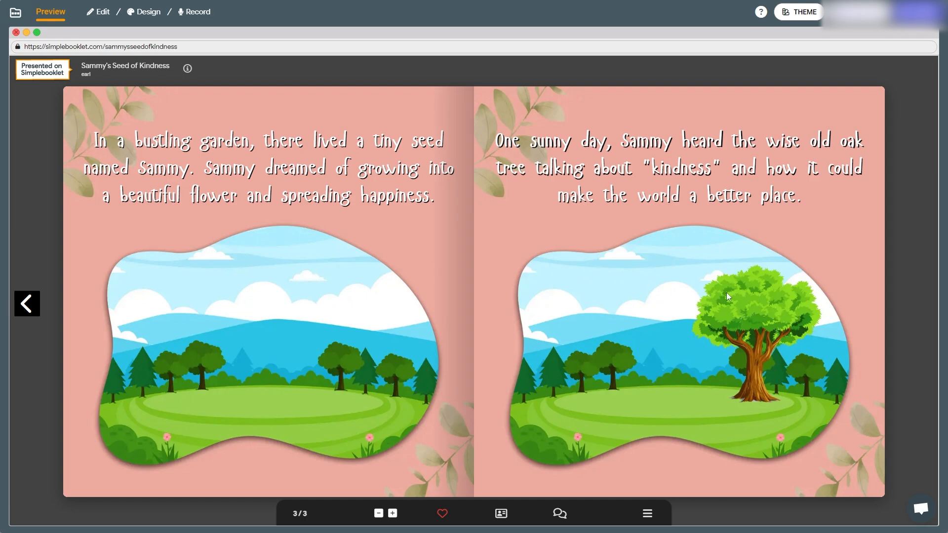
mouse_move(314, 257)
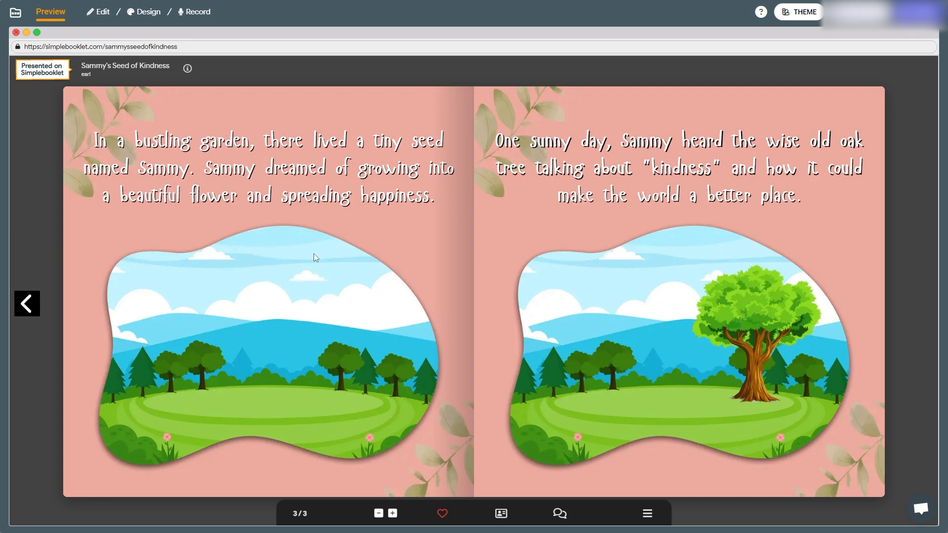
mouse_move(273, 354)
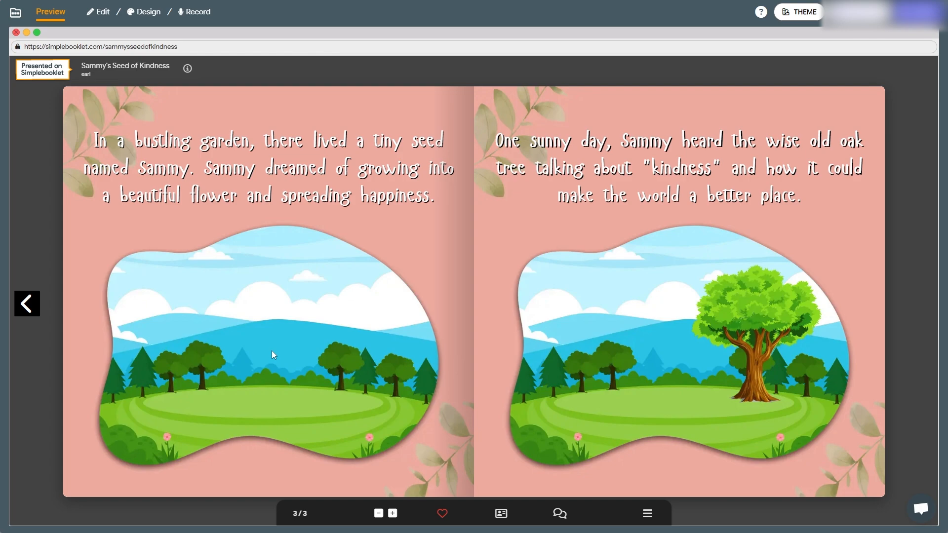